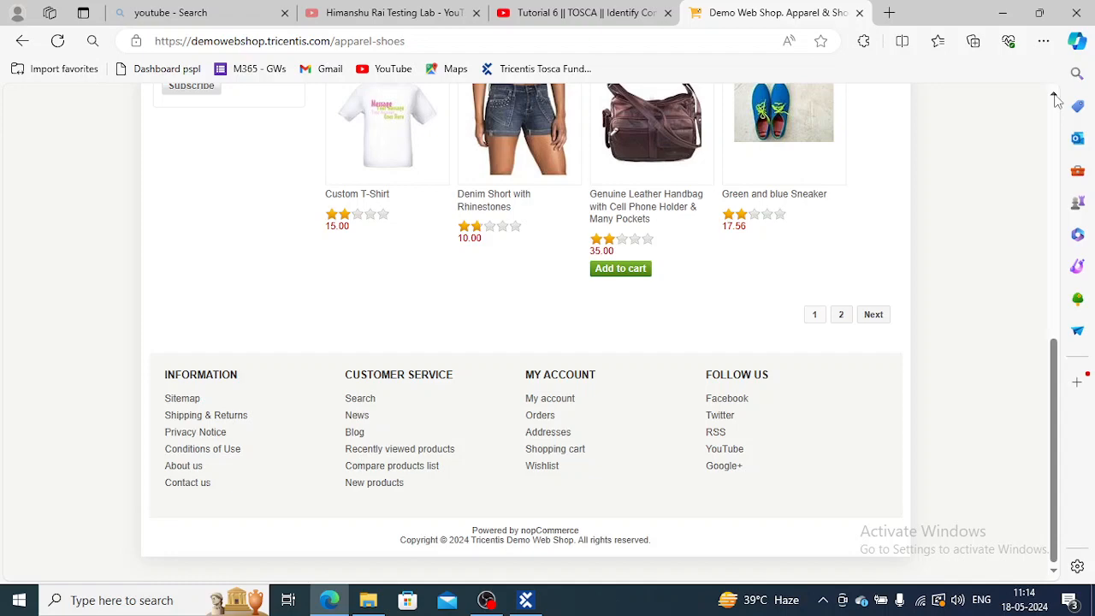
Launch an application scan from the Modules folder in Tosca Commander.
{"action": "scroll", "scroll_direction": "up", "scroll_amount": 3}
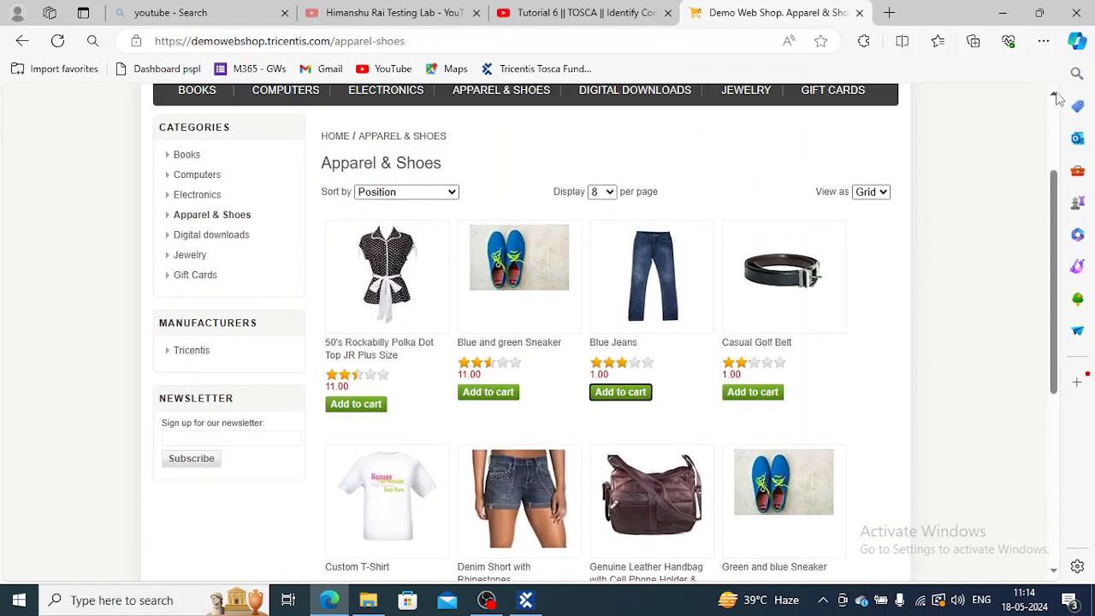
{"action": "scroll", "scroll_direction": "up", "scroll_amount": 3}
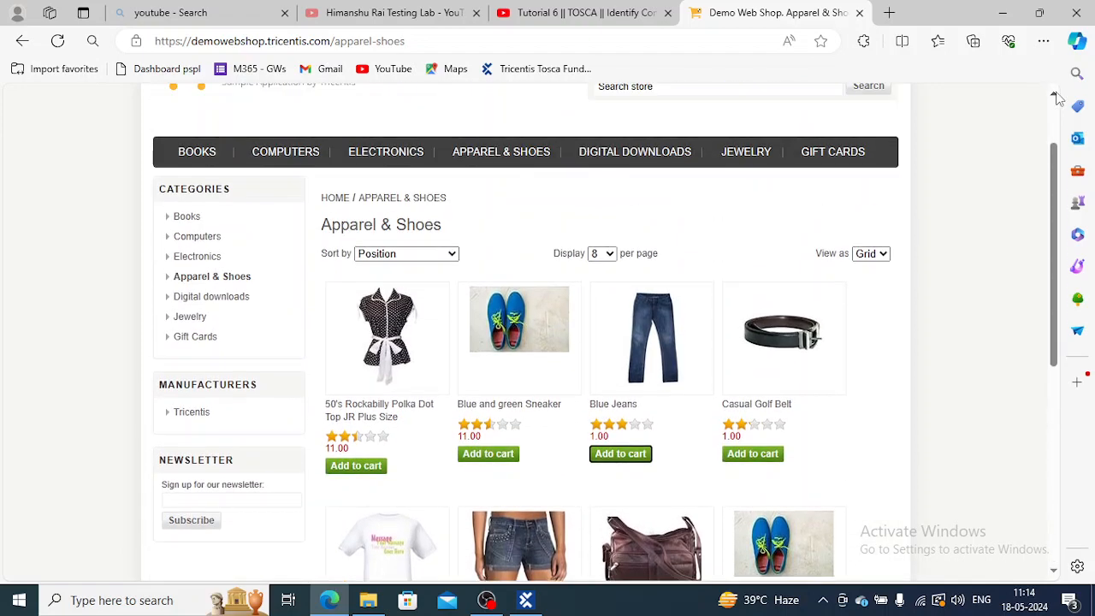
{"action": "mouse_move", "coordinate": [982, 171]}
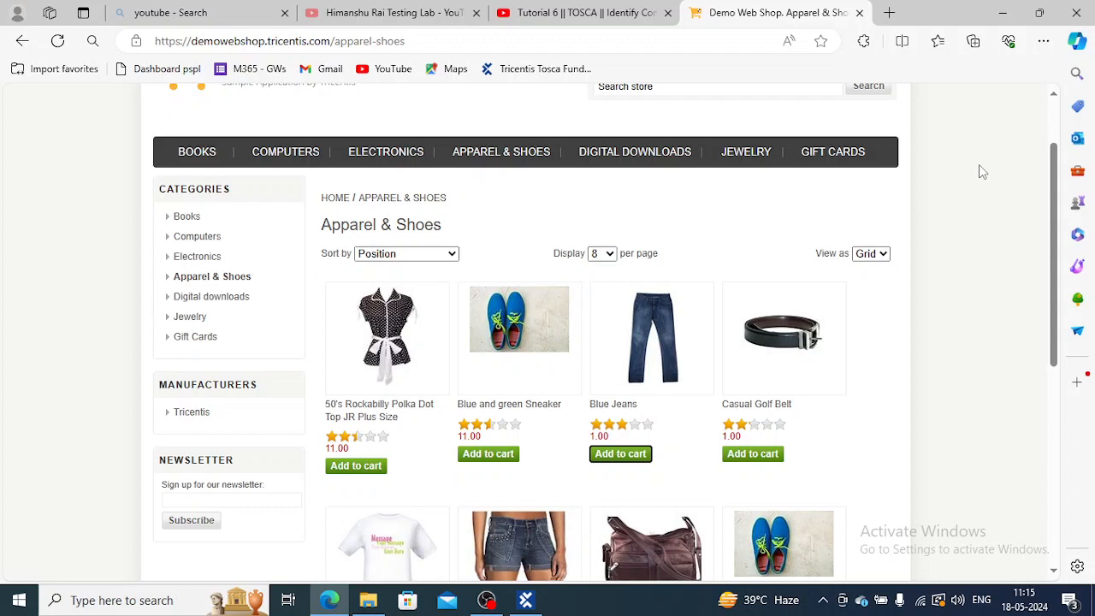
{"action": "mouse_move", "coordinate": [806, 272]}
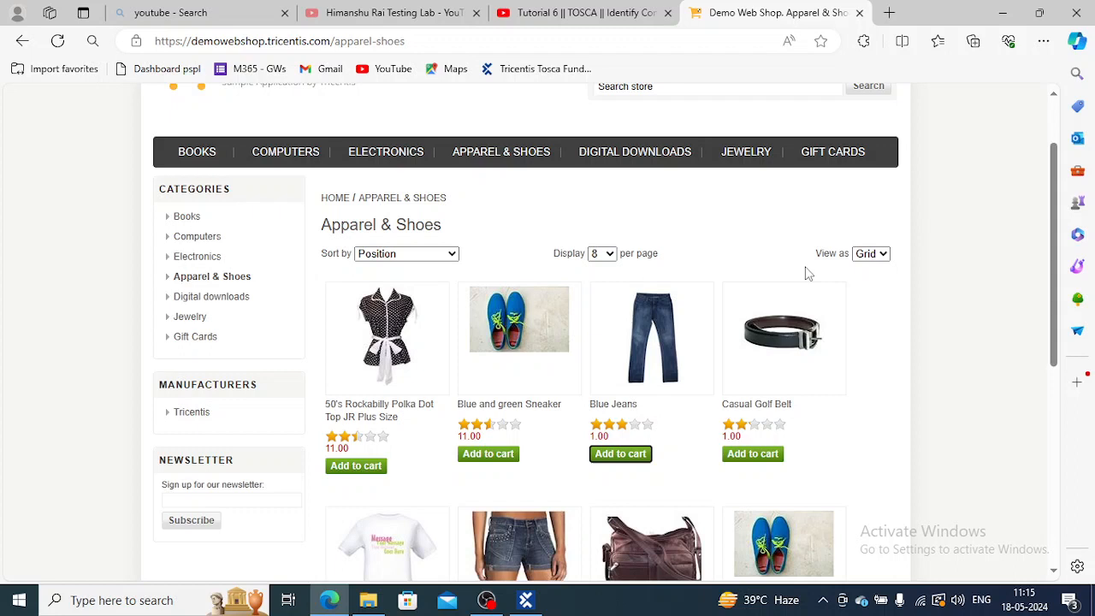
{"action": "mouse_move", "coordinate": [620, 457]}
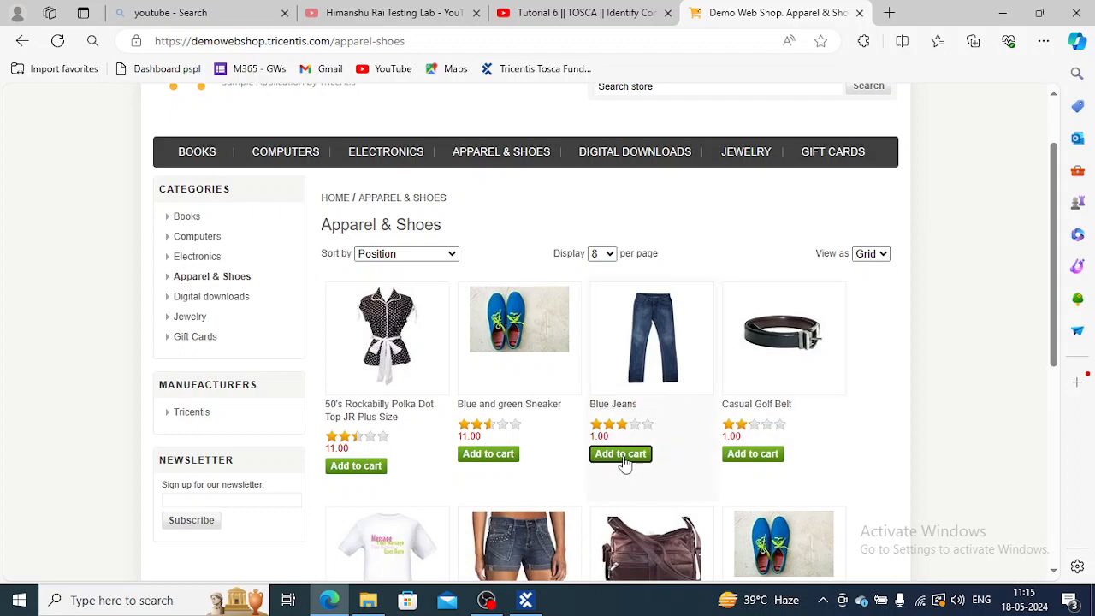
{"action": "mouse_move", "coordinate": [601, 478]}
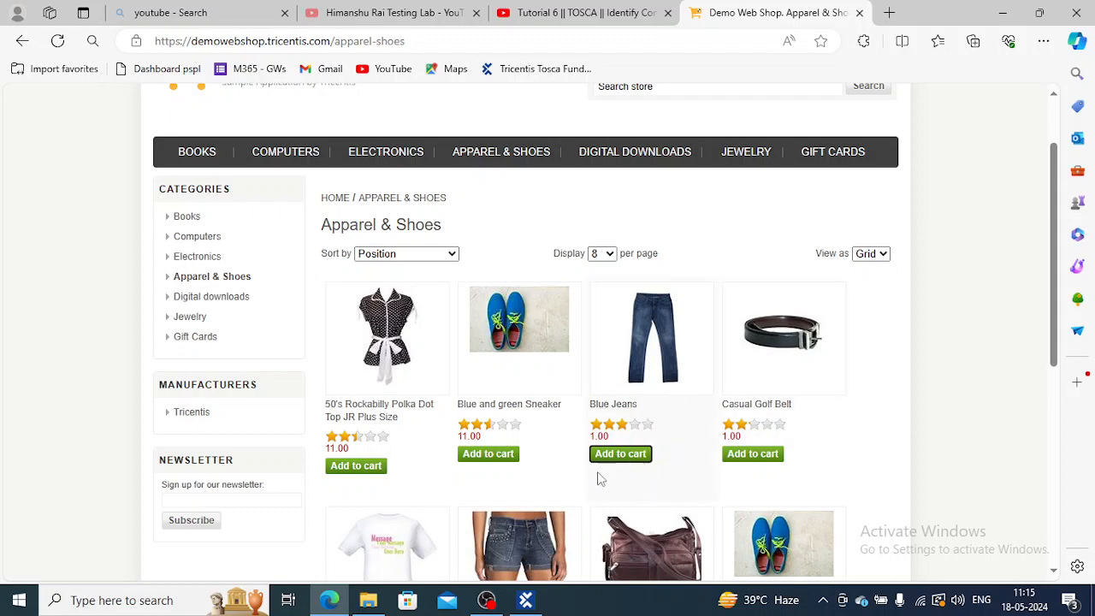
{"action": "mouse_move", "coordinate": [620, 458]}
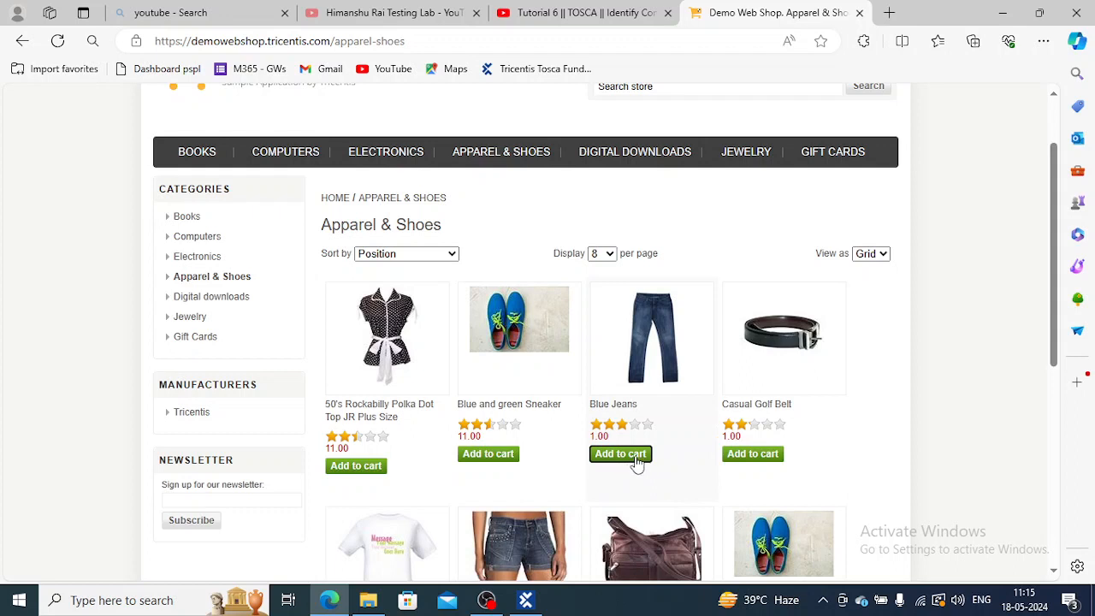
{"action": "mouse_move", "coordinate": [513, 477]}
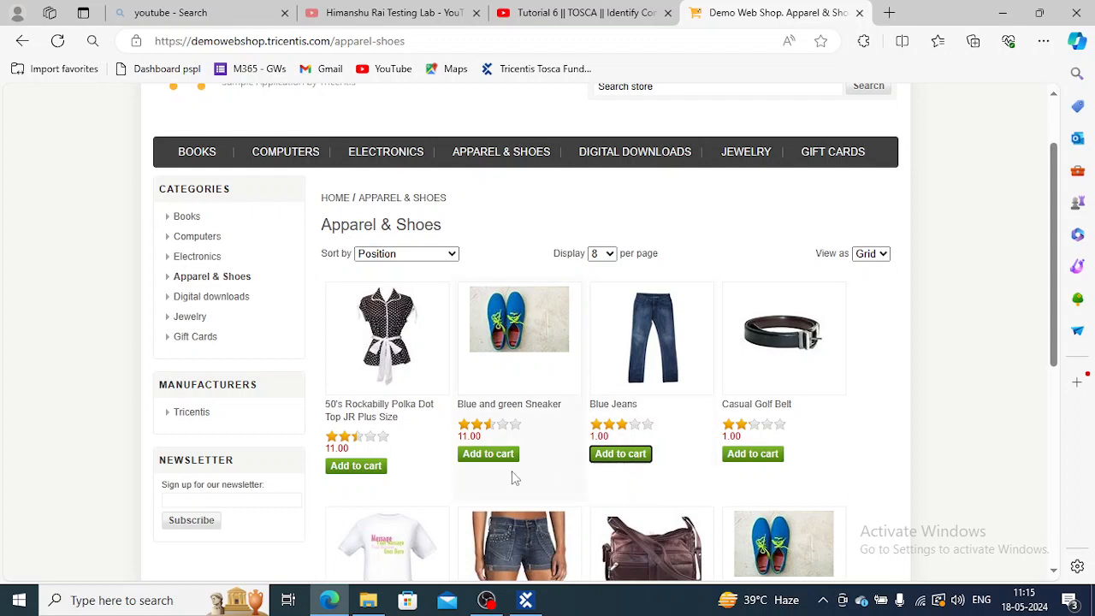
{"action": "mouse_move", "coordinate": [598, 477]}
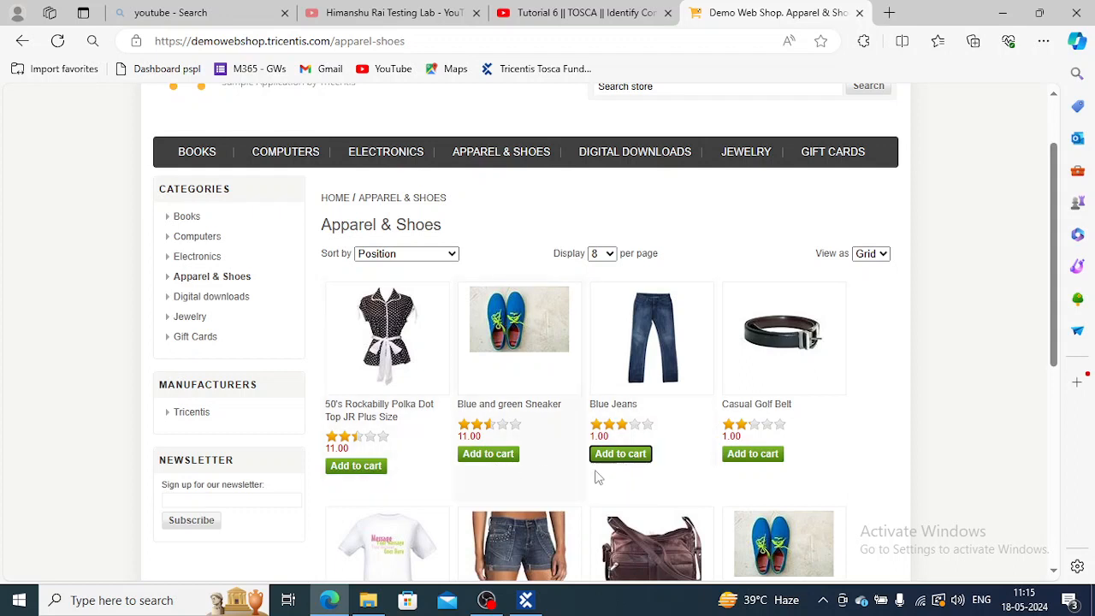
{"action": "mouse_move", "coordinate": [620, 454]}
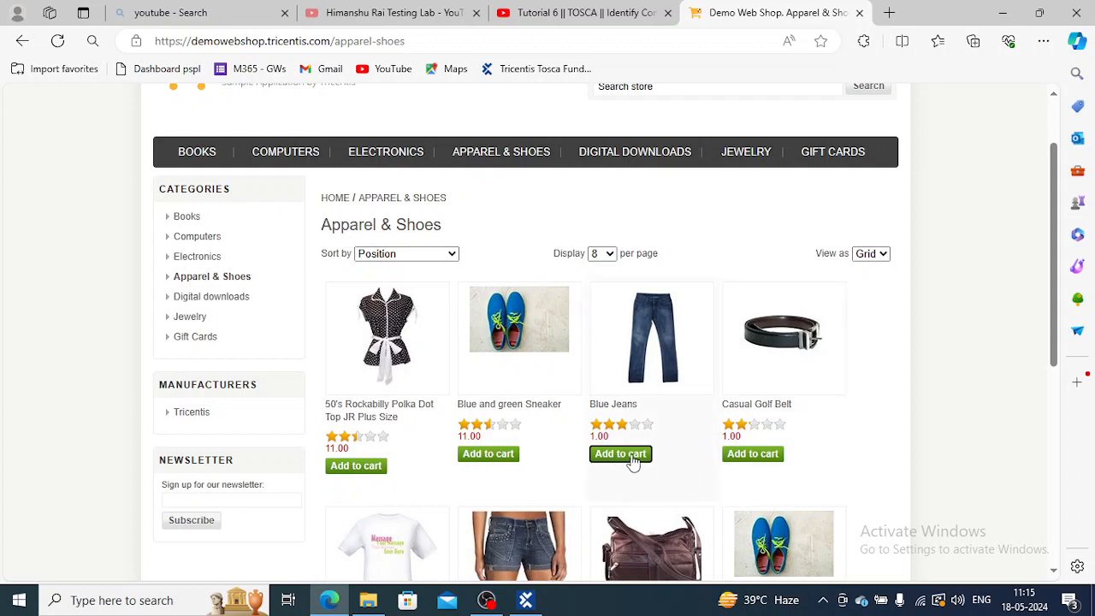
{"action": "mouse_move", "coordinate": [623, 462]}
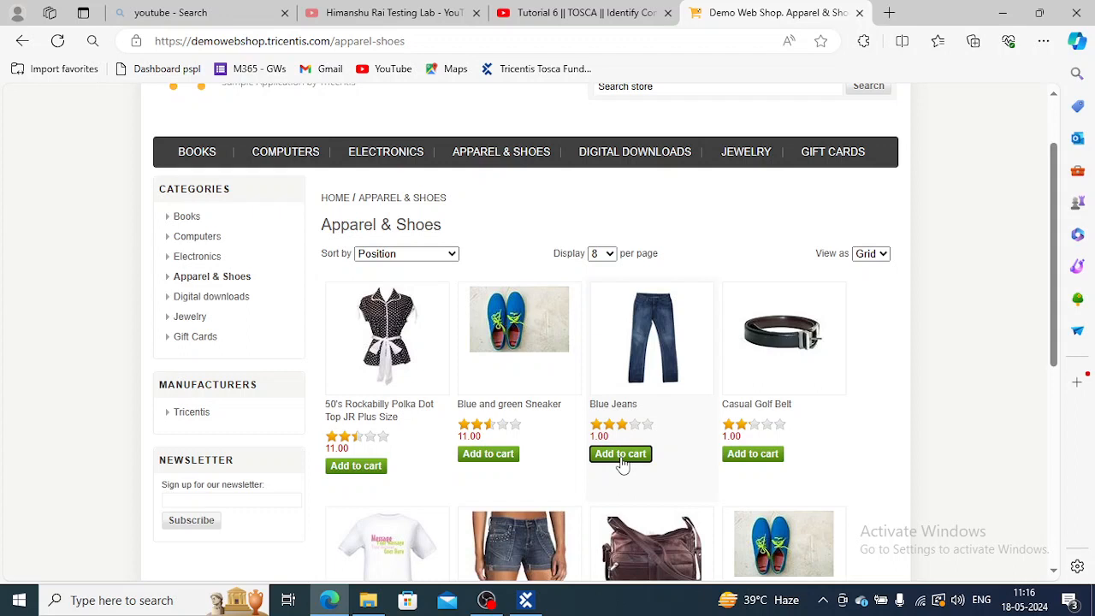
{"action": "mouse_move", "coordinate": [745, 151]}
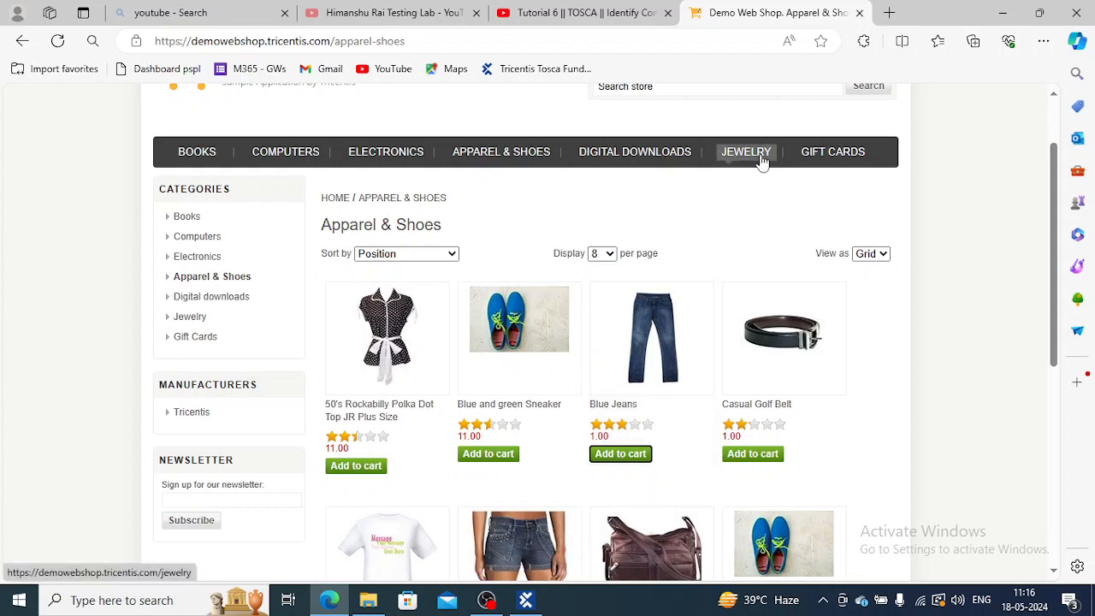
{"action": "mouse_move", "coordinate": [607, 234]}
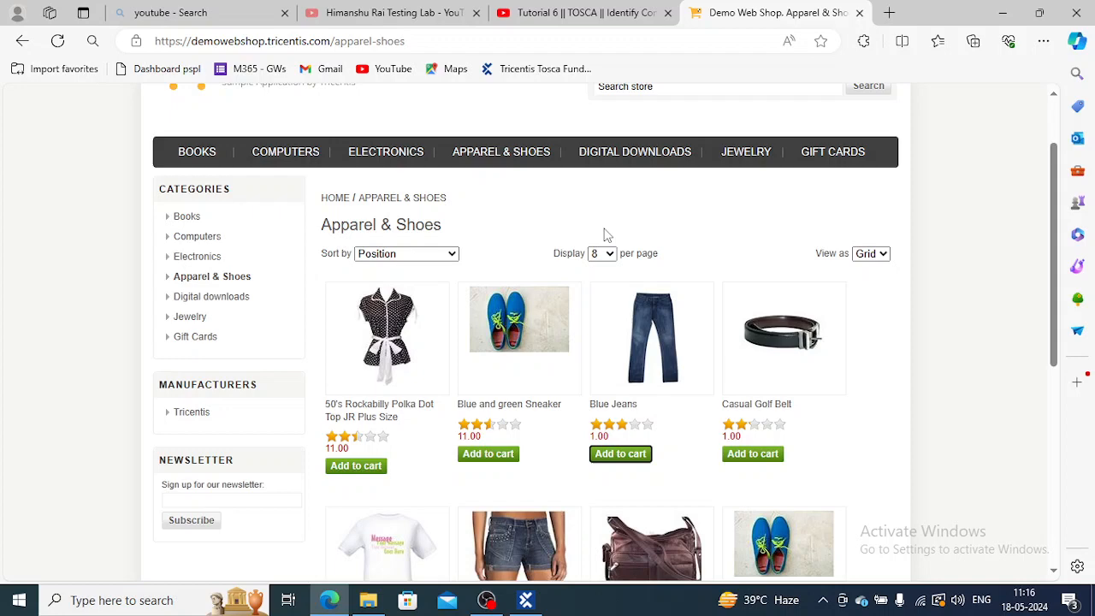
{"action": "mouse_move", "coordinate": [945, 61]}
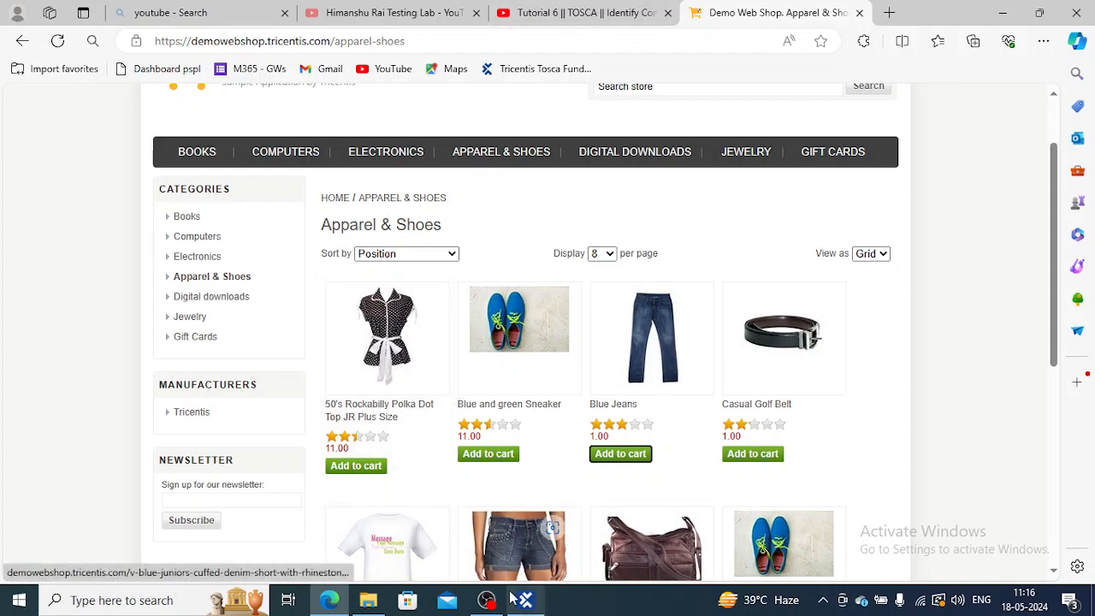
{"action": "left_click", "coordinate": [525, 599]}
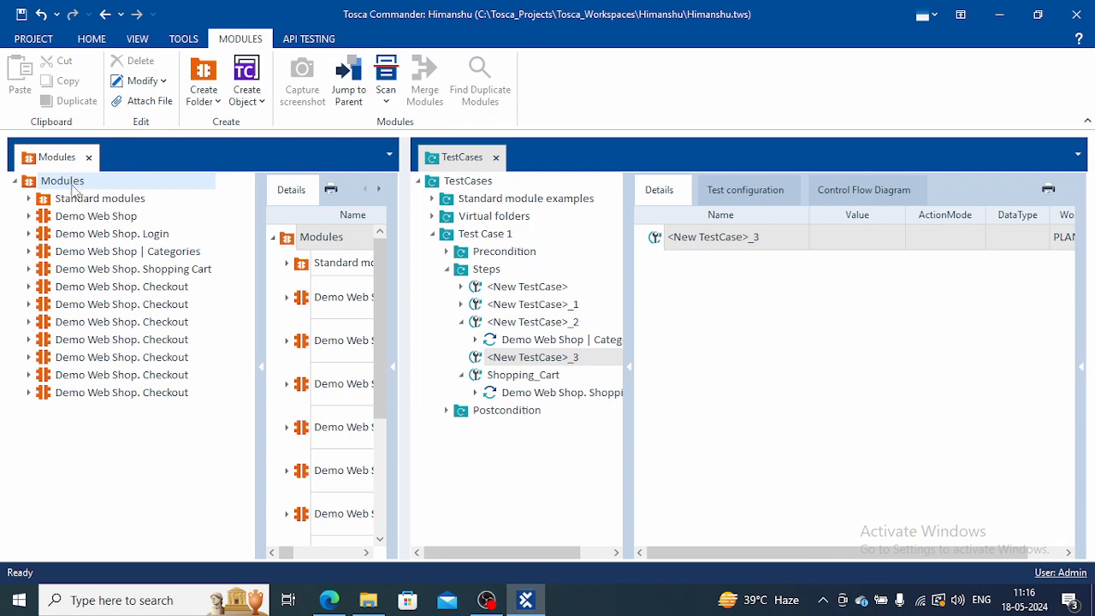
{"action": "right_click", "coordinate": [62, 181]}
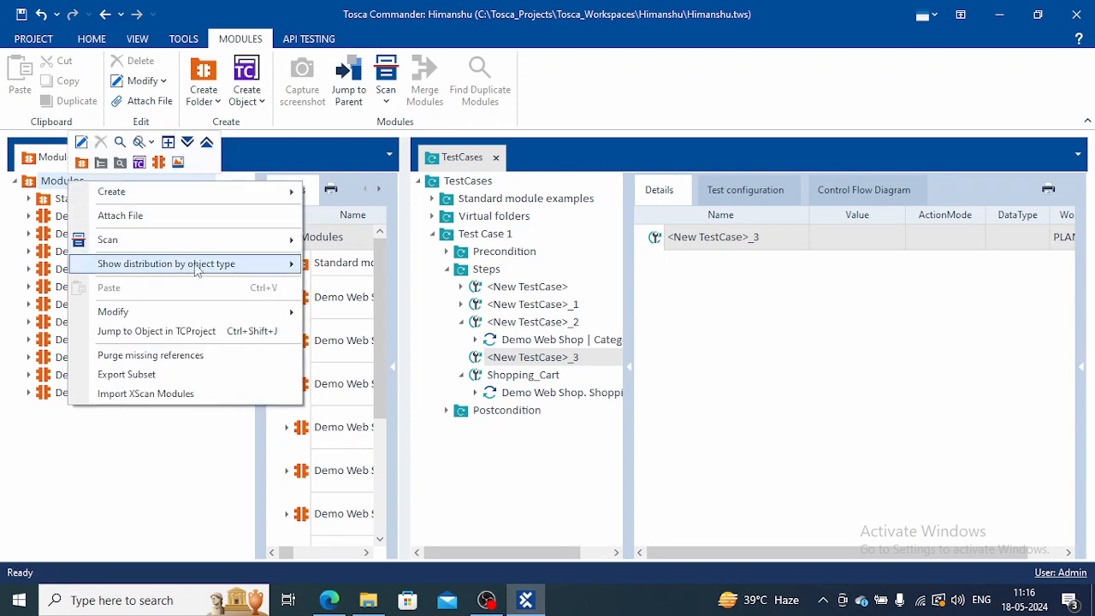
{"action": "left_click", "coordinate": [106, 240]}
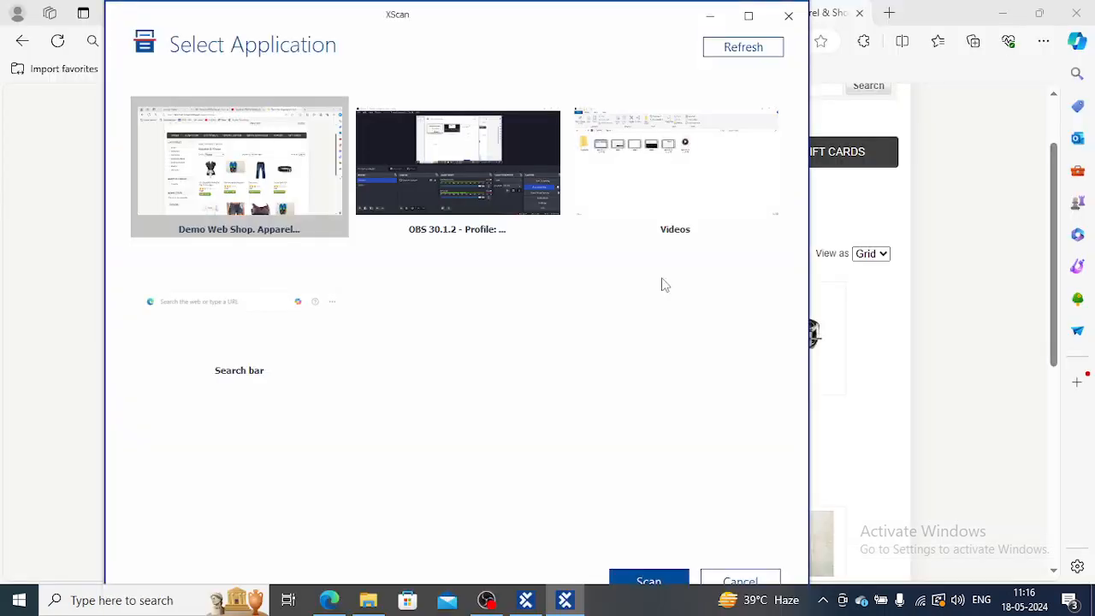
Select the Demo Web Shop browser window as the scan target.
{"action": "left_click", "coordinate": [649, 580]}
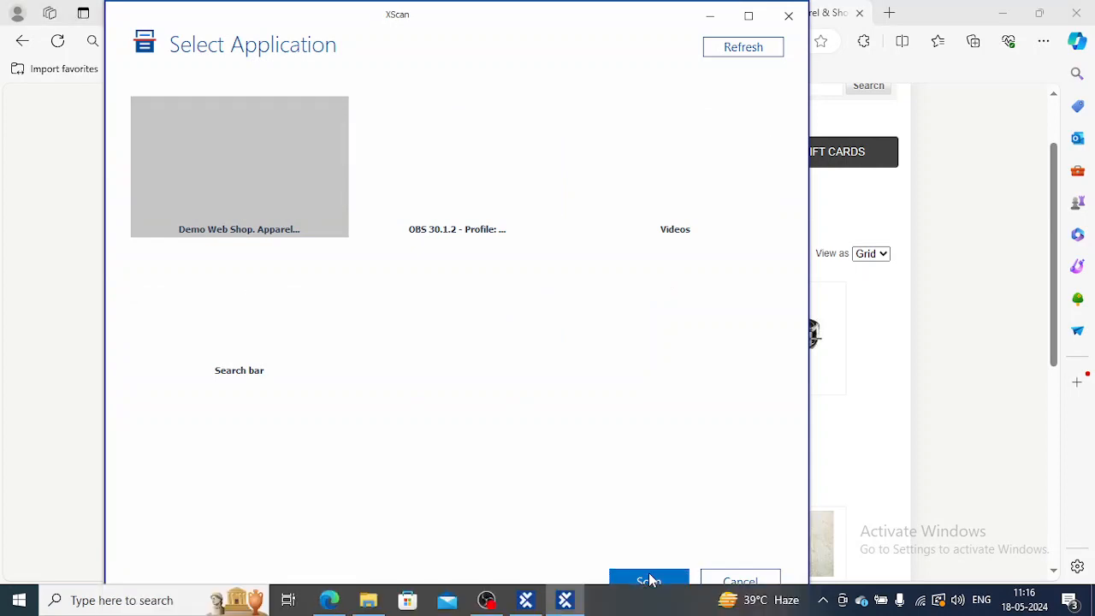
Scan the Apparel & Shoes page and mark the Blue Jeans link and its Add to cart control.
{"action": "left_click", "coordinate": [649, 580]}
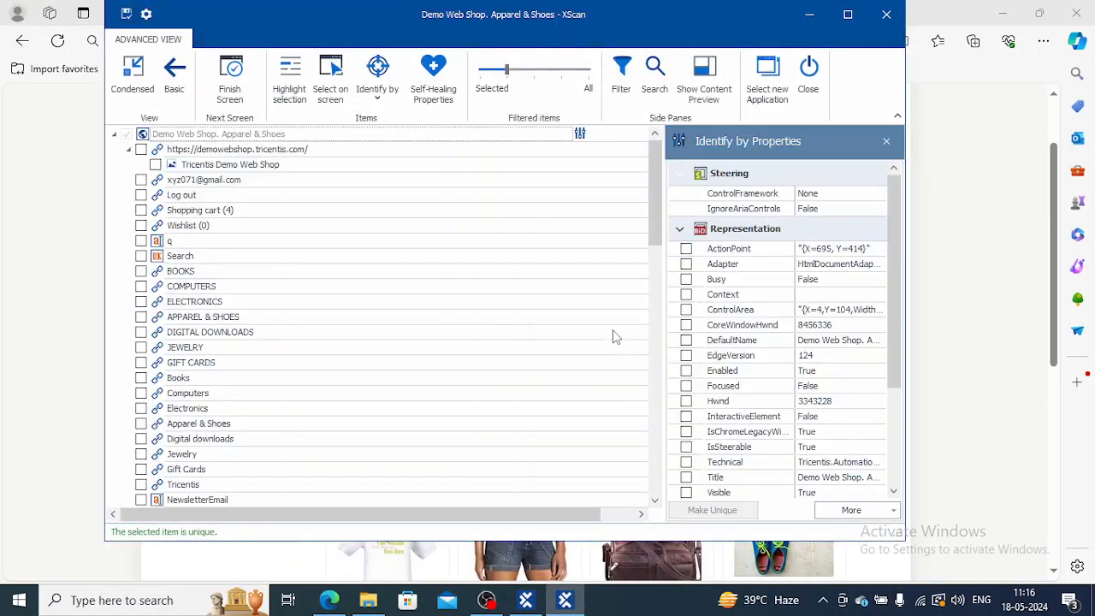
{"action": "mouse_move", "coordinate": [406, 353]}
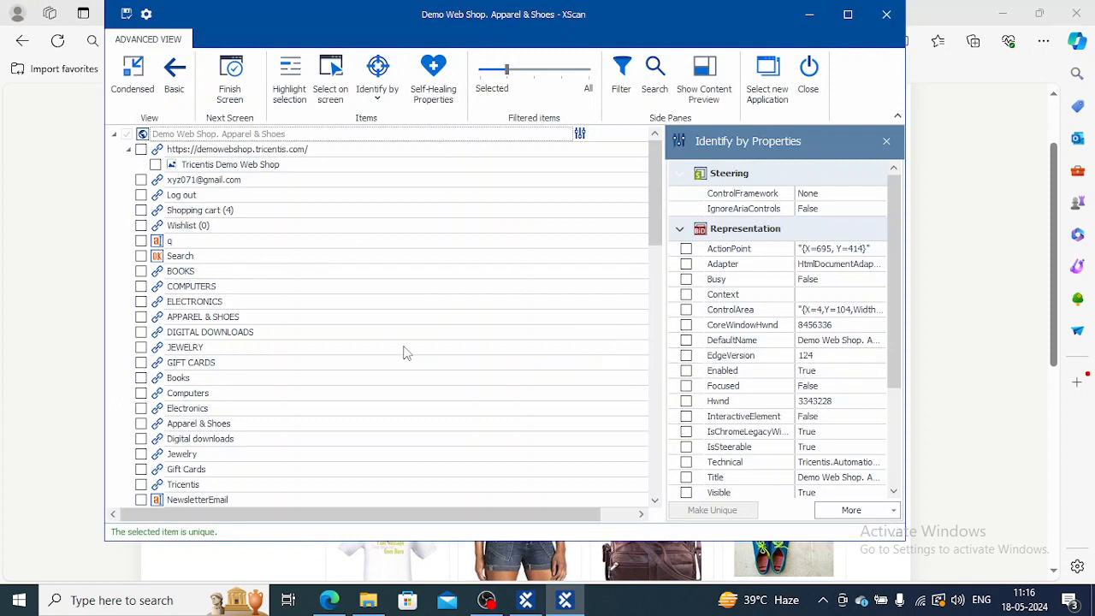
{"action": "mouse_move", "coordinate": [637, 497]}
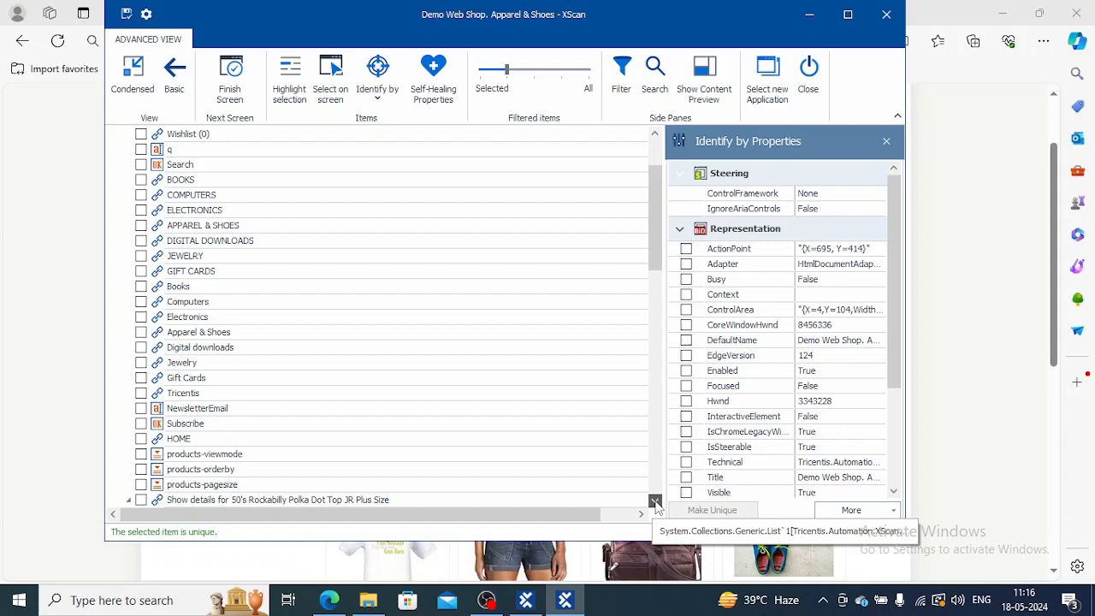
{"action": "scroll", "scroll_direction": "down", "scroll_amount": 3}
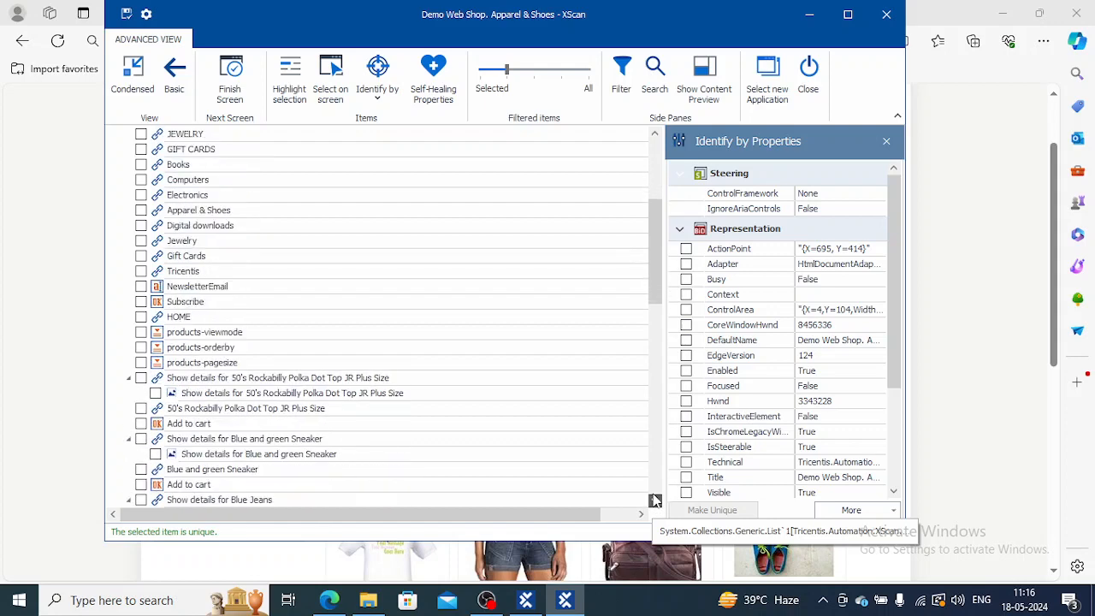
{"action": "scroll", "scroll_direction": "down", "scroll_amount": 3}
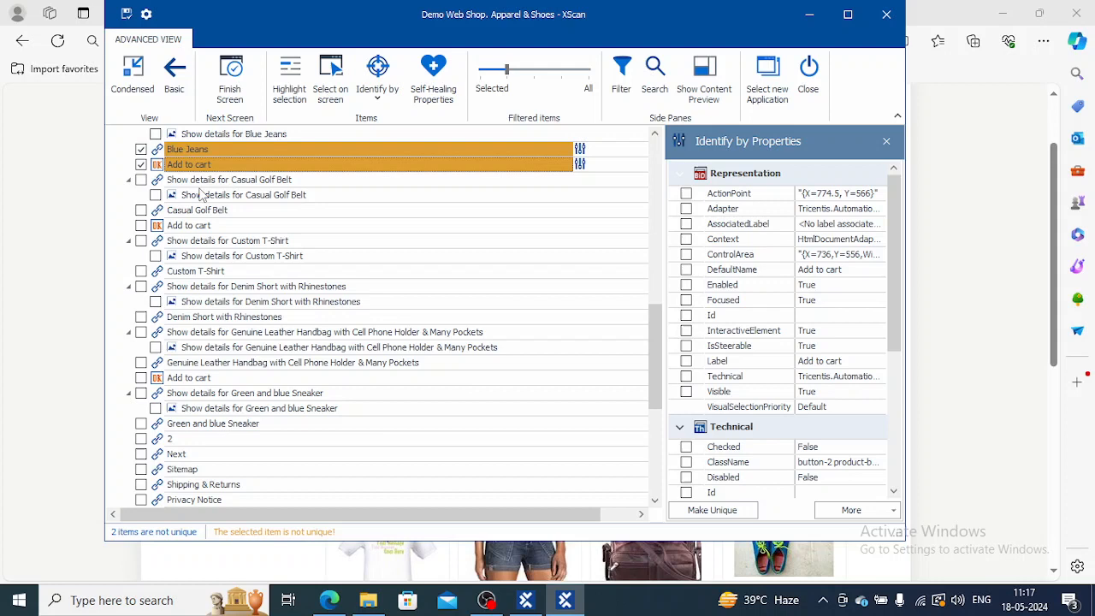
{"action": "mouse_move", "coordinate": [444, 155]}
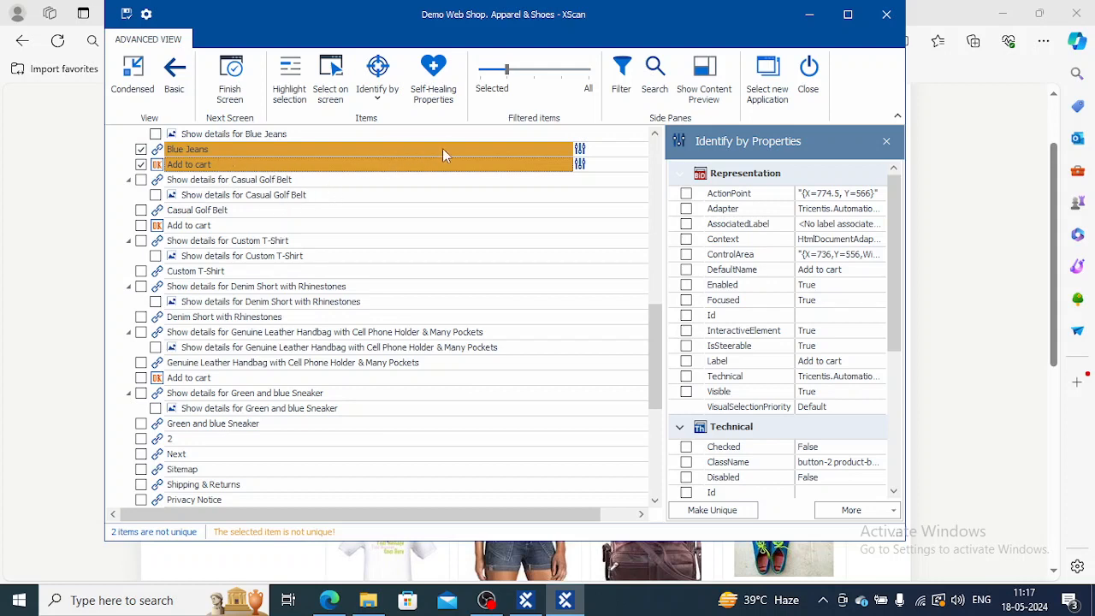
{"action": "mouse_move", "coordinate": [235, 537]}
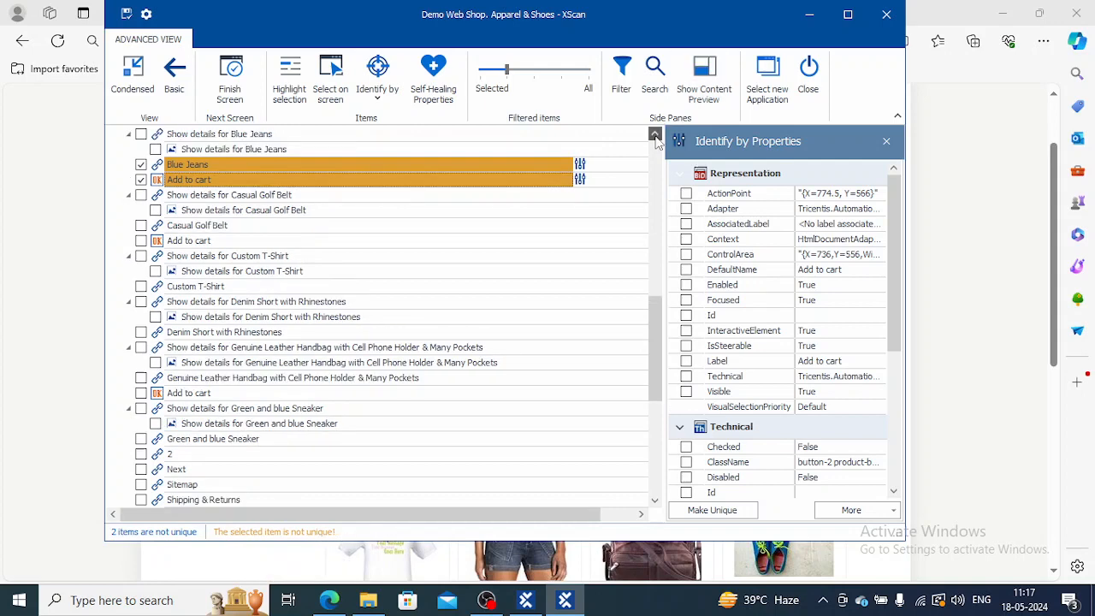
{"action": "scroll", "scroll_direction": "up", "scroll_amount": 3}
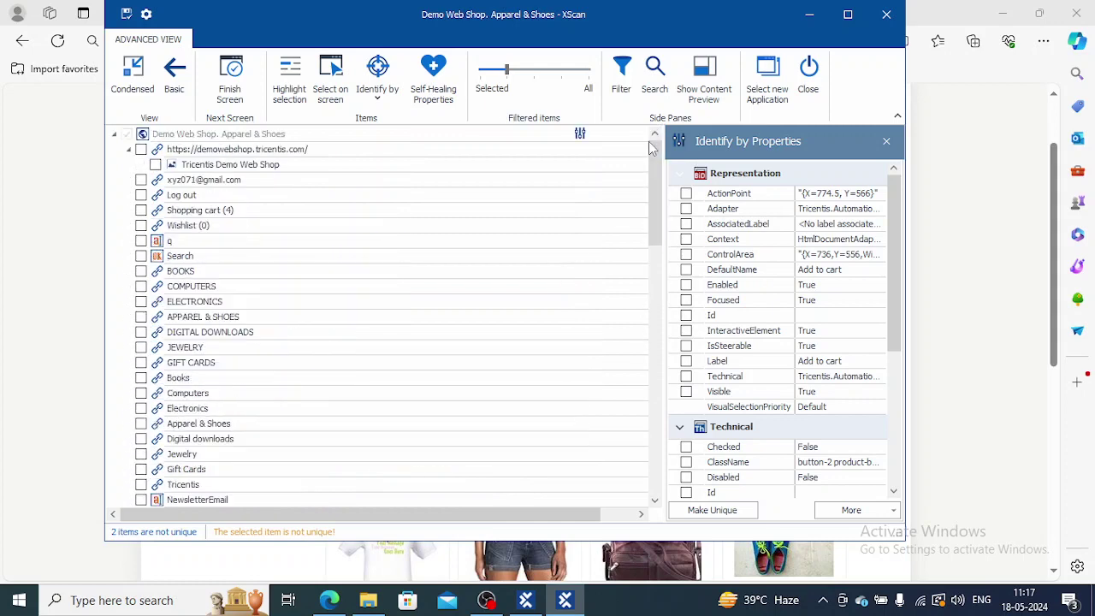
Mark the Shopping cart link for mapping, review its properties and save the module.
{"action": "left_click", "coordinate": [194, 134]}
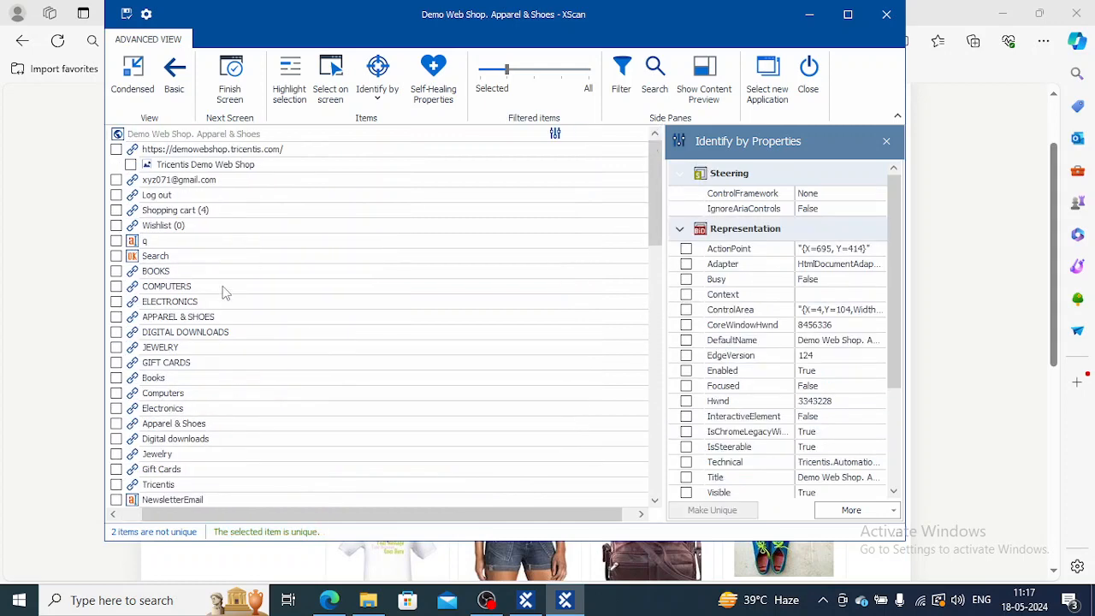
{"action": "mouse_move", "coordinate": [502, 502]}
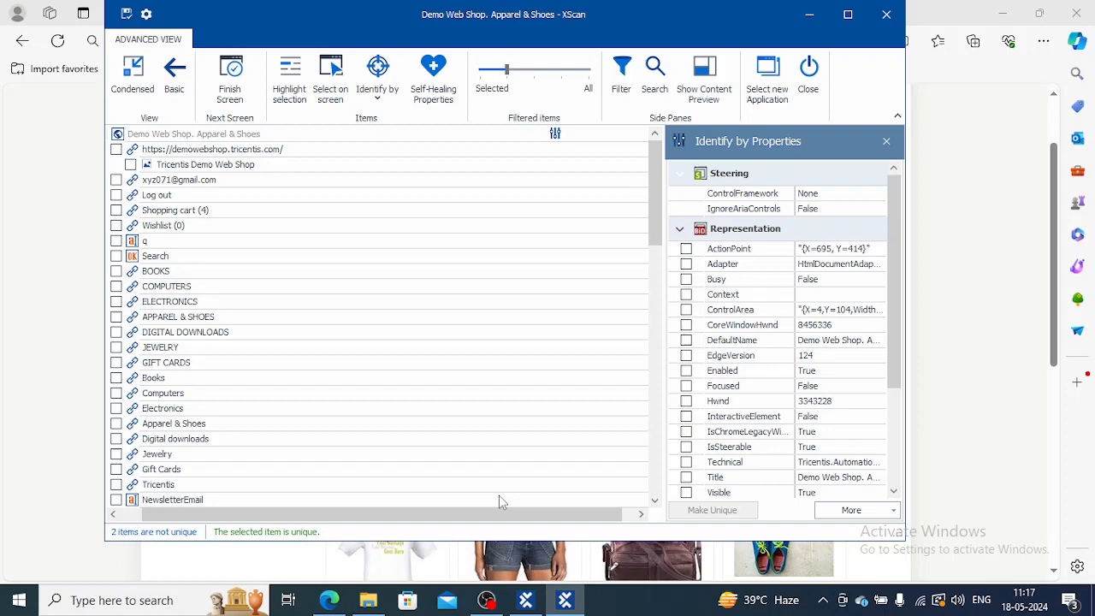
{"action": "scroll", "scroll_direction": "down", "scroll_amount": 3}
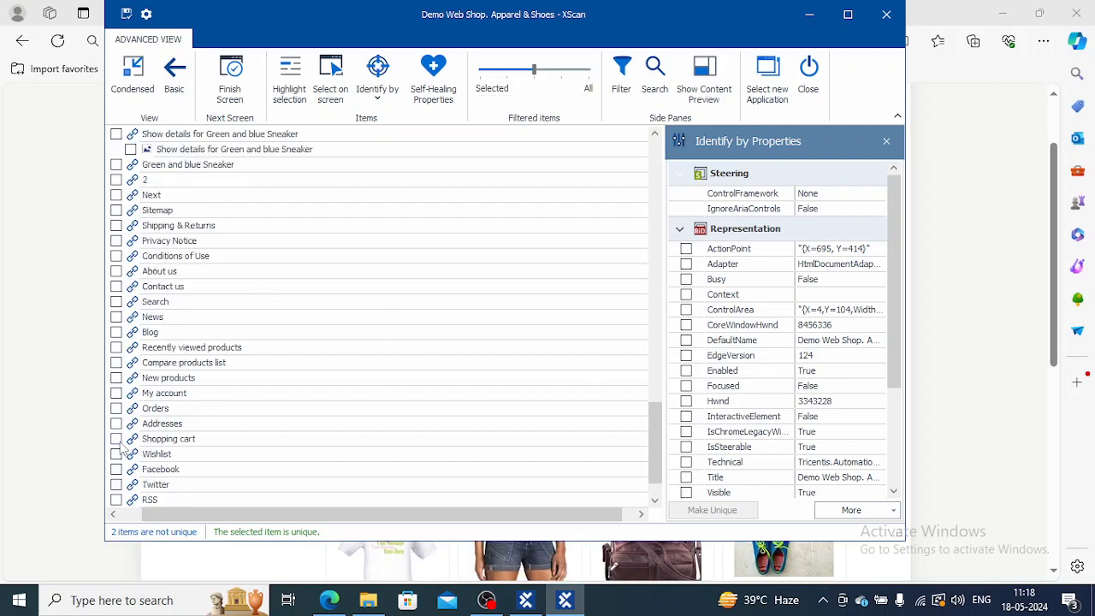
{"action": "left_click", "coordinate": [116, 438]}
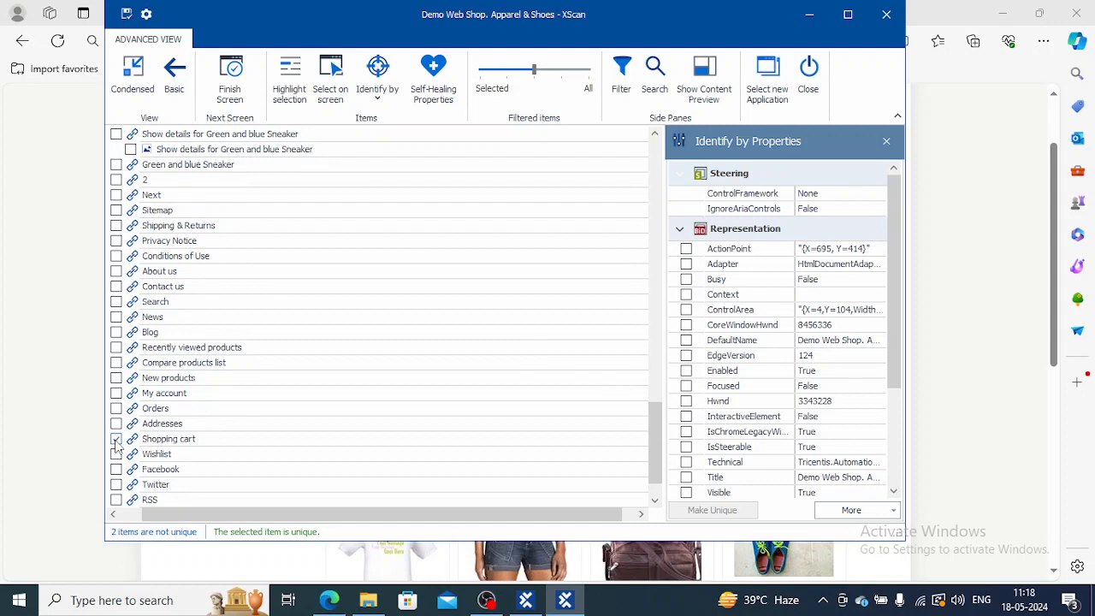
{"action": "left_click", "coordinate": [116, 438]}
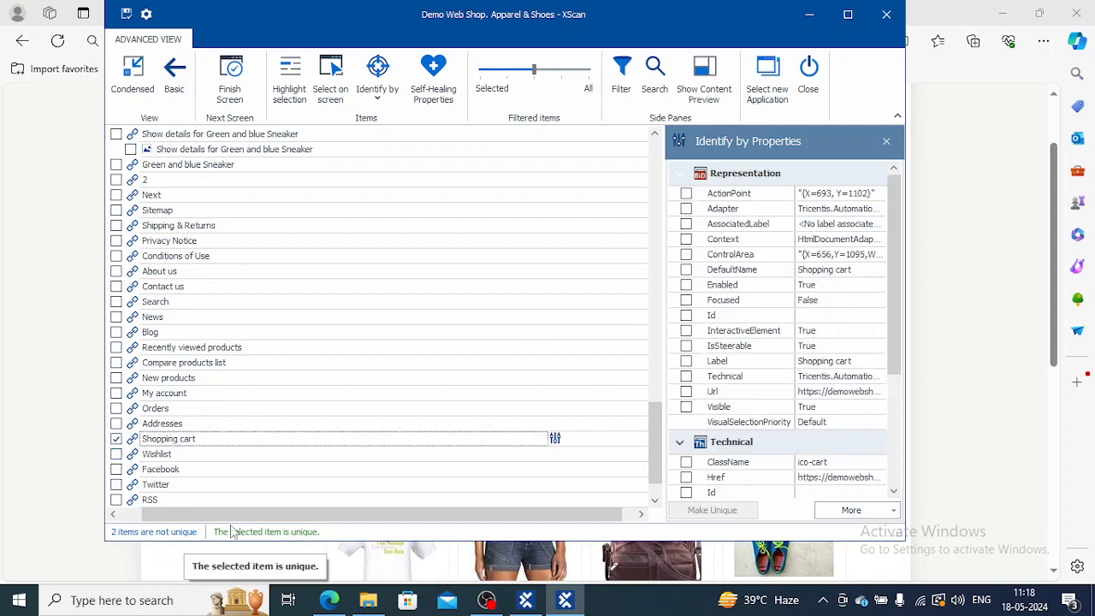
{"action": "mouse_move", "coordinate": [610, 136]}
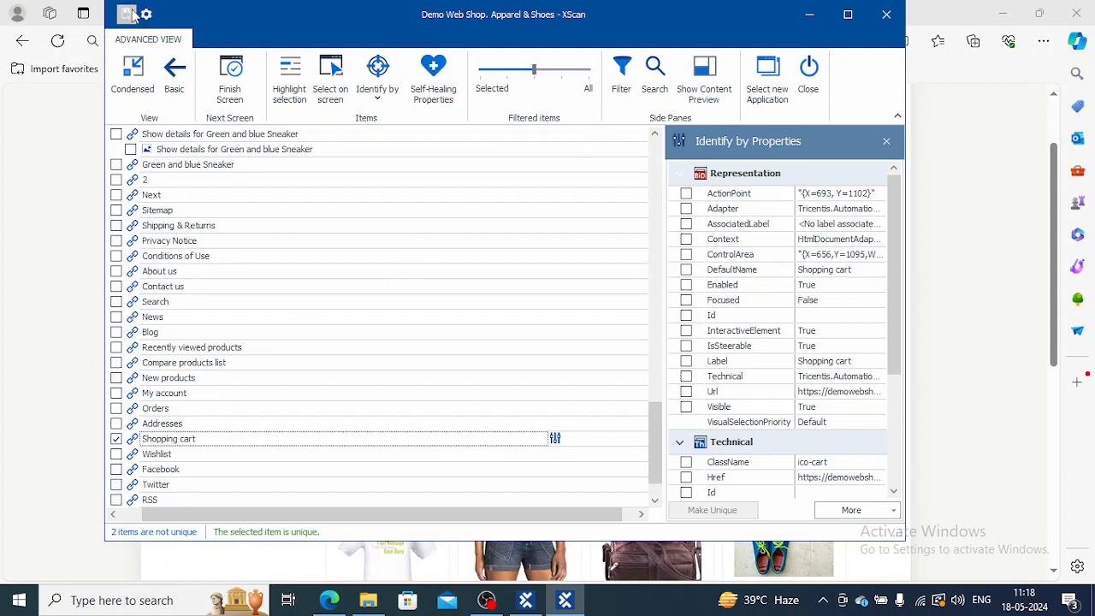
{"action": "left_click", "coordinate": [126, 14]}
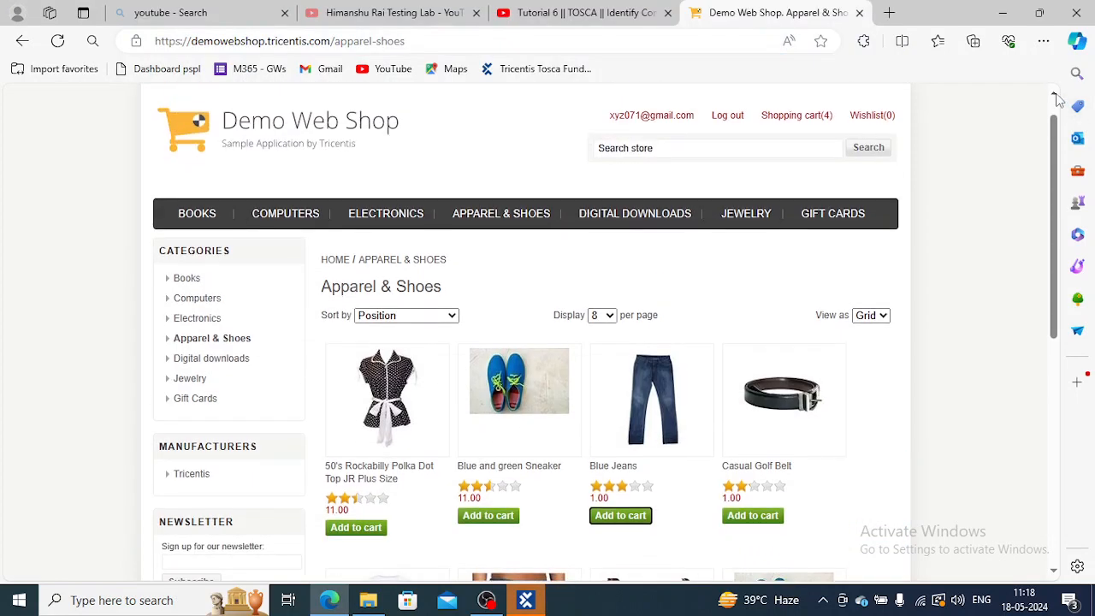
Glance over the Apparel & Shoes page and return to the Tosca Commander workspace.
{"action": "scroll", "scroll_direction": "up", "scroll_amount": 3}
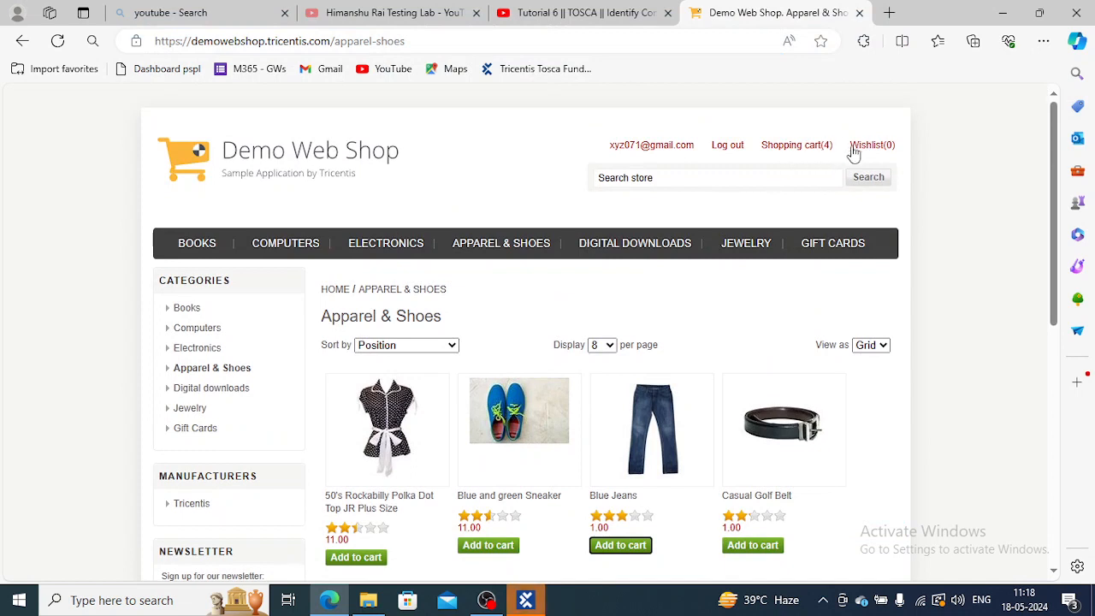
{"action": "mouse_move", "coordinate": [732, 333]}
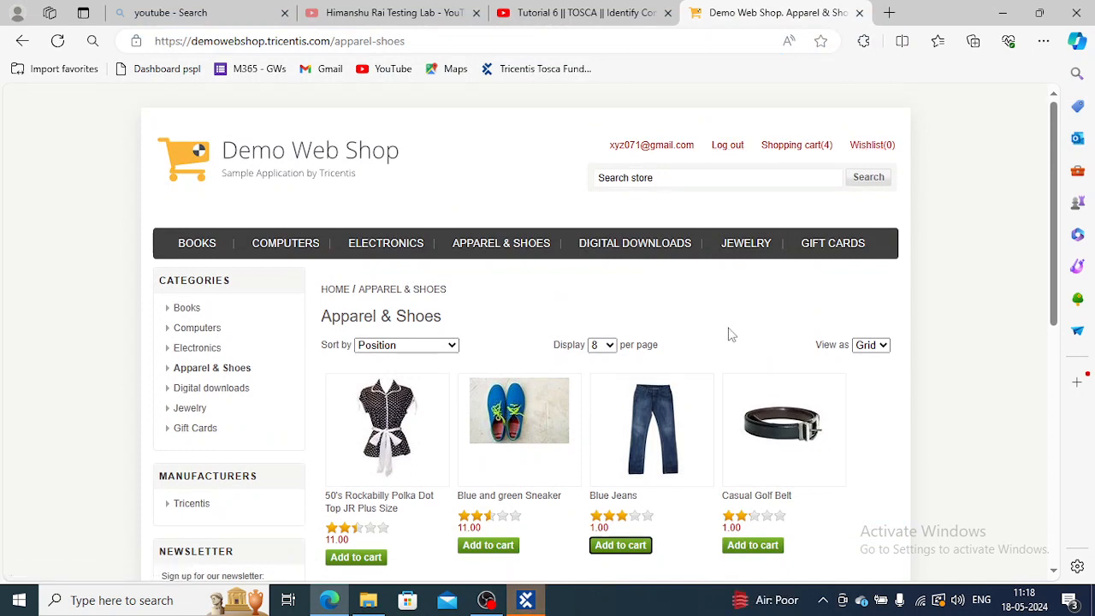
{"action": "mouse_move", "coordinate": [525, 573]}
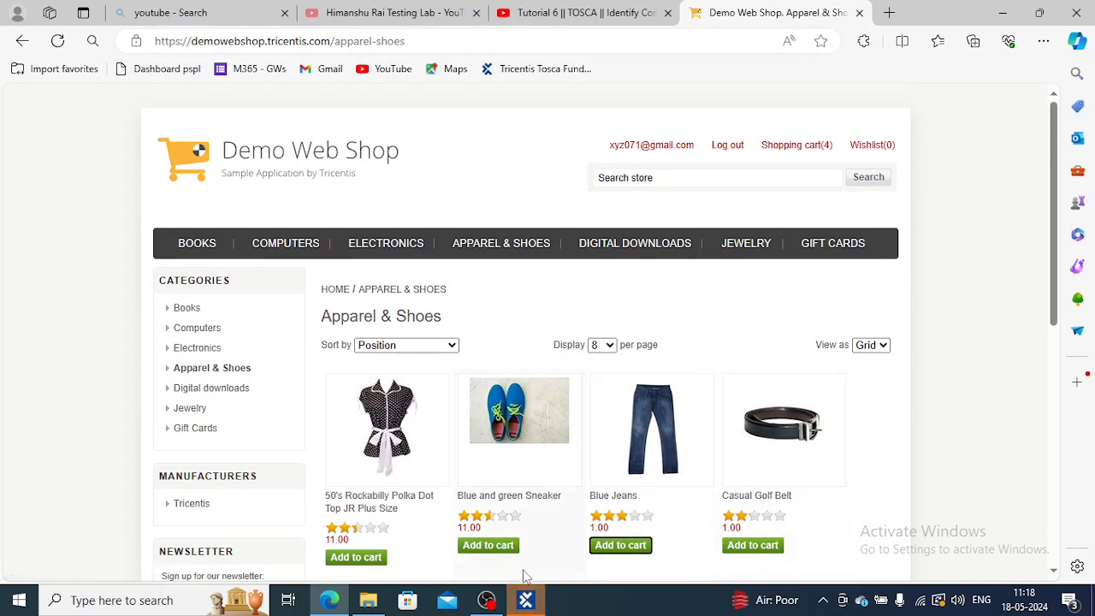
{"action": "mouse_move", "coordinate": [525, 598]}
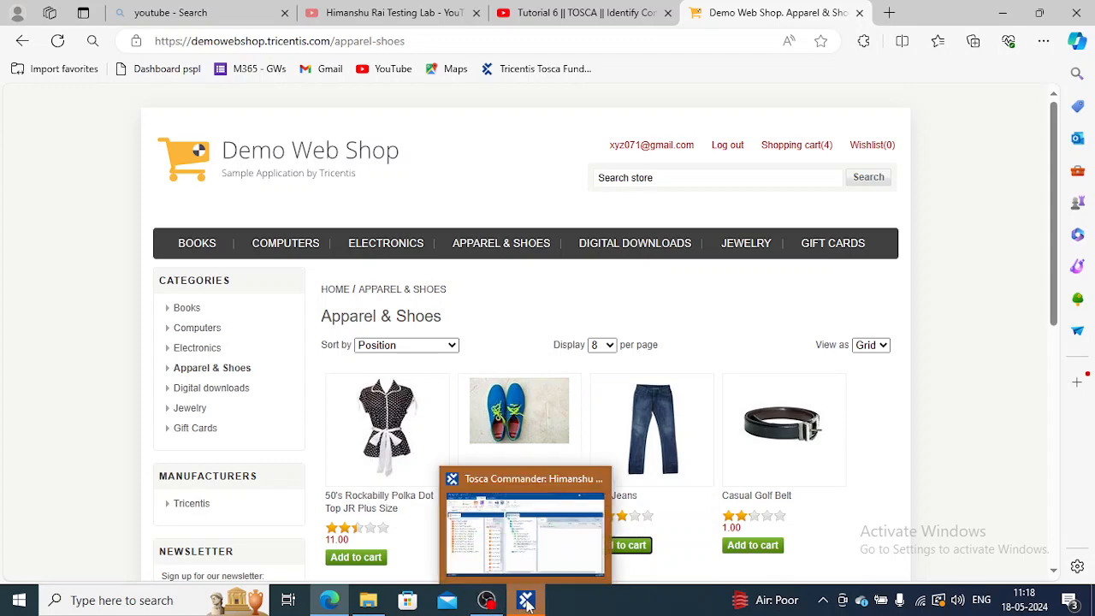
{"action": "left_click", "coordinate": [526, 599]}
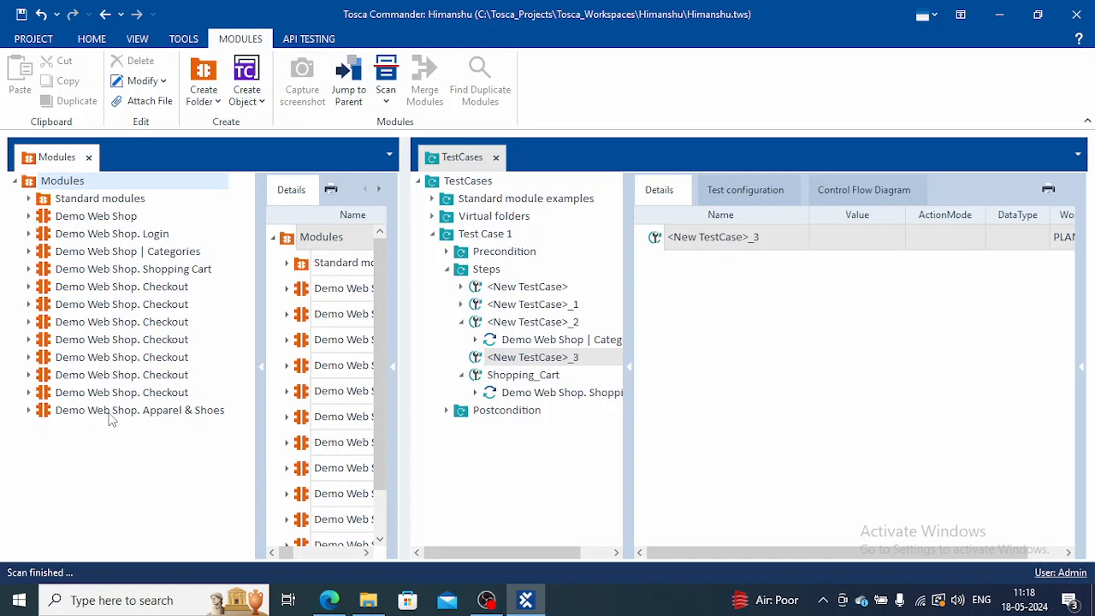
{"action": "mouse_move", "coordinate": [111, 321]}
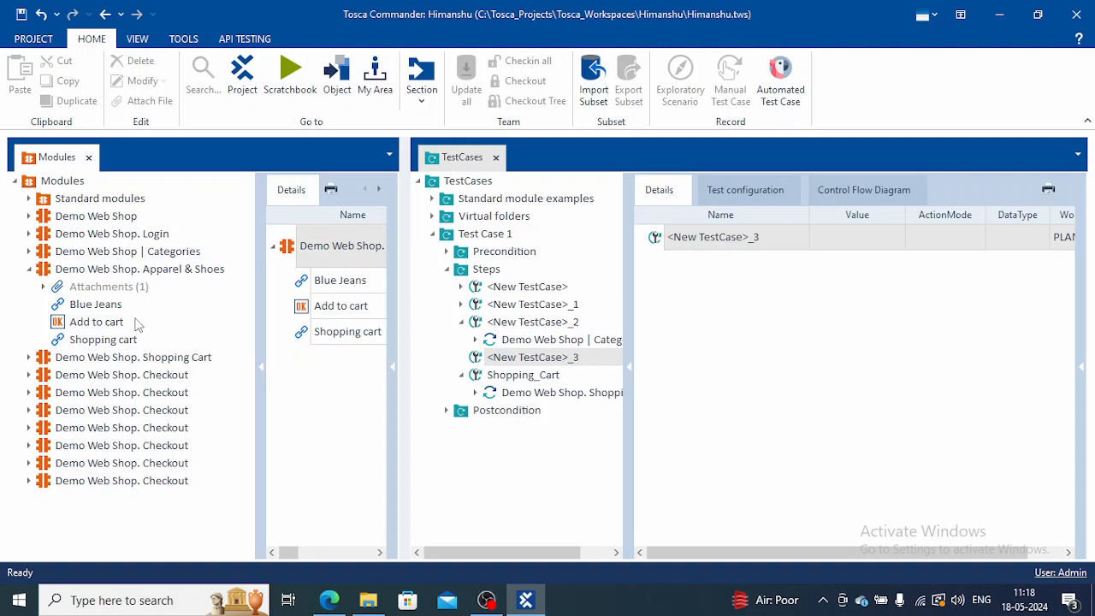
{"action": "mouse_move", "coordinate": [98, 340]}
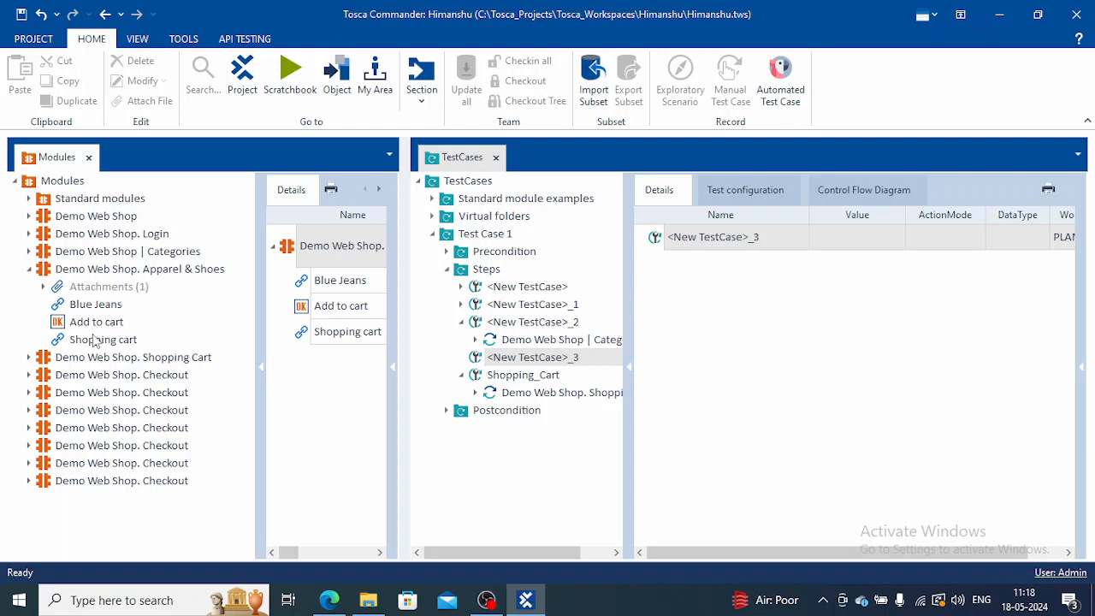
{"action": "mouse_move", "coordinate": [120, 303]}
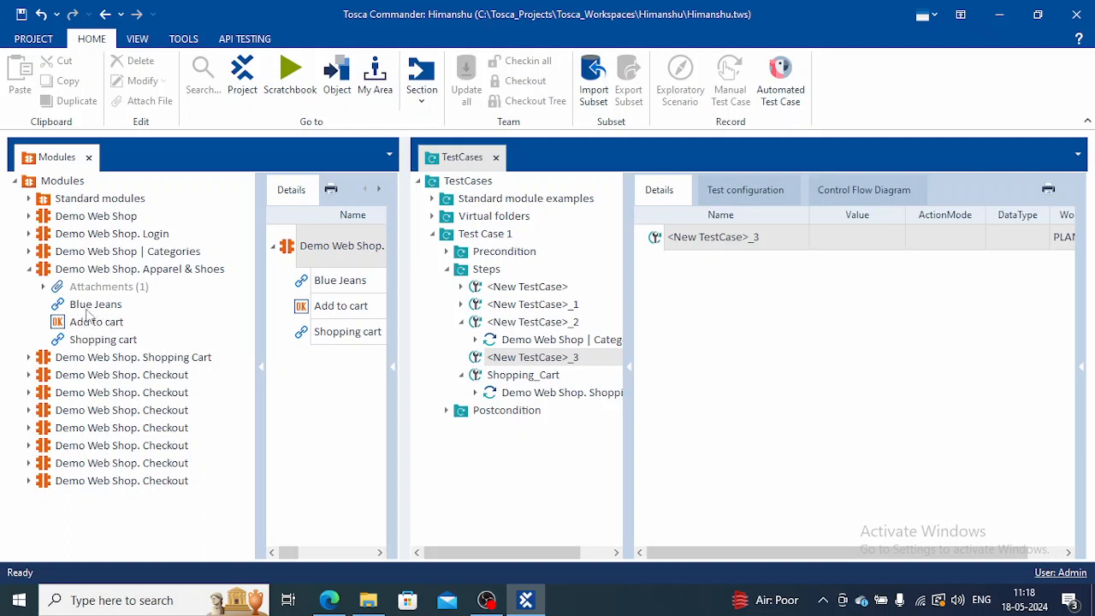
{"action": "mouse_move", "coordinate": [103, 350]}
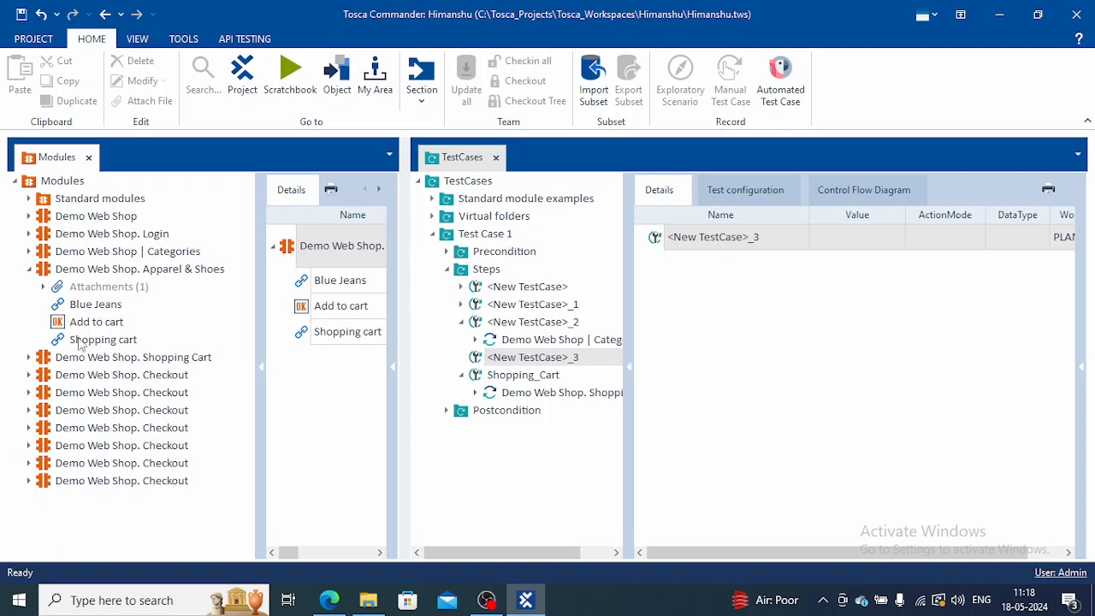
{"action": "mouse_move", "coordinate": [88, 303]}
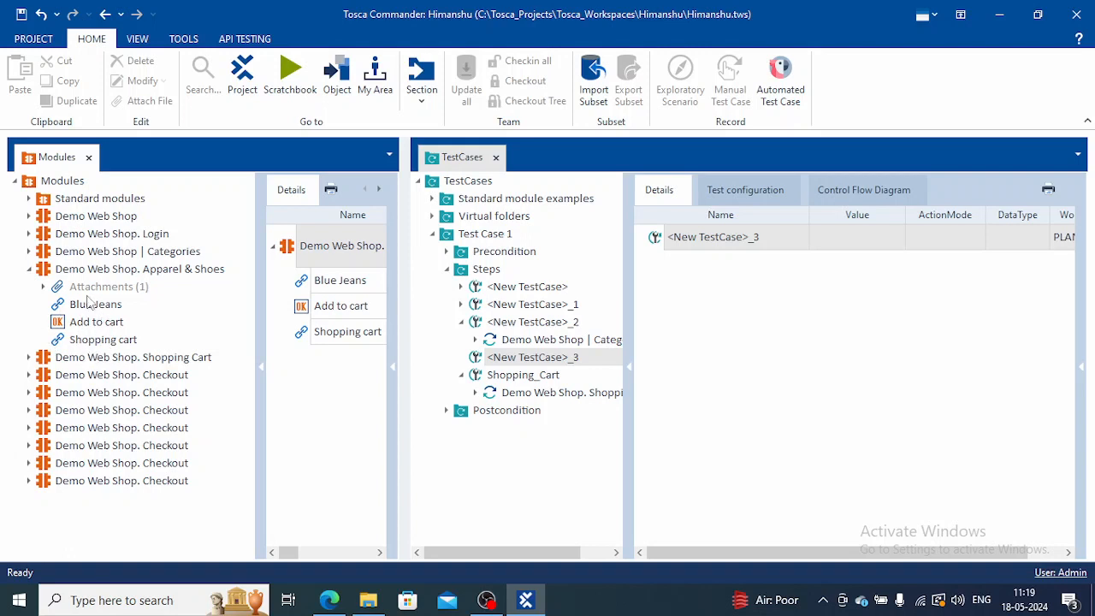
{"action": "mouse_move", "coordinate": [78, 339]}
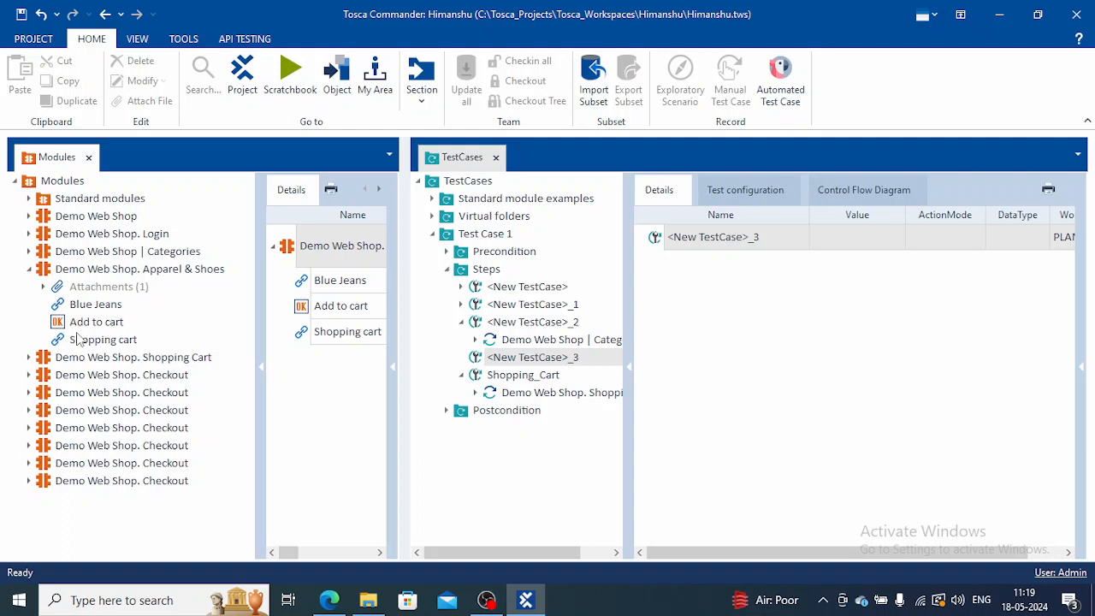
{"action": "mouse_move", "coordinate": [103, 358]}
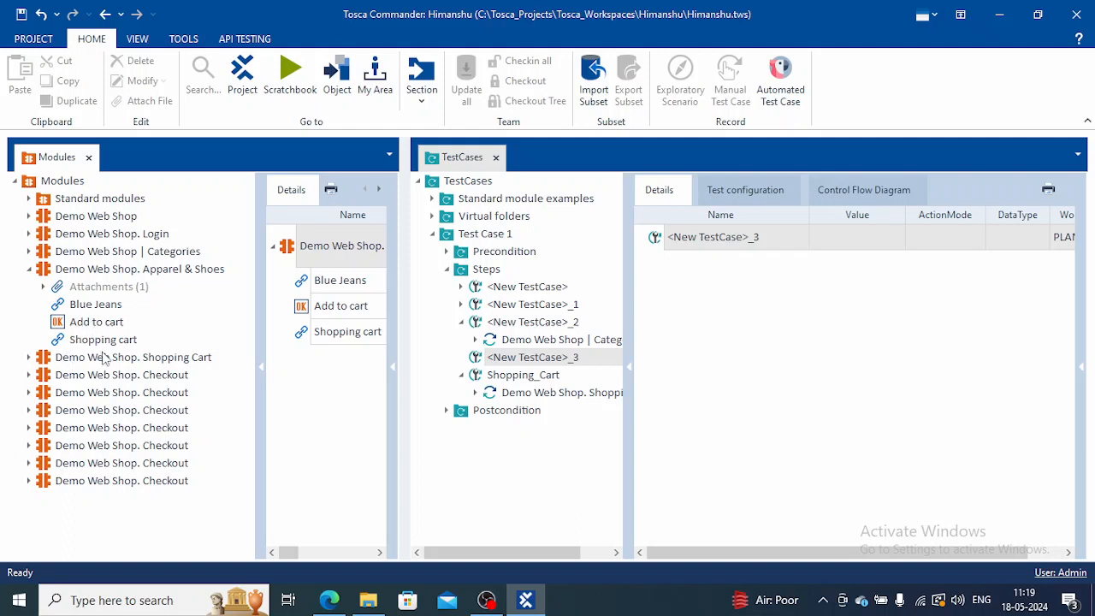
{"action": "mouse_move", "coordinate": [132, 357]}
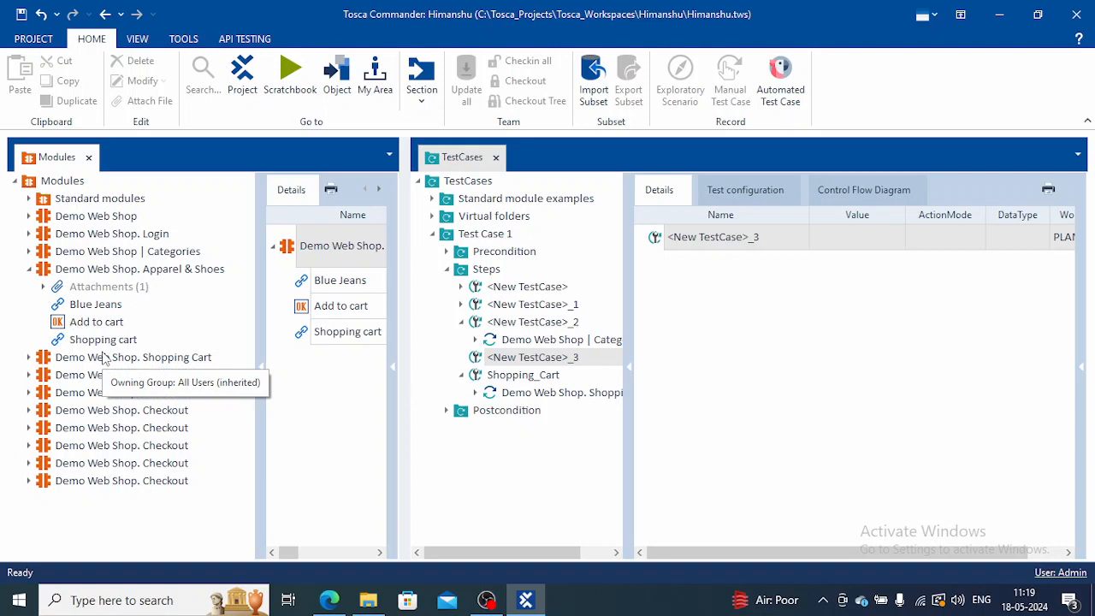
{"action": "mouse_move", "coordinate": [102, 286]}
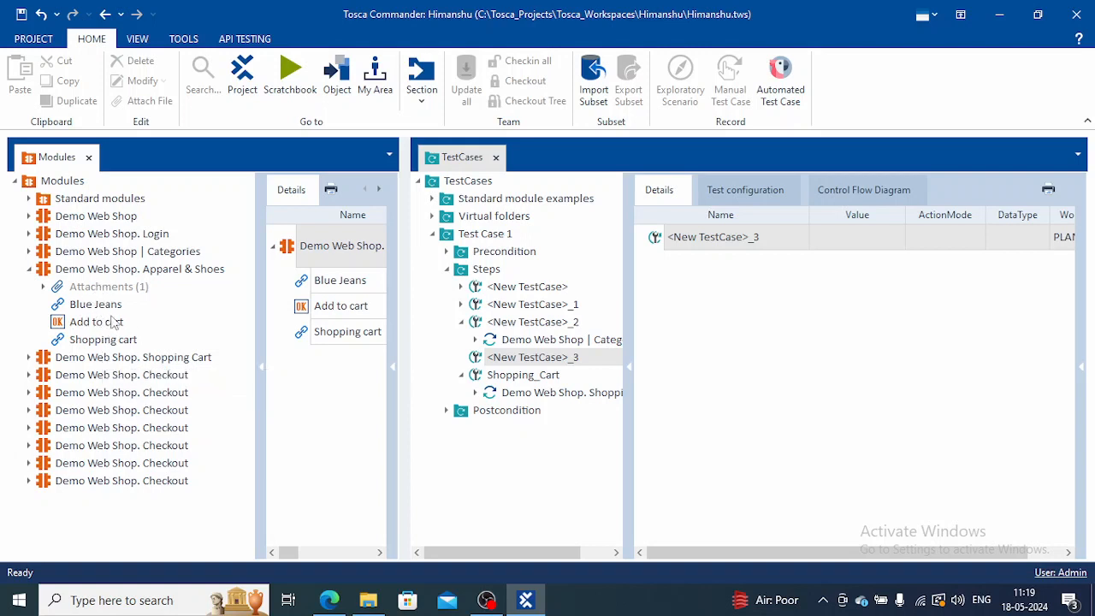
{"action": "mouse_move", "coordinate": [94, 305]}
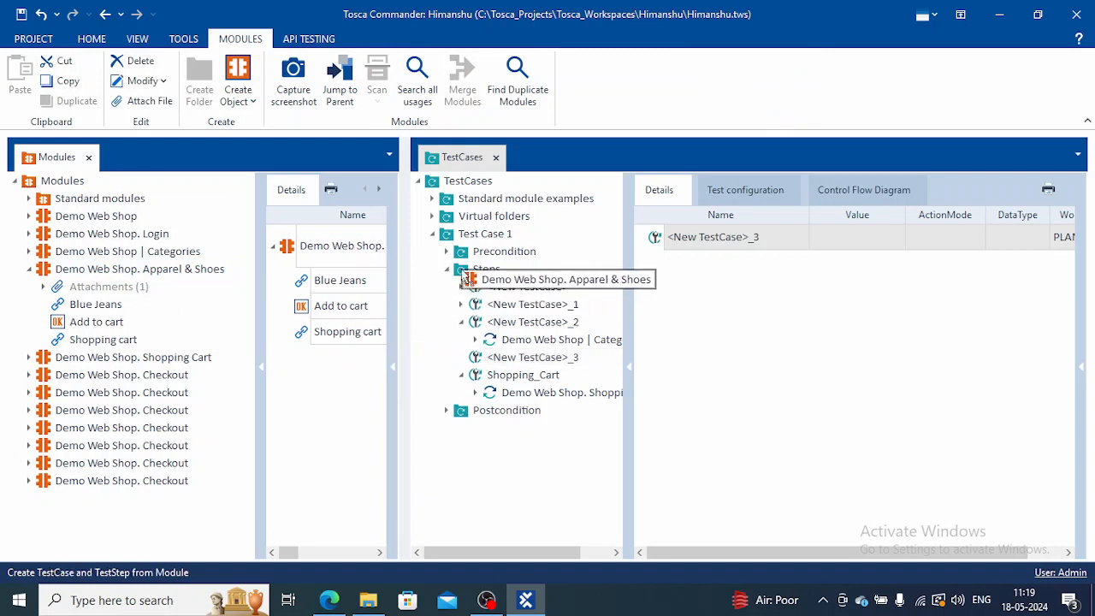
Add the Apparel & Shoes module as a Test Case 1 step and expand it to show its controls.
{"action": "left_click", "coordinate": [90, 38]}
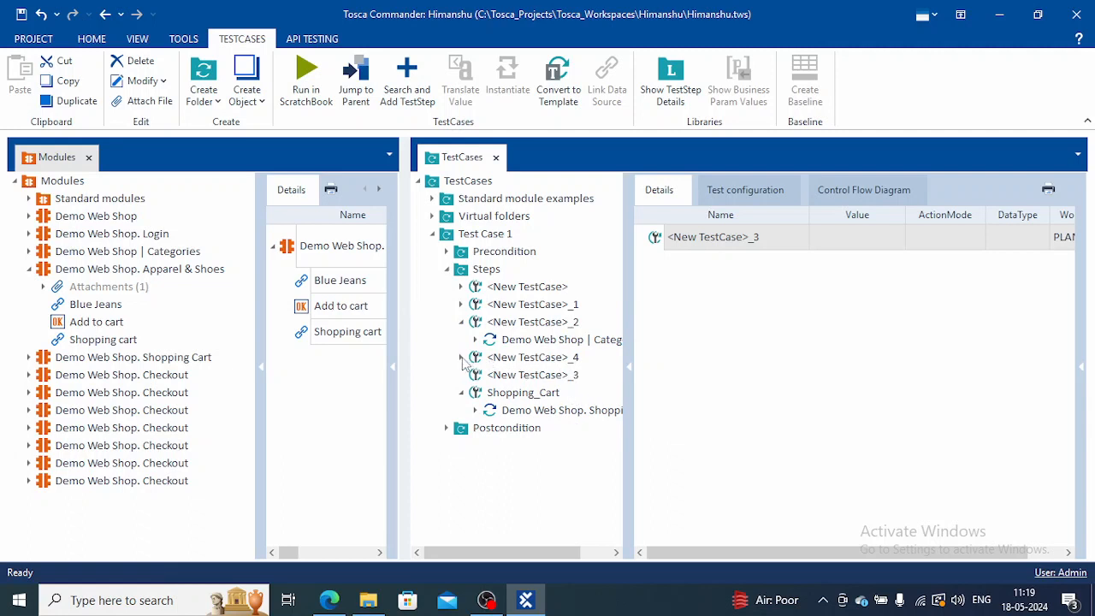
{"action": "mouse_move", "coordinate": [449, 345]}
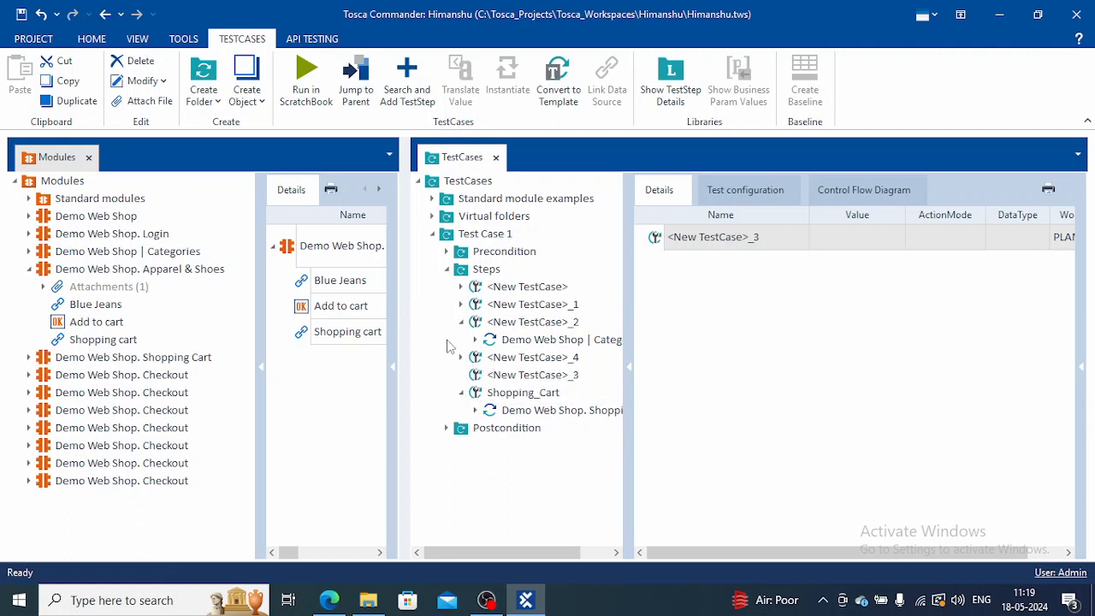
{"action": "left_click", "coordinate": [560, 357]}
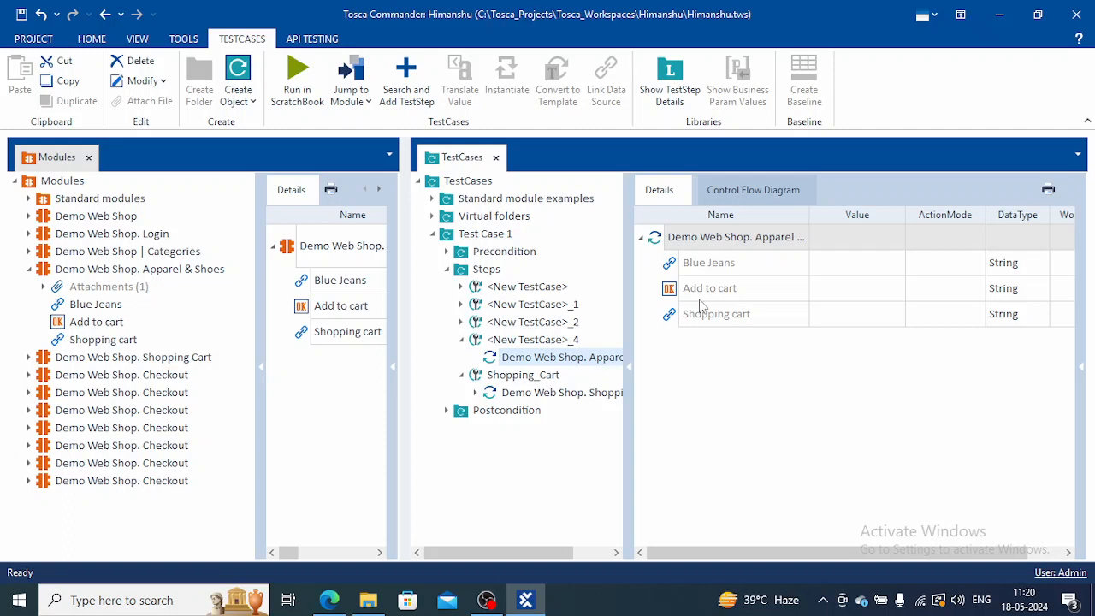
Give the Shopping cart step the value {Click} alongside Add to cart and save the test case.
{"action": "left_click", "coordinate": [709, 262]}
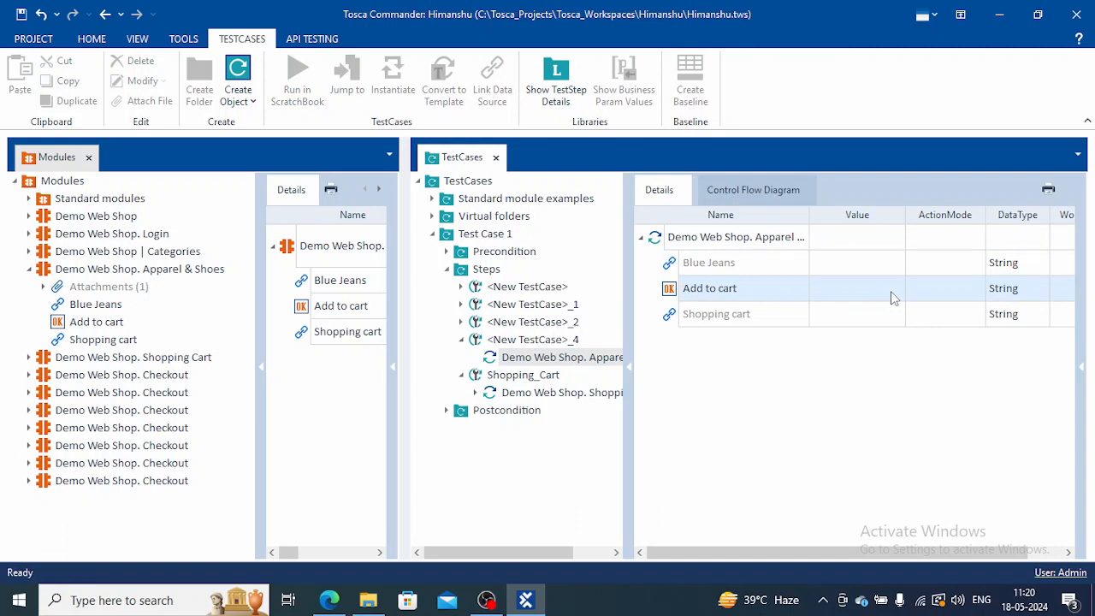
{"action": "left_click", "coordinate": [855, 287]}
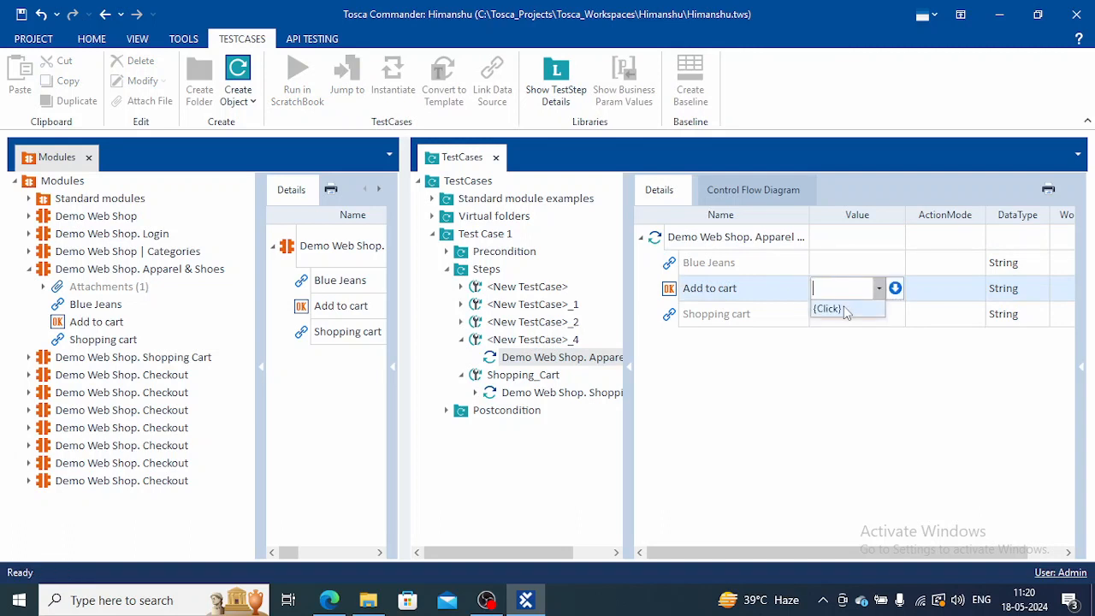
{"action": "left_click", "coordinate": [825, 309]}
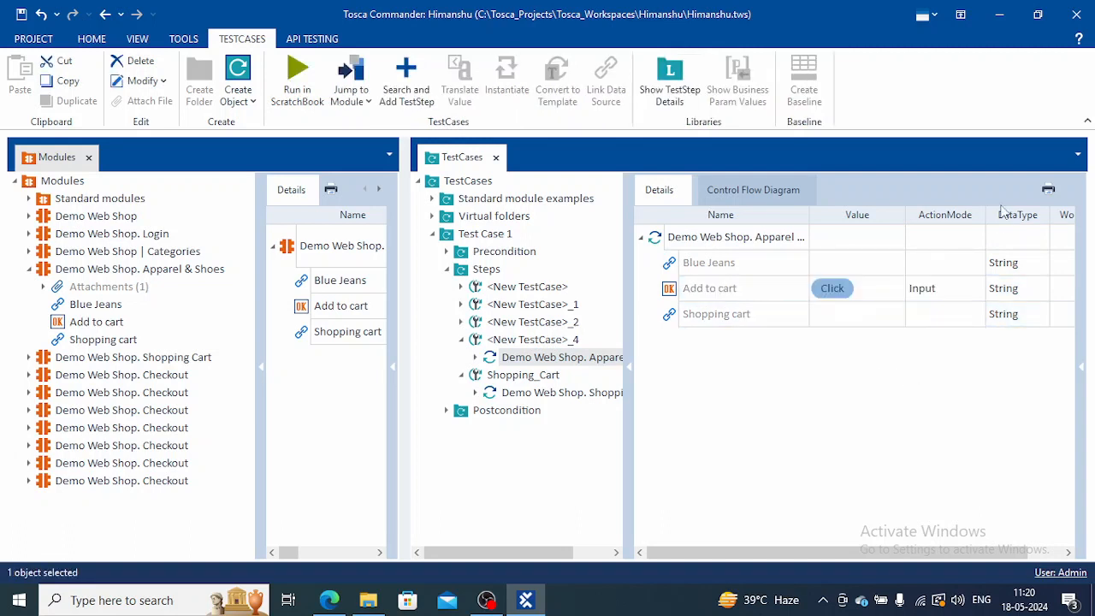
{"action": "left_click", "coordinate": [855, 313]}
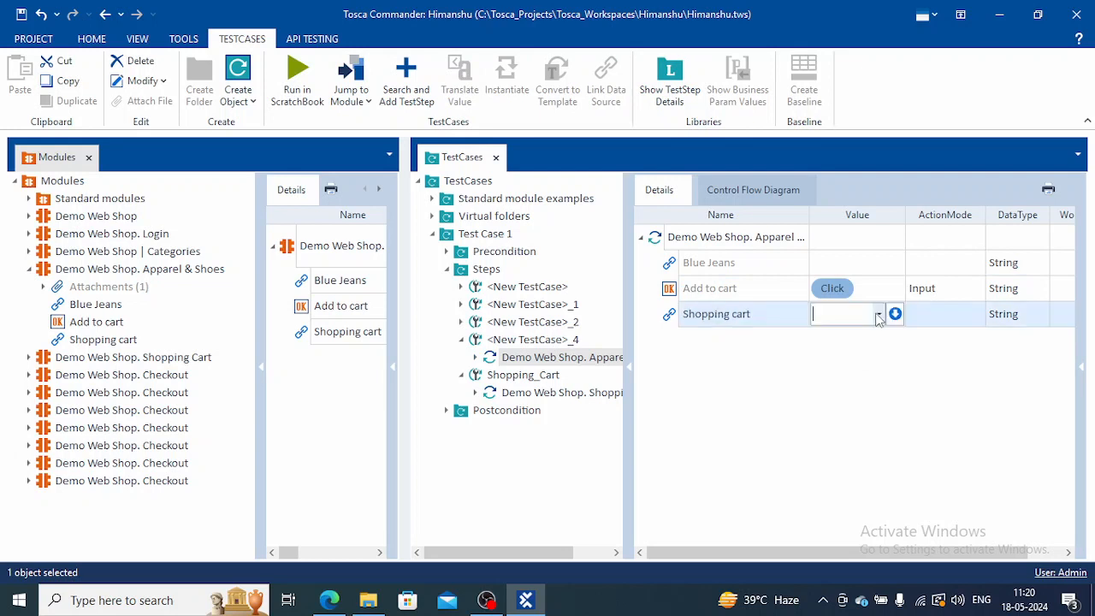
{"action": "type", "text": "{Click}"}
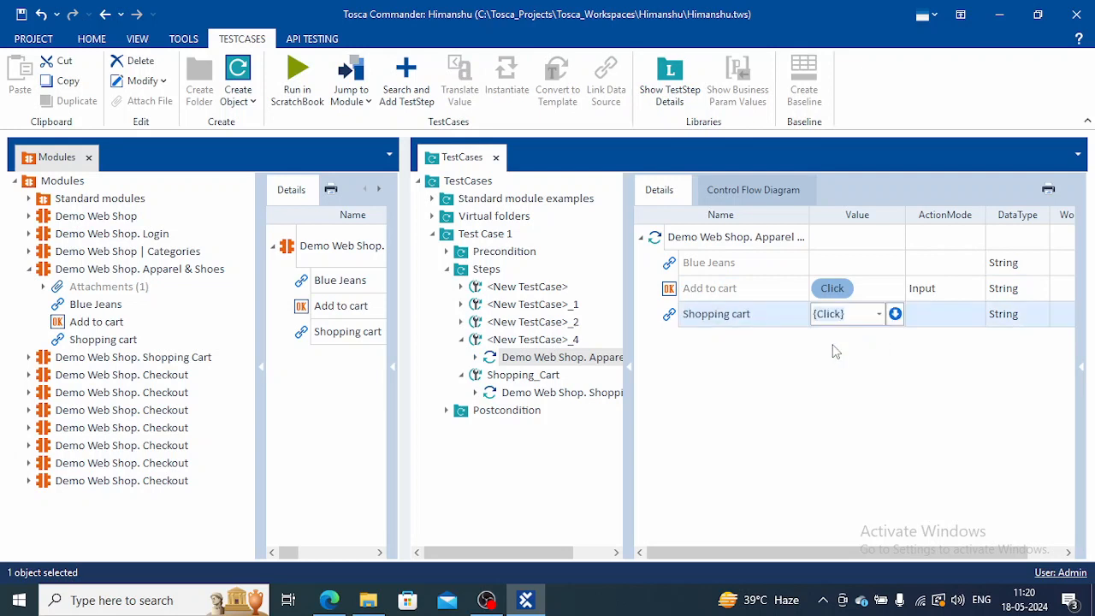
{"action": "left_click", "coordinate": [894, 313]}
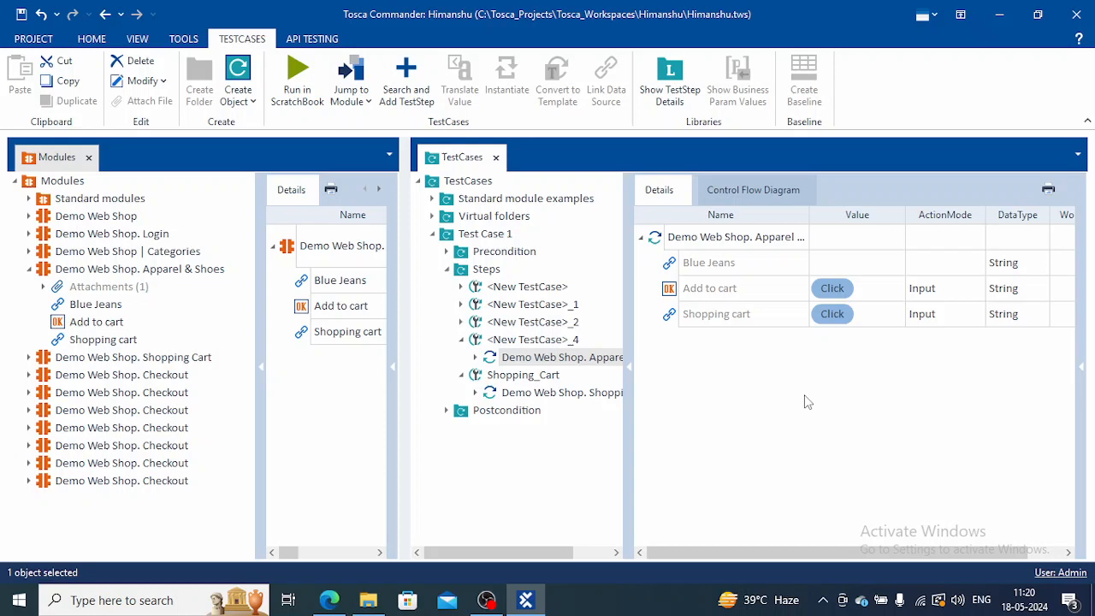
{"action": "key", "text": "ctrl+s"}
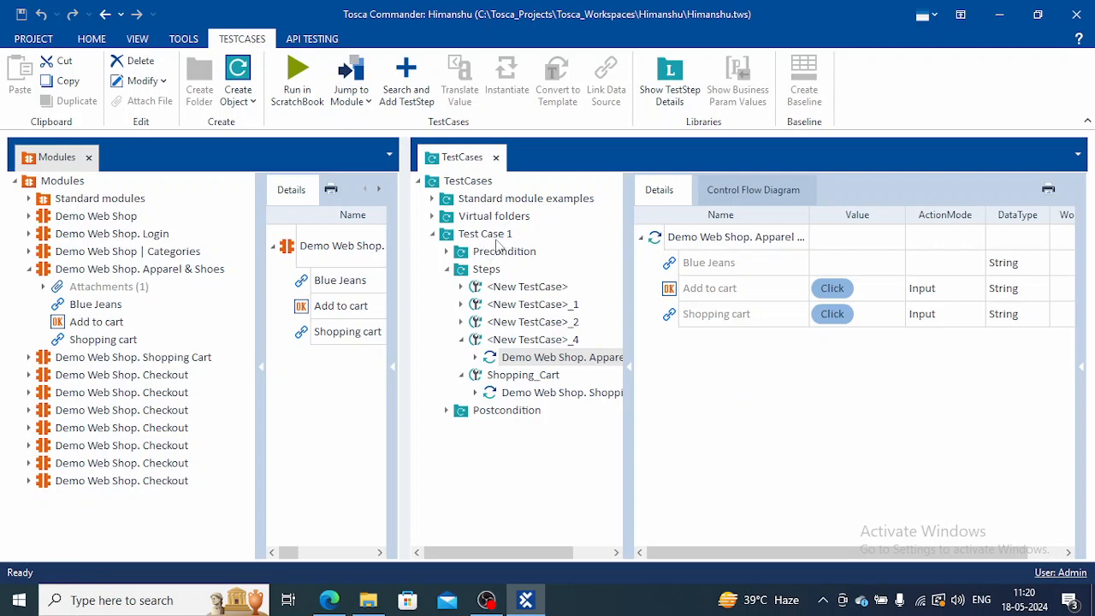
Run Test Case 1 in ScratchBook as a trial execution.
{"action": "right_click", "coordinate": [486, 232]}
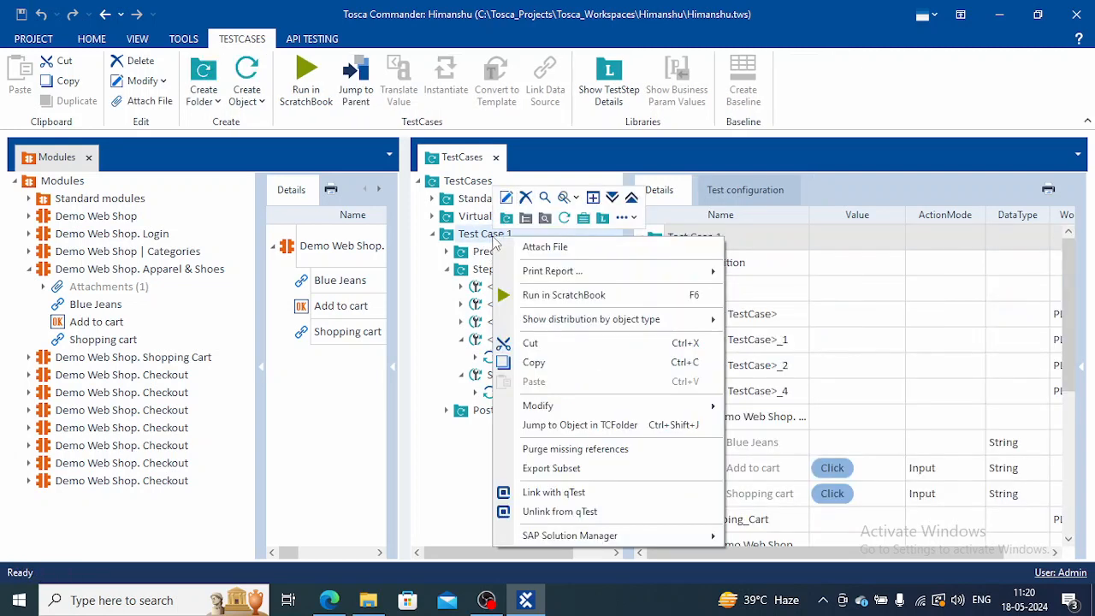
{"action": "left_click", "coordinate": [562, 294]}
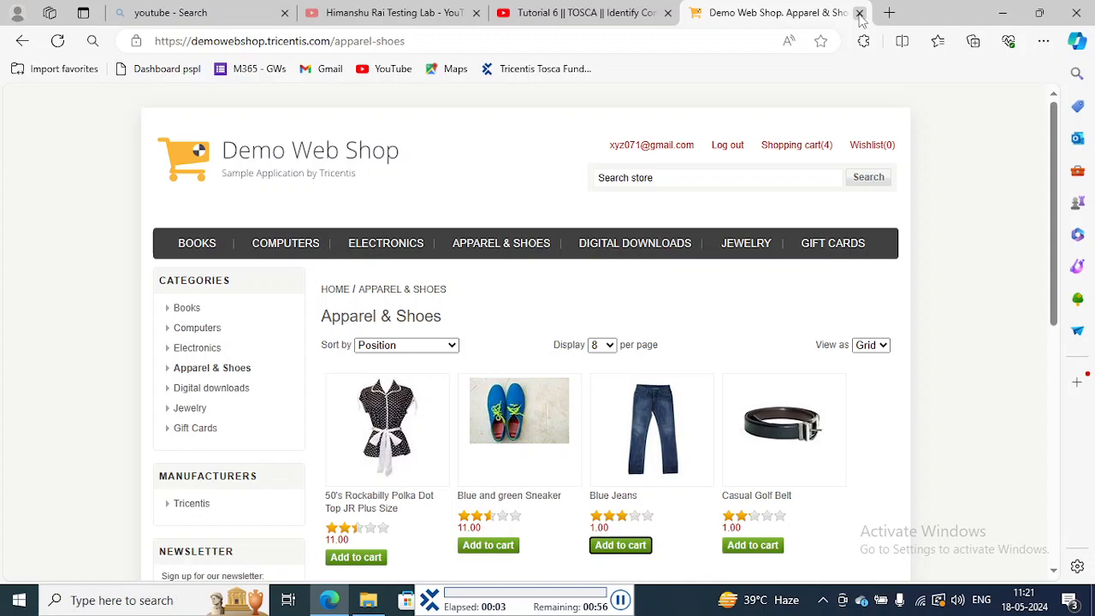
Let the run log out, sign back in and open the Apparel & Shoes category.
{"action": "left_click", "coordinate": [859, 12]}
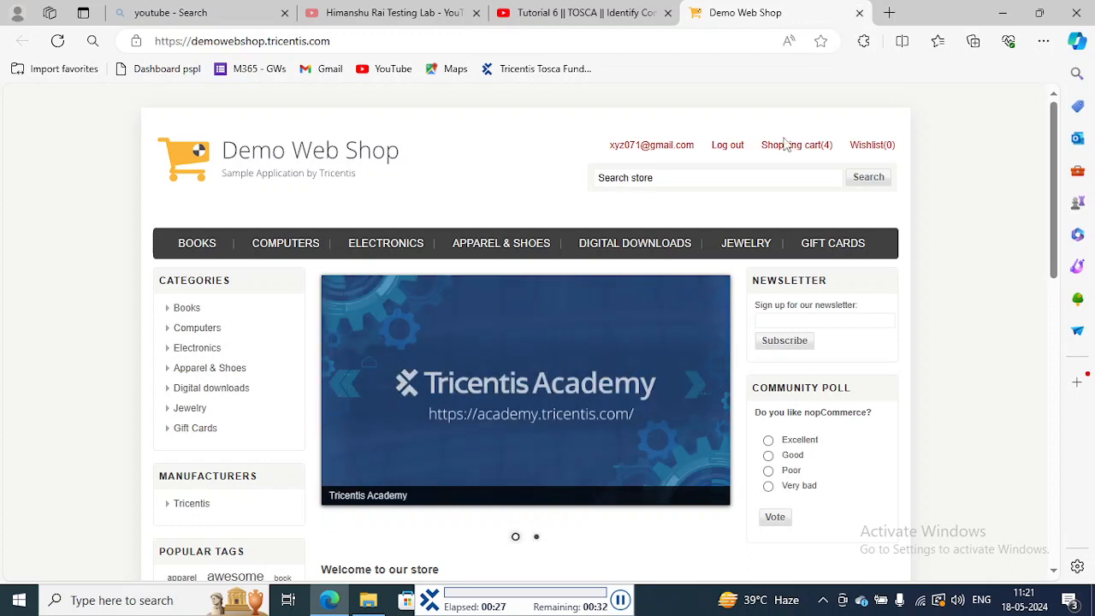
{"action": "left_click", "coordinate": [726, 145]}
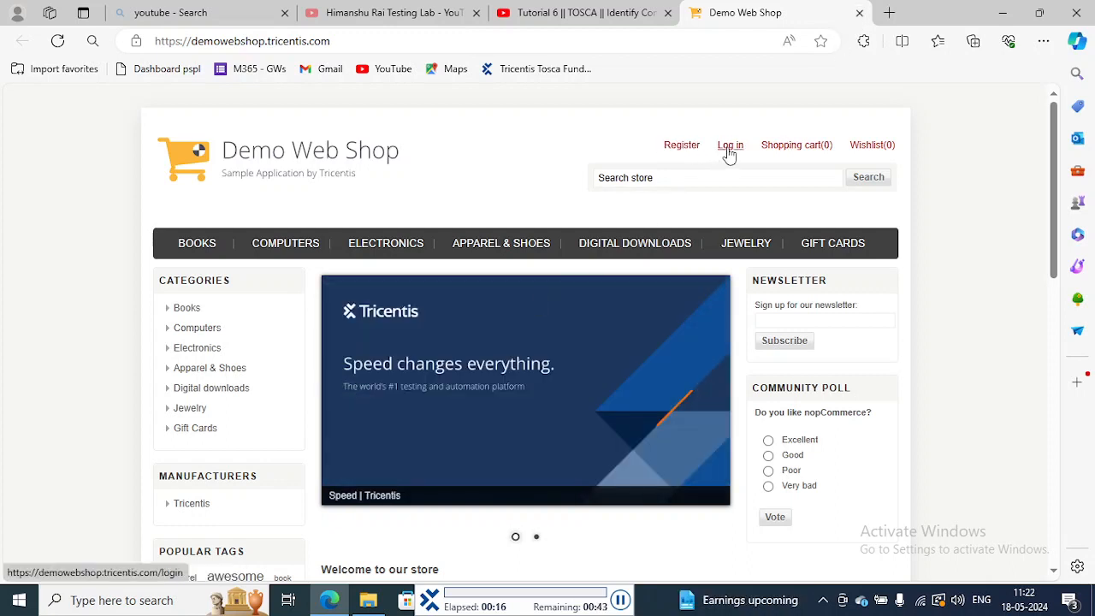
{"action": "left_click", "coordinate": [730, 145]}
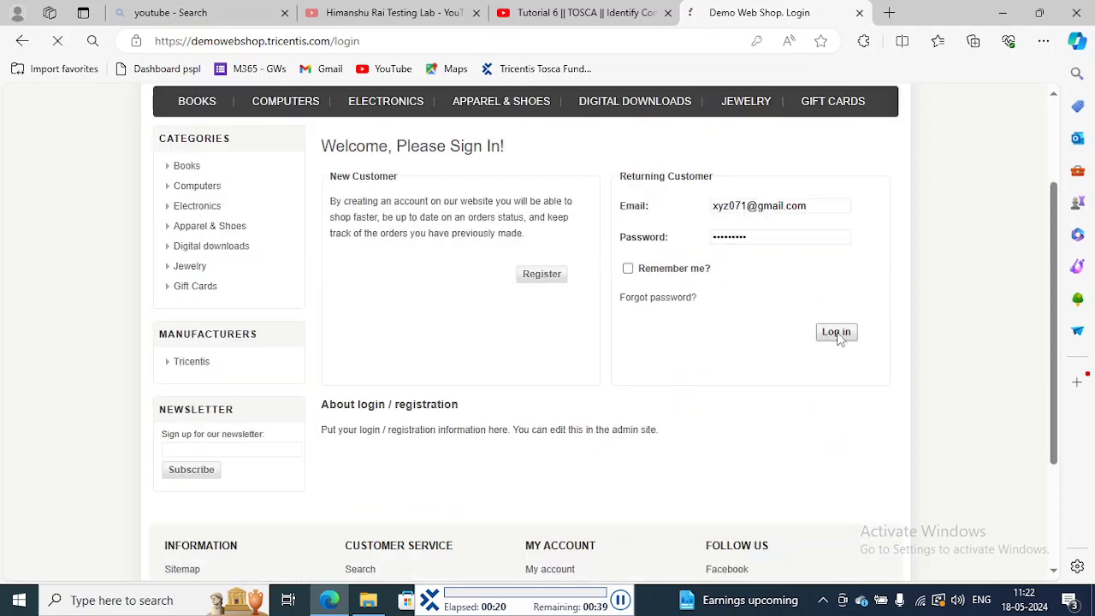
{"action": "left_click", "coordinate": [836, 332]}
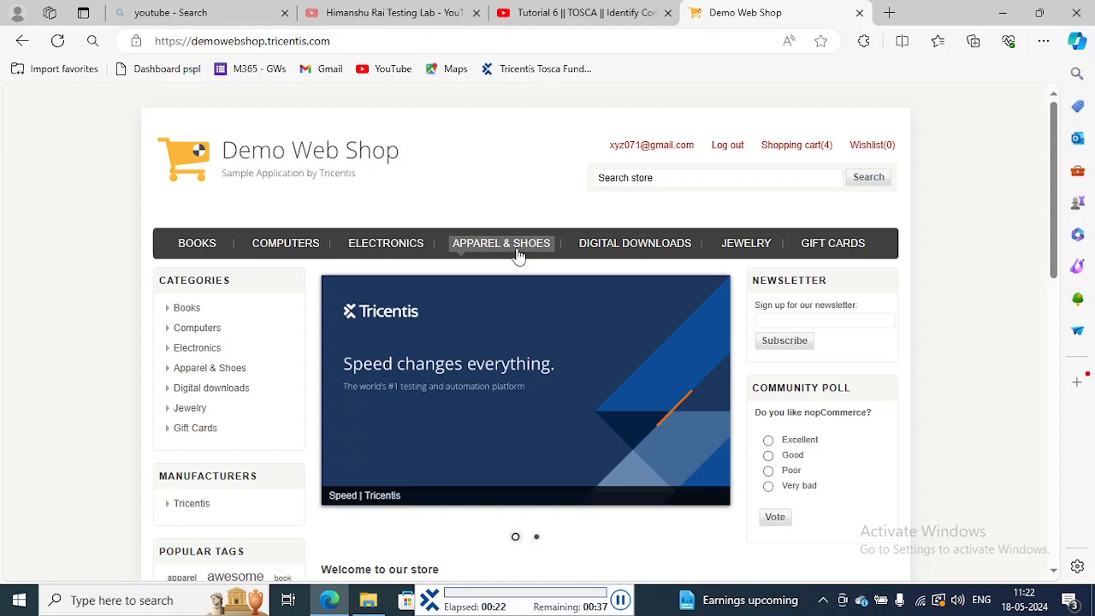
{"action": "left_click", "coordinate": [500, 243]}
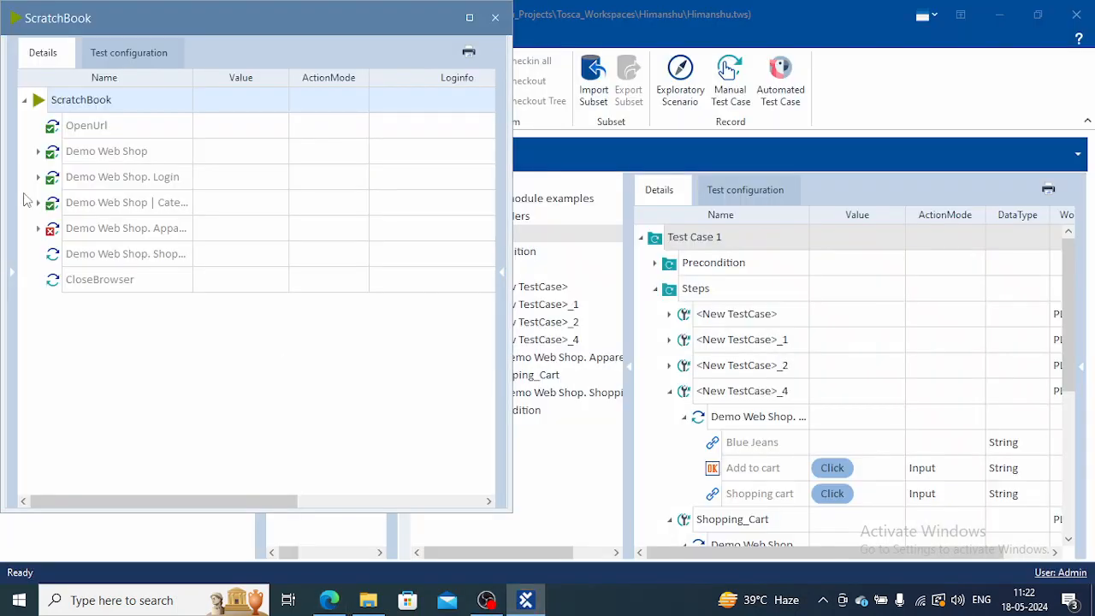
Read the Add to cart failure about multiple matching controls and close the run results.
{"action": "left_click", "coordinate": [37, 228]}
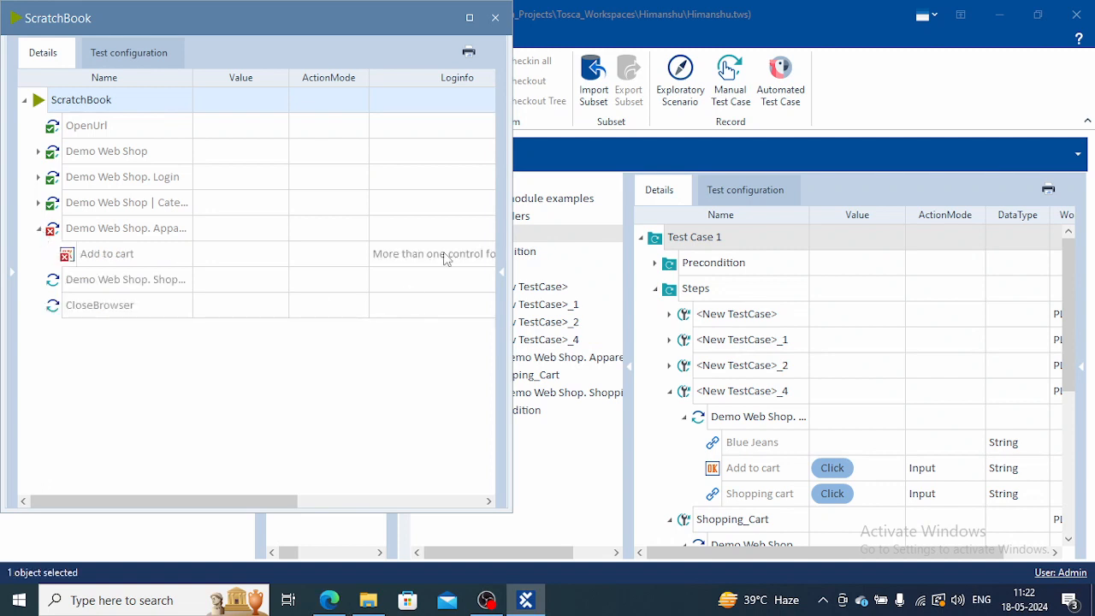
{"action": "left_click", "coordinate": [106, 254]}
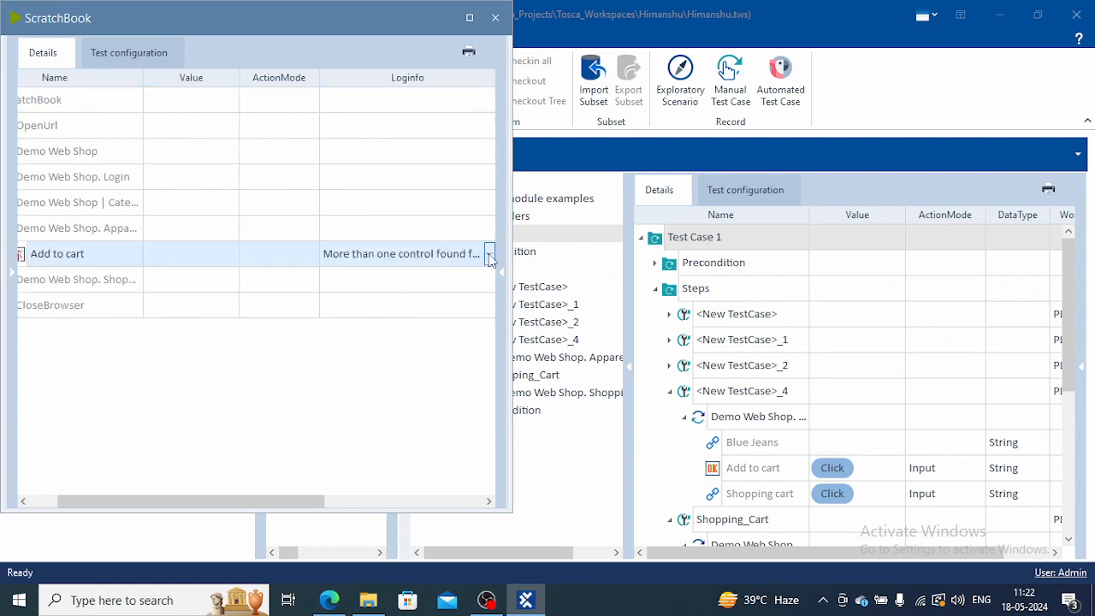
{"action": "left_click", "coordinate": [489, 253]}
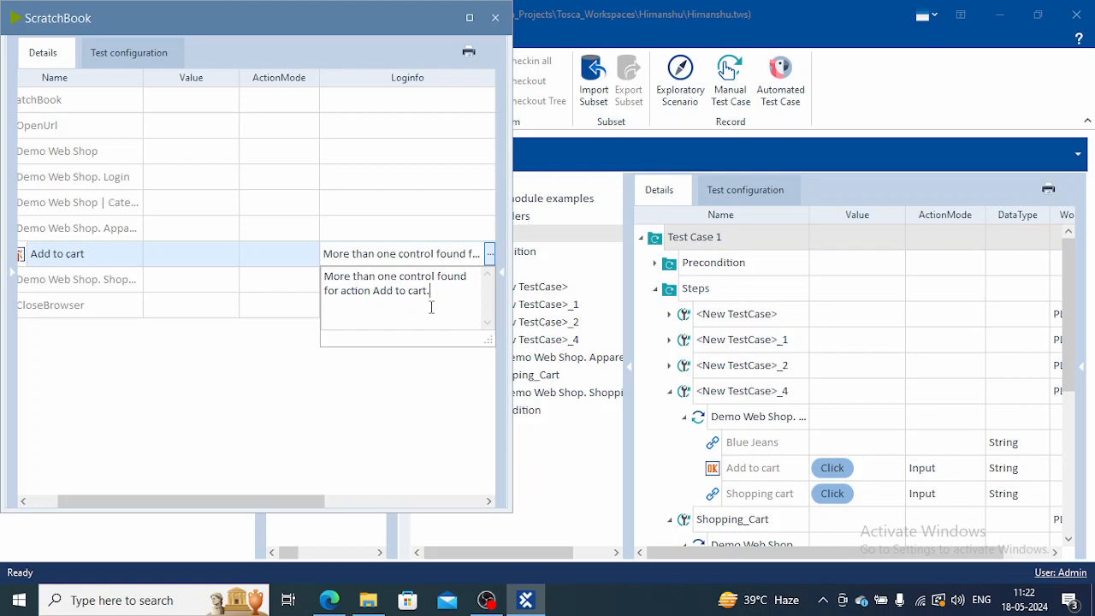
{"action": "mouse_move", "coordinate": [491, 109]}
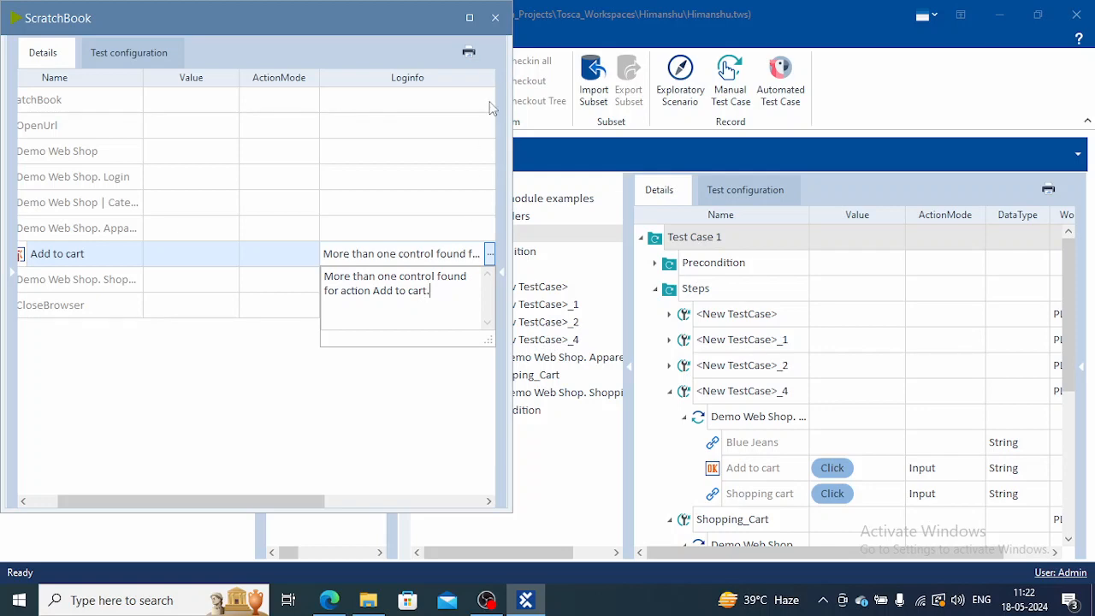
{"action": "left_click", "coordinate": [495, 17]}
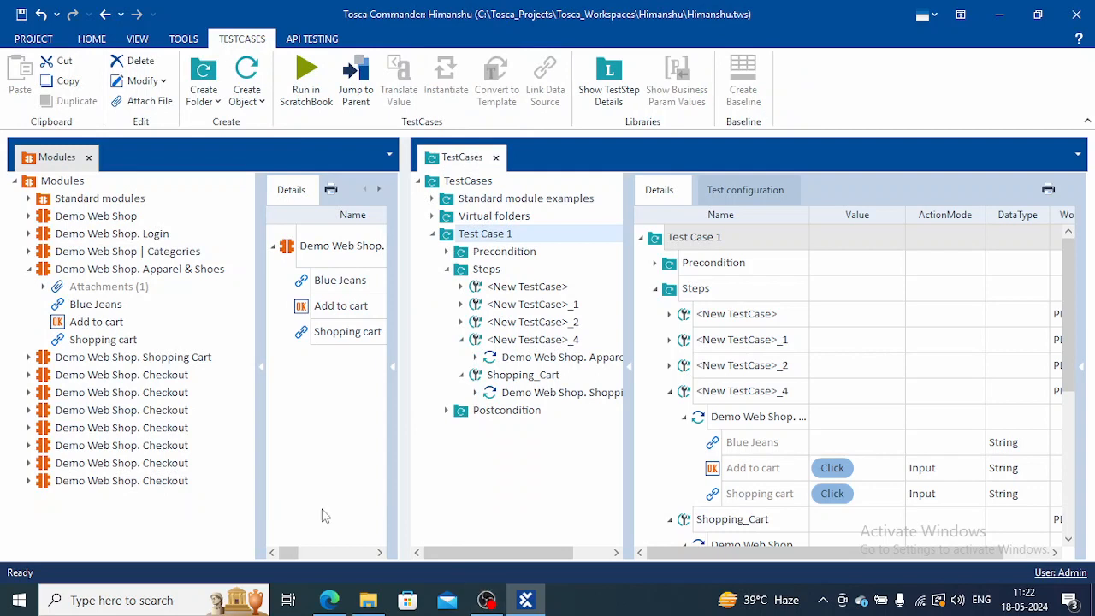
Bring up the actions for the Apparel & Shoes module.
{"action": "left_click", "coordinate": [140, 269]}
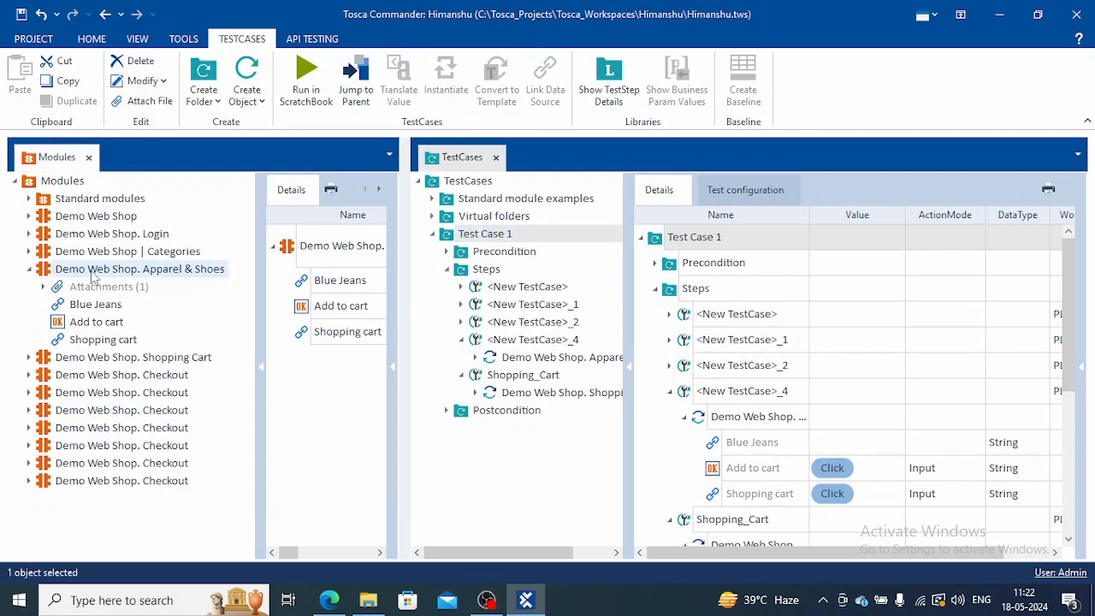
{"action": "right_click", "coordinate": [139, 269]}
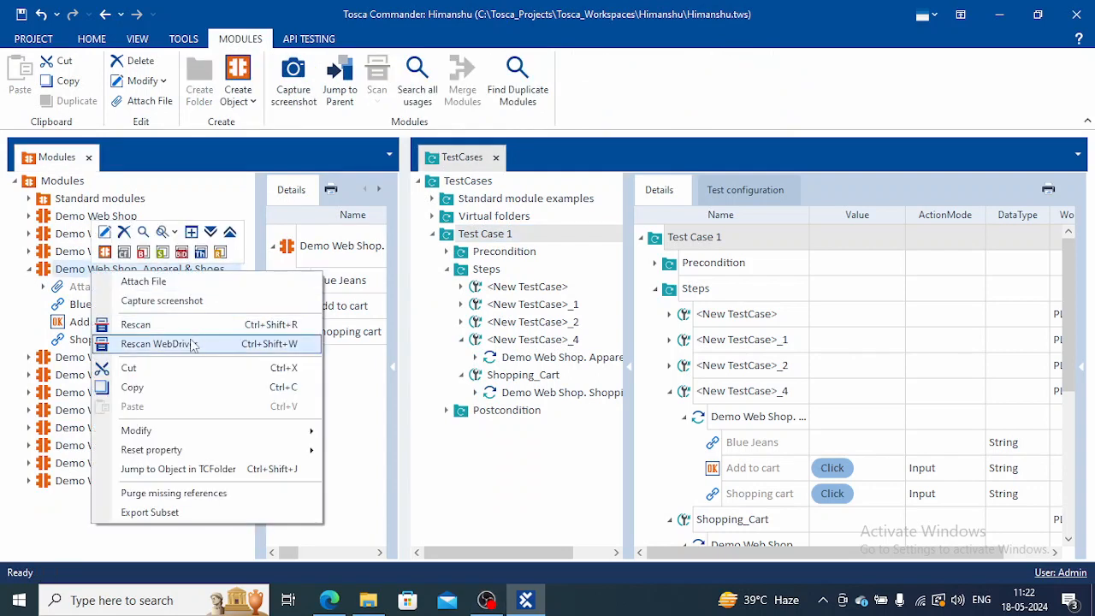
Choose Rescan WebDriver for the Demo Web Shop. Apparel & Shoes module.
{"action": "left_click", "coordinate": [135, 323]}
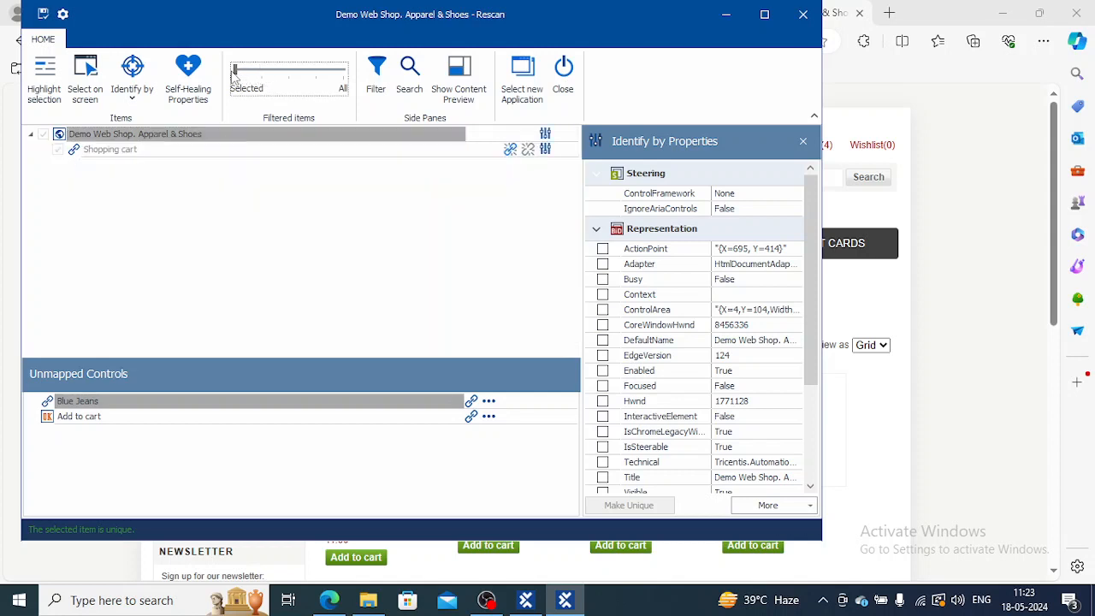
{"action": "mouse_move", "coordinate": [540, 299]}
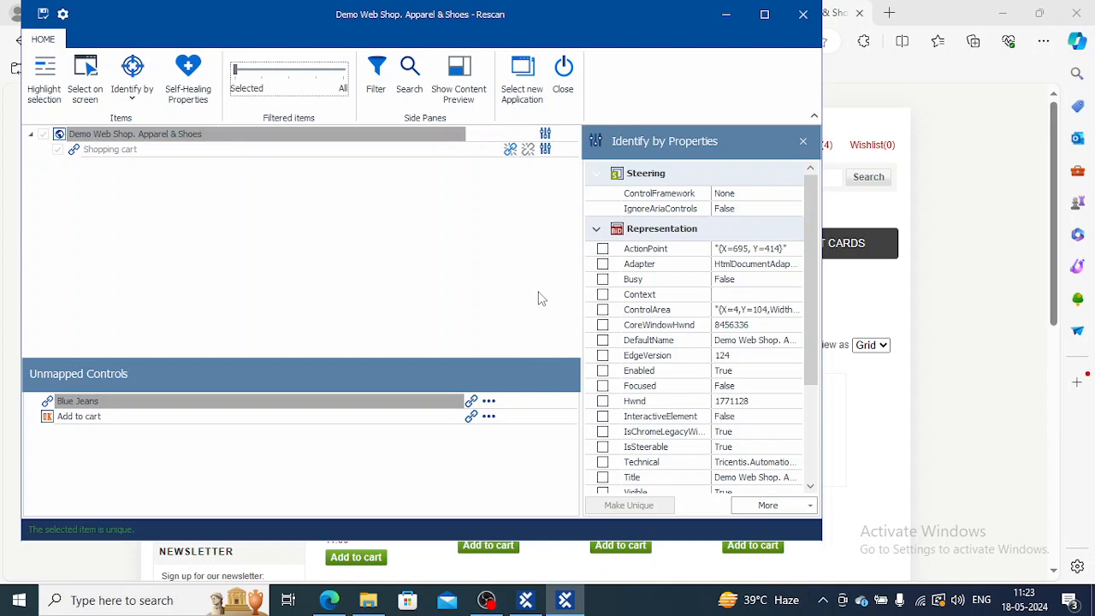
{"action": "mouse_move", "coordinate": [252, 376]}
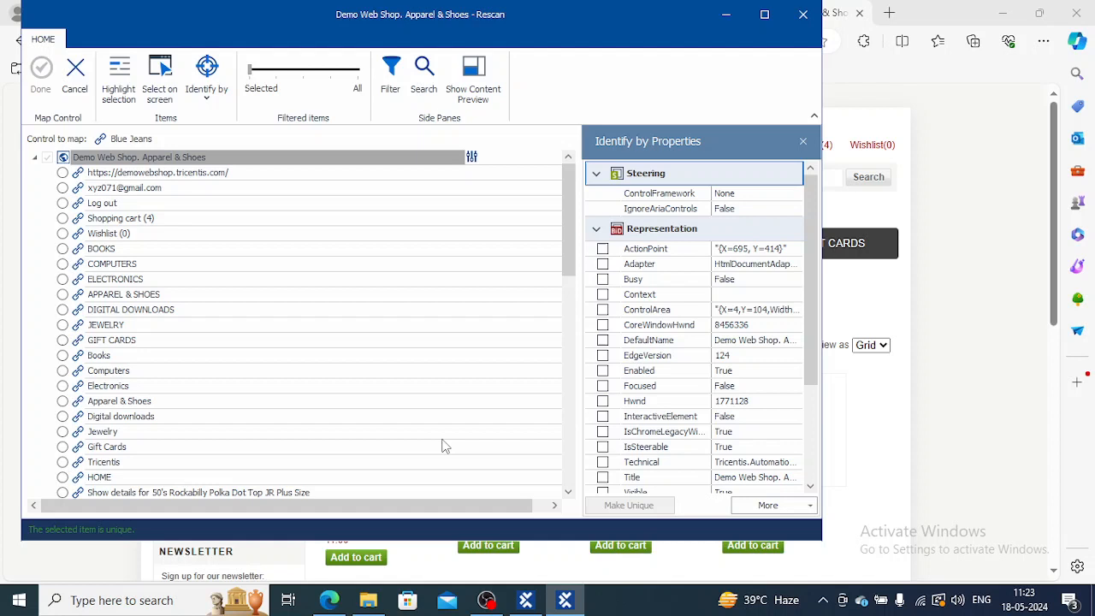
{"action": "mouse_move", "coordinate": [453, 234]}
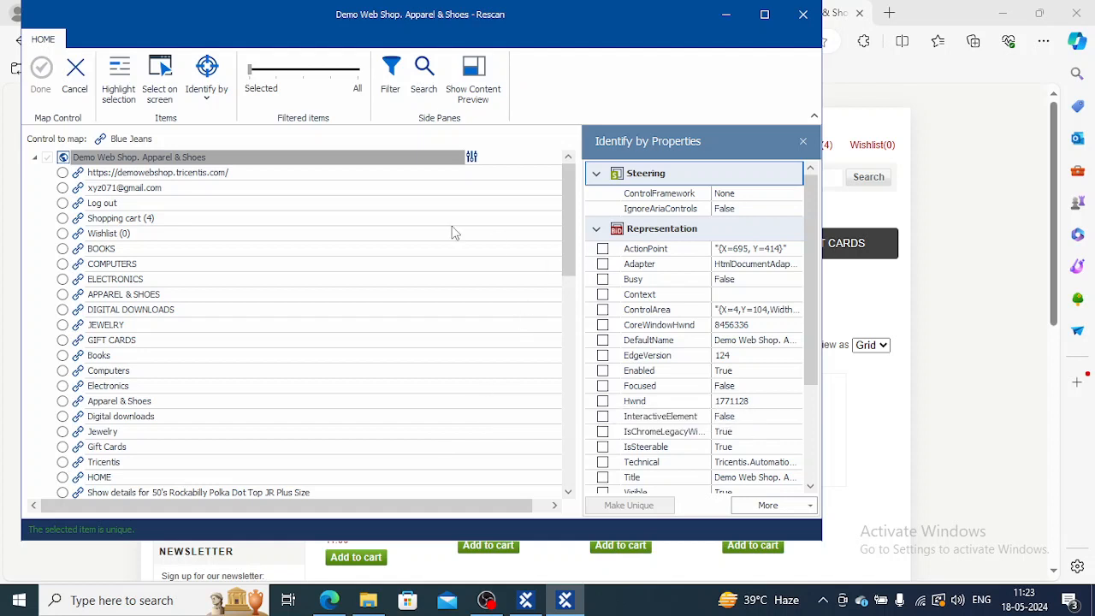
{"action": "mouse_move", "coordinate": [571, 231]}
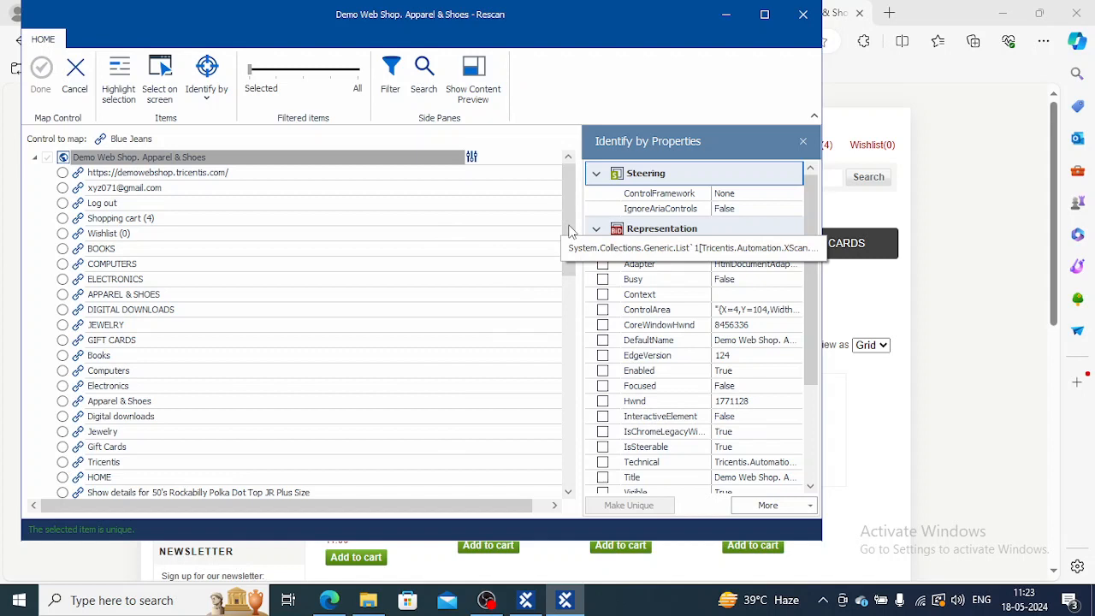
Remap Blue Jeans and Add to cart to their matching page controls in Unmapped Controls.
{"action": "scroll", "scroll_direction": "down", "scroll_amount": 3}
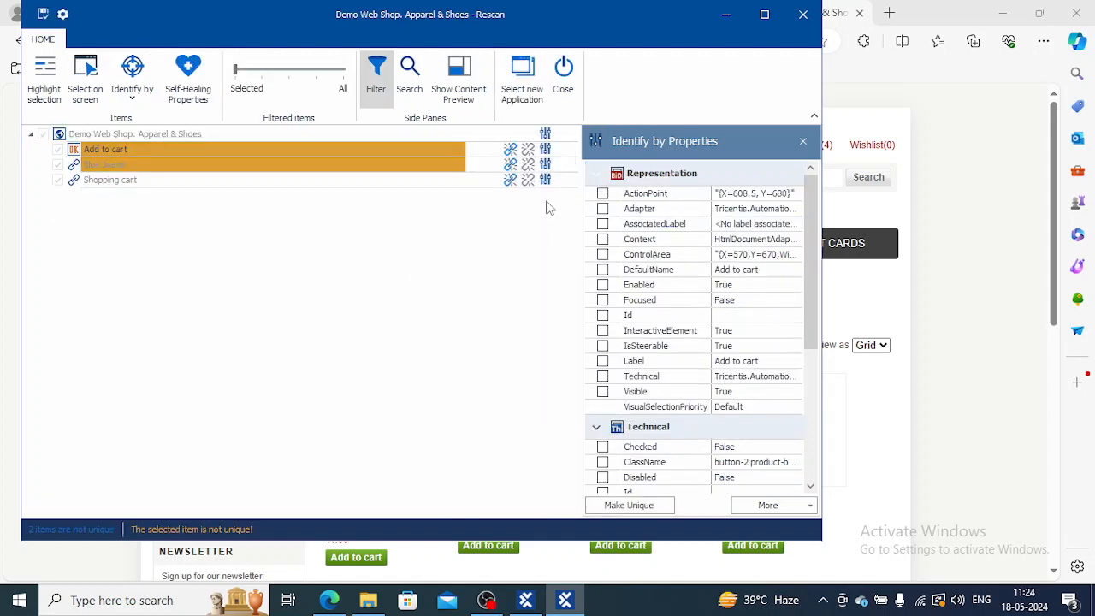
{"action": "mouse_move", "coordinate": [247, 203]}
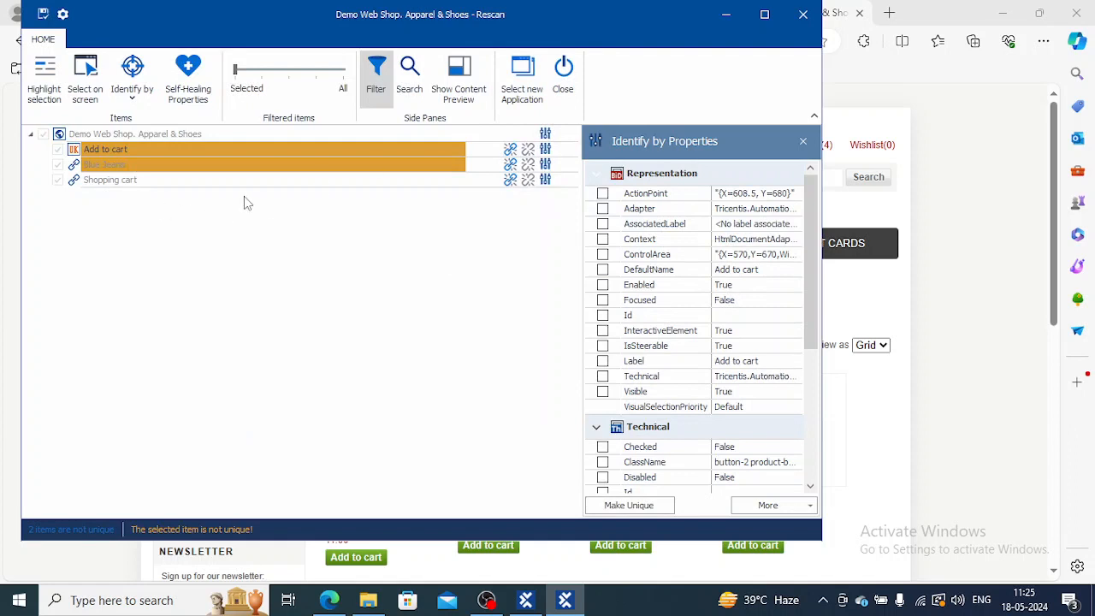
{"action": "mouse_move", "coordinate": [133, 154]}
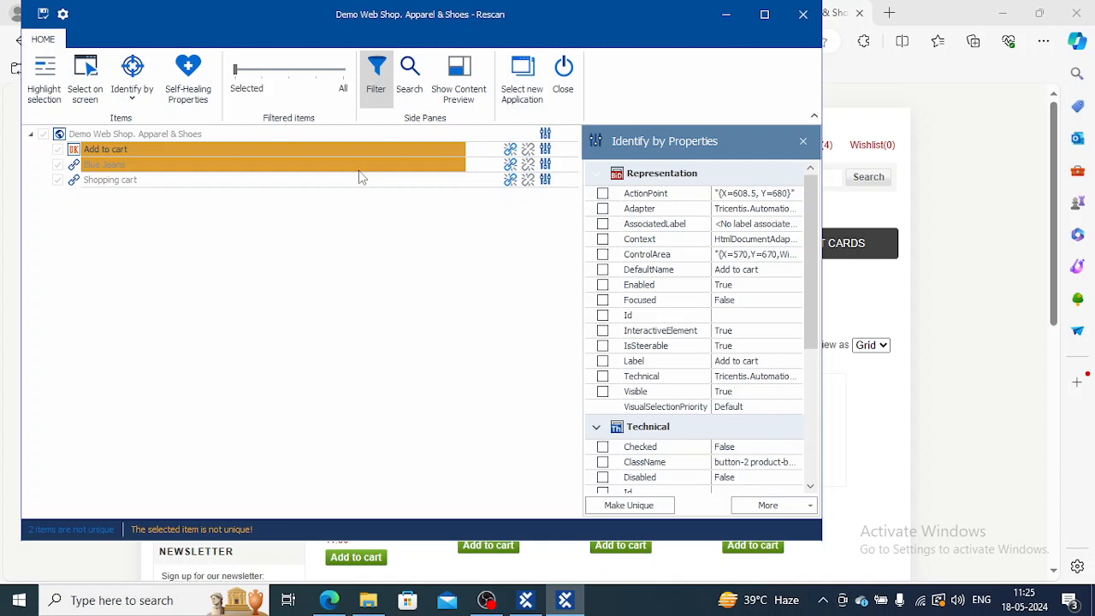
{"action": "mouse_move", "coordinate": [141, 203]}
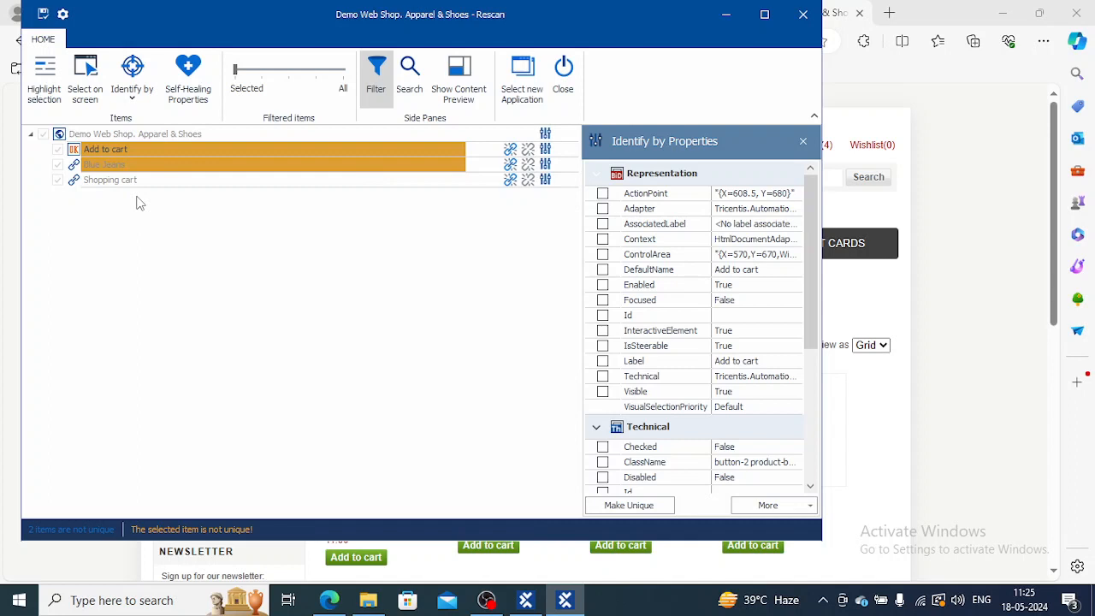
{"action": "mouse_move", "coordinate": [141, 202]}
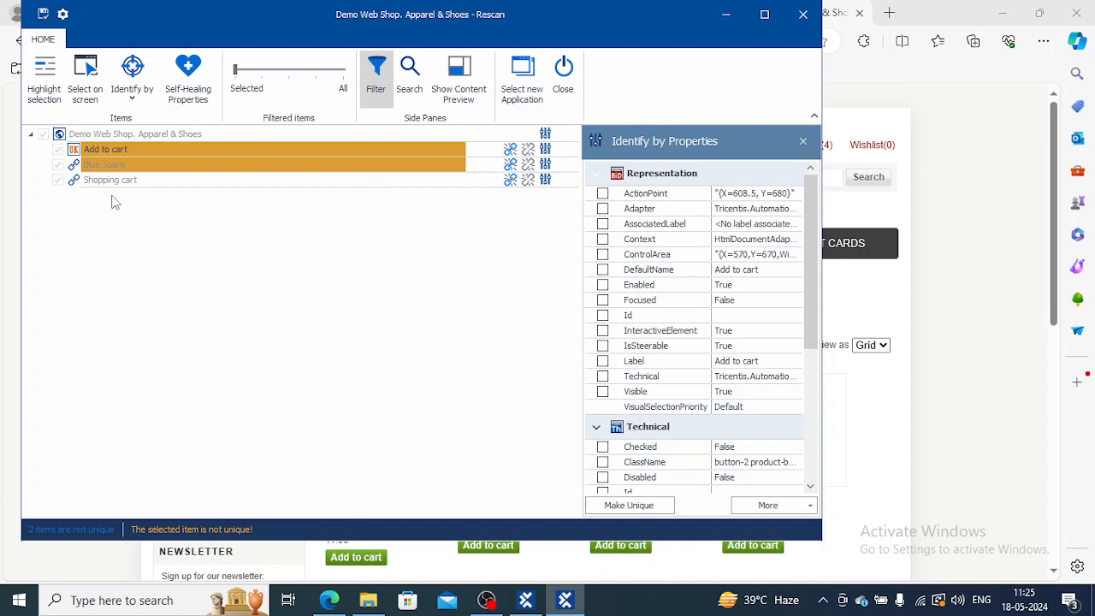
{"action": "mouse_move", "coordinate": [408, 207]}
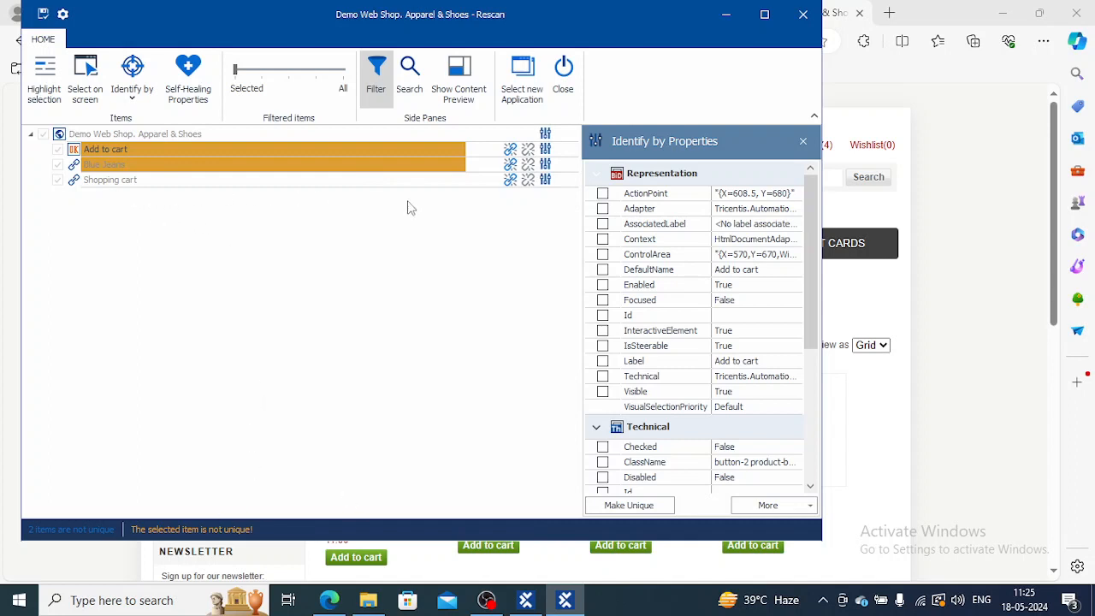
{"action": "mouse_move", "coordinate": [477, 274]}
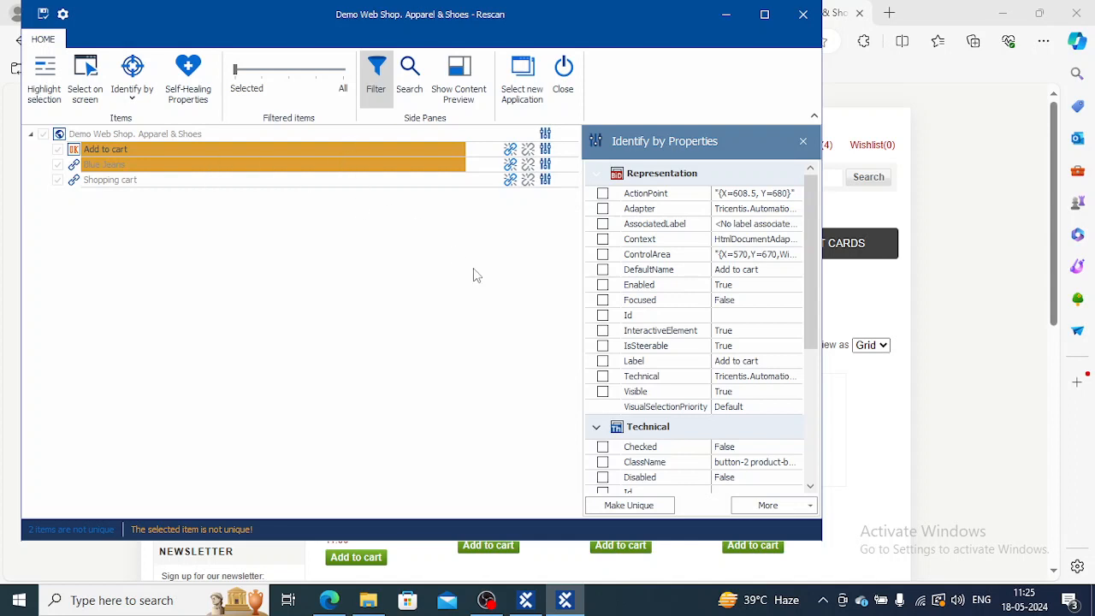
{"action": "mouse_move", "coordinate": [235, 141]}
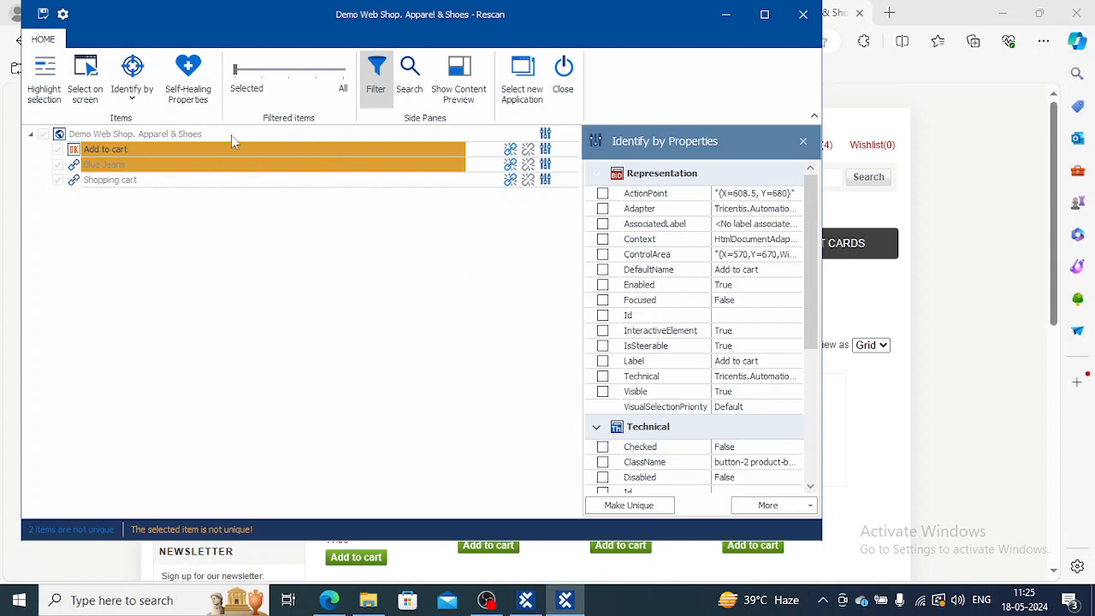
Show the Identify by choices (Properties, Anchor, Image, Index) for Add to cart.
{"action": "left_click", "coordinate": [133, 75]}
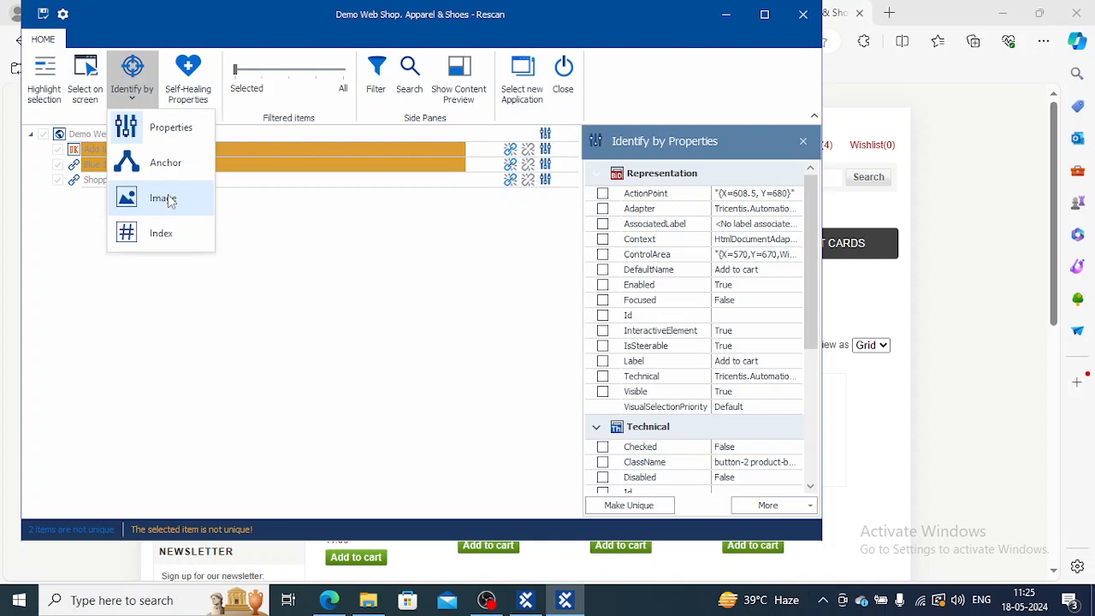
Identify Add to cart by Index 2 (of 5) so it is unique, and save the module.
{"action": "left_click", "coordinate": [160, 233]}
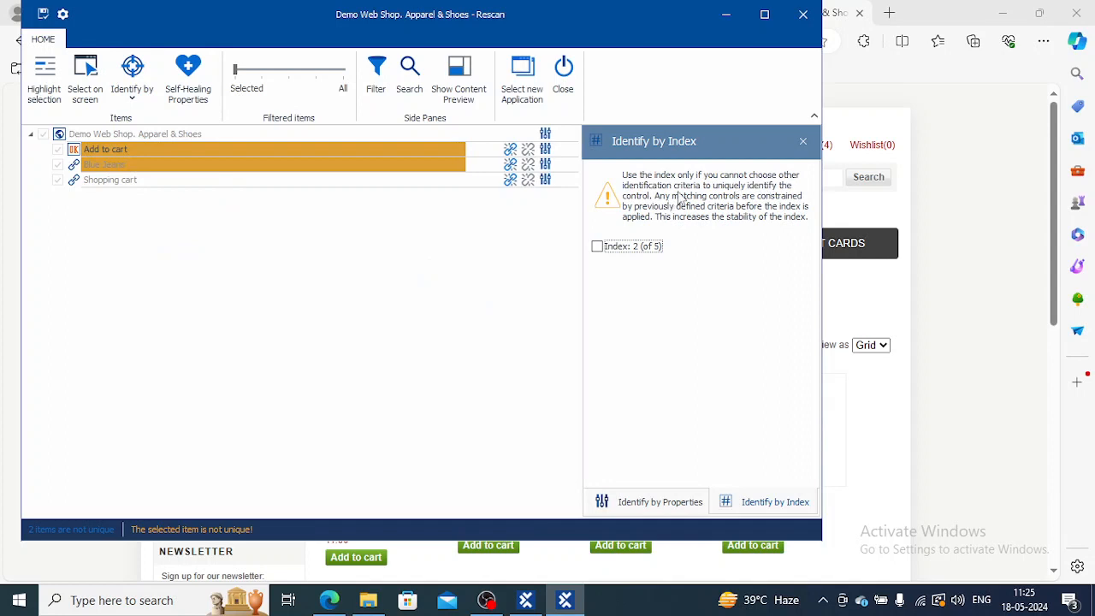
{"action": "mouse_move", "coordinate": [718, 207]}
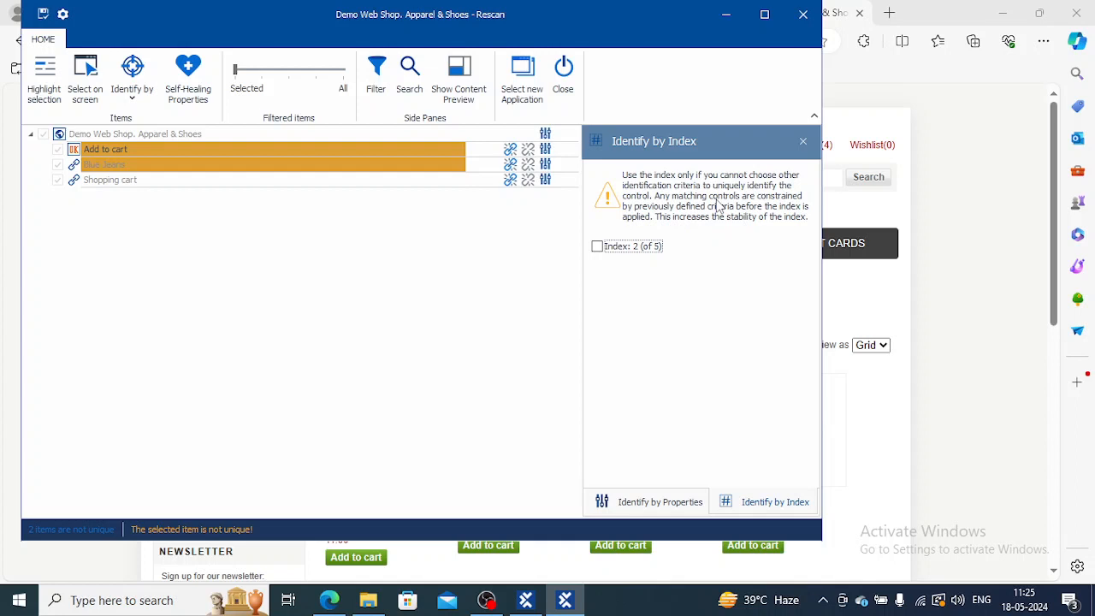
{"action": "mouse_move", "coordinate": [187, 77]}
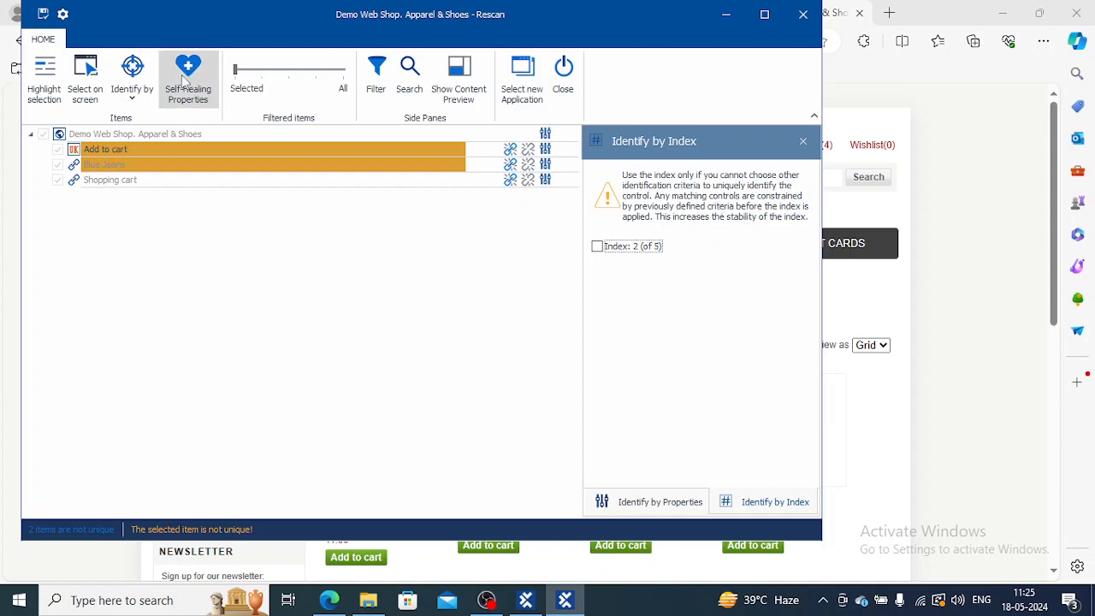
{"action": "mouse_move", "coordinate": [133, 77]}
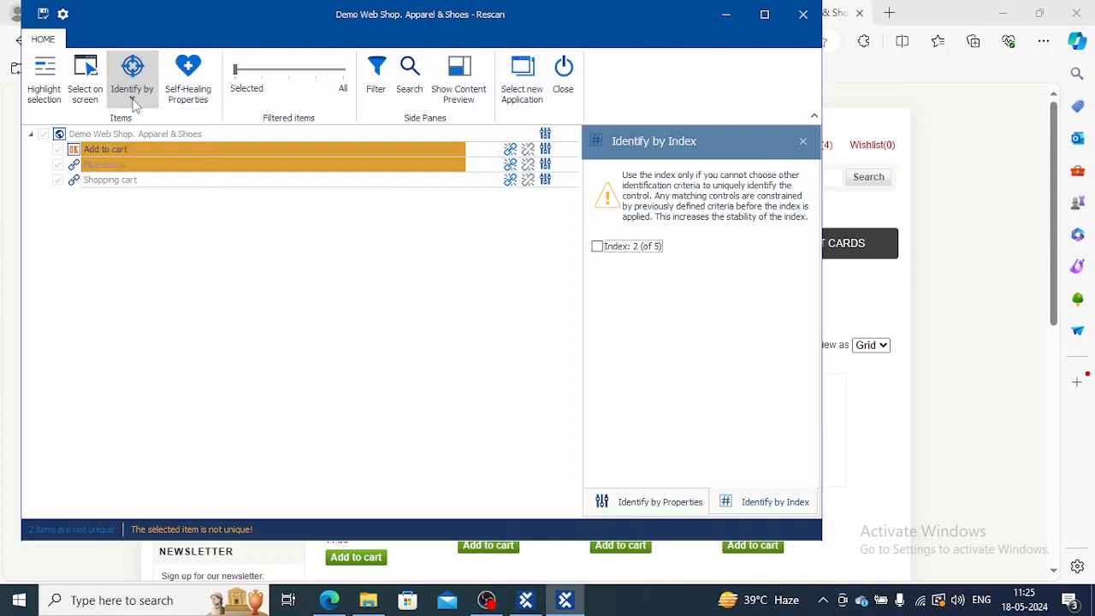
{"action": "mouse_move", "coordinate": [699, 163]}
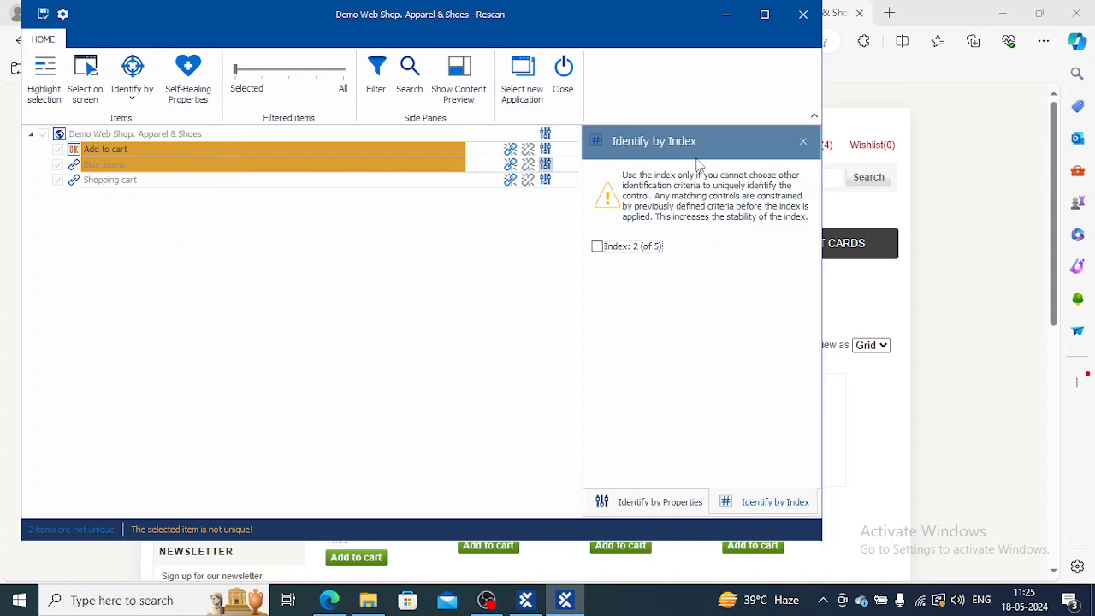
{"action": "left_click", "coordinate": [597, 246]}
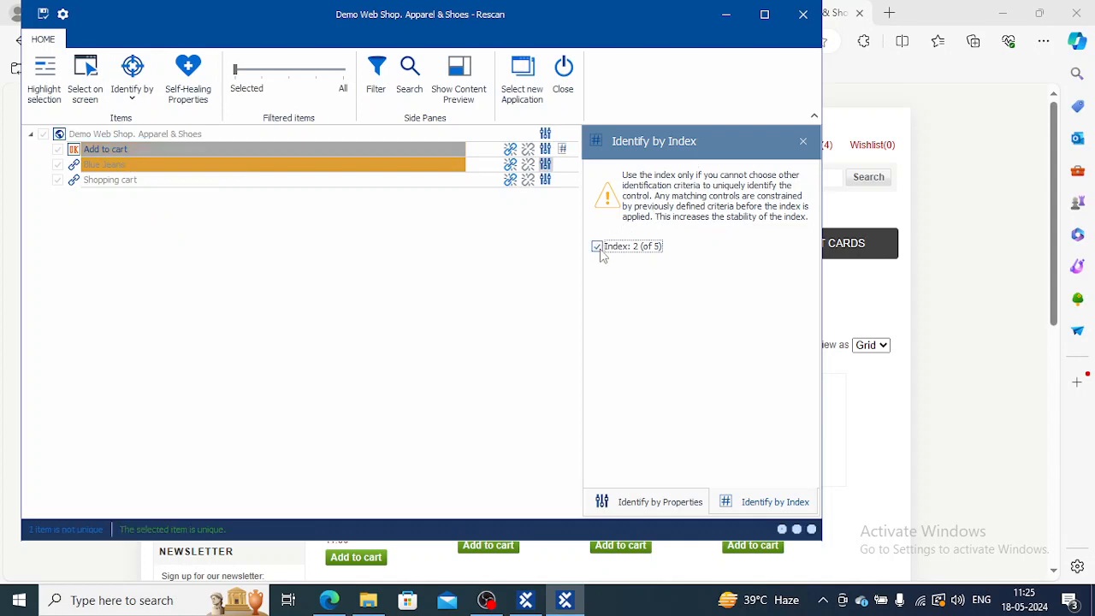
{"action": "mouse_move", "coordinate": [295, 299]}
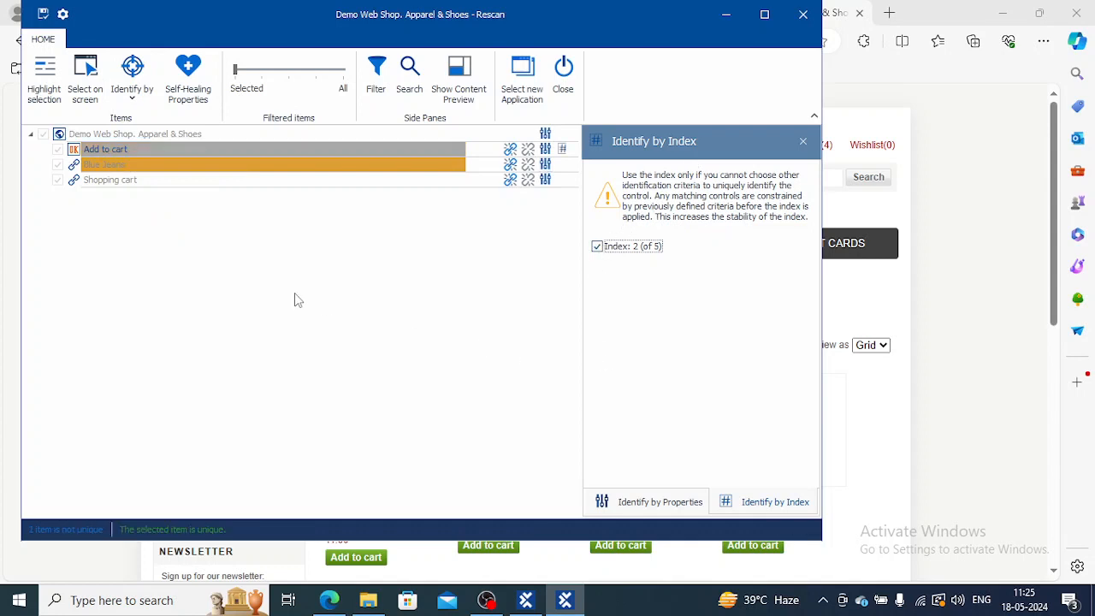
{"action": "mouse_move", "coordinate": [195, 540]}
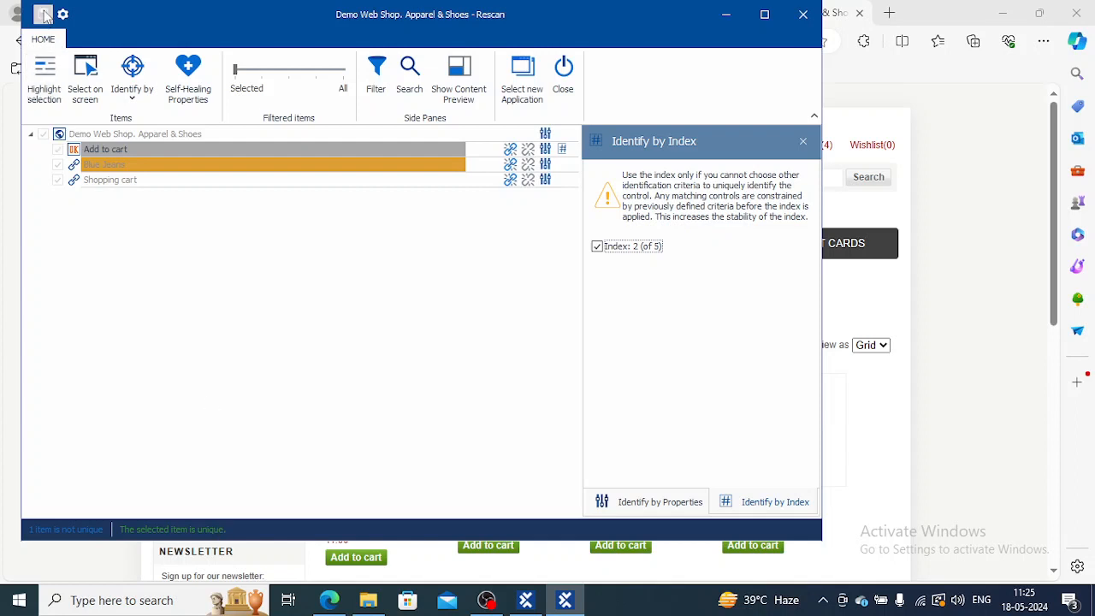
{"action": "left_click", "coordinate": [43, 14]}
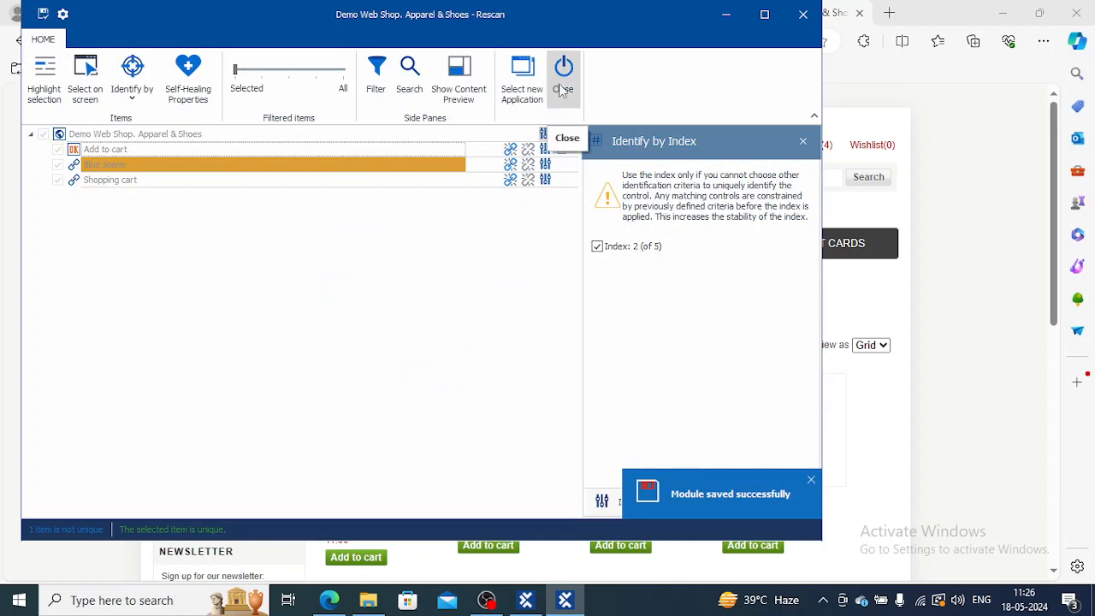
Close the XScan Rescan window, returning to the Demo Web Shop home page.
{"action": "left_click", "coordinate": [563, 77]}
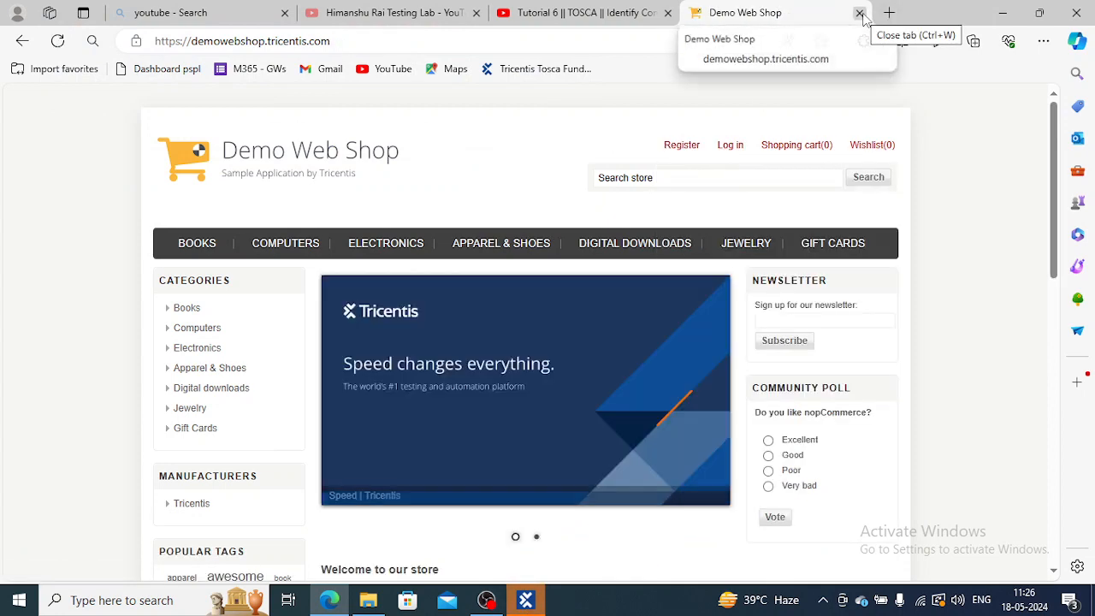
Close the Demo Web Shop tab and rerun Test Case 1 through sign-in to the web shop.
{"action": "left_click", "coordinate": [860, 13]}
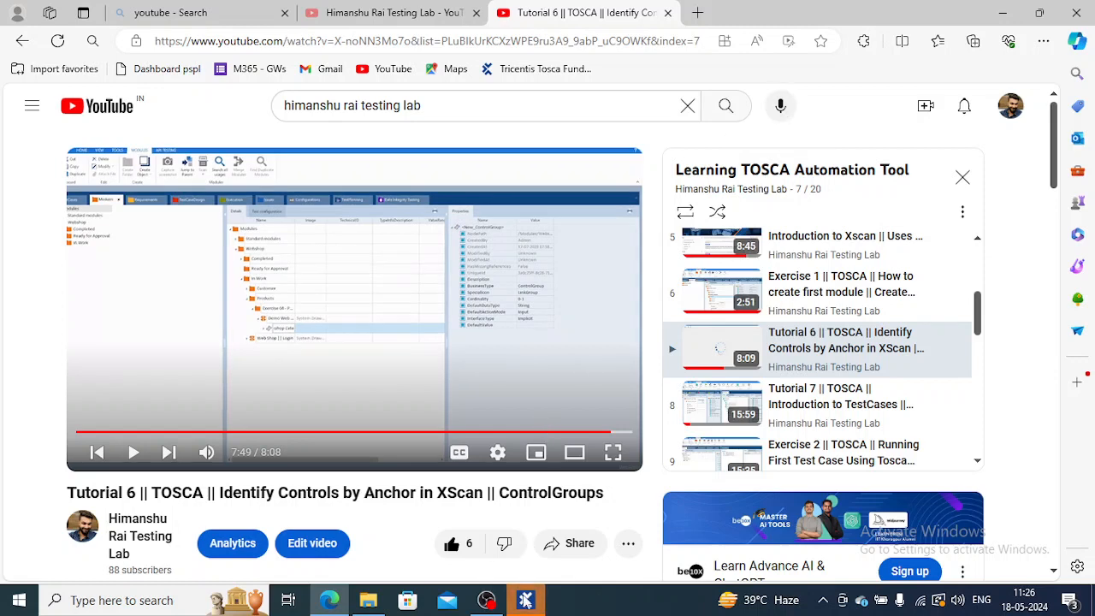
{"action": "left_click", "coordinate": [525, 599]}
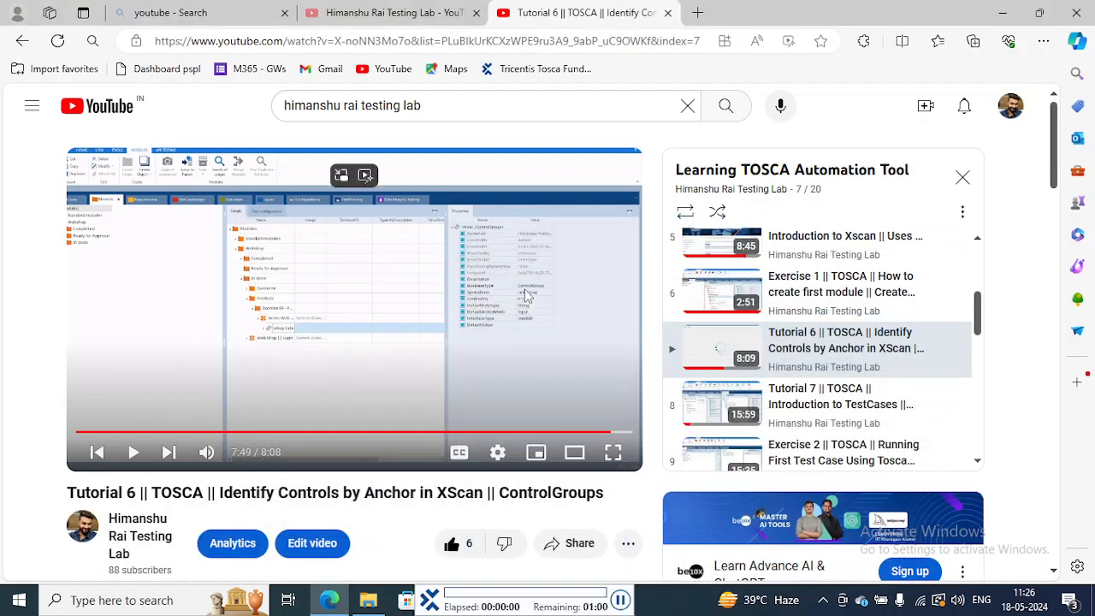
{"action": "left_click", "coordinate": [769, 13]}
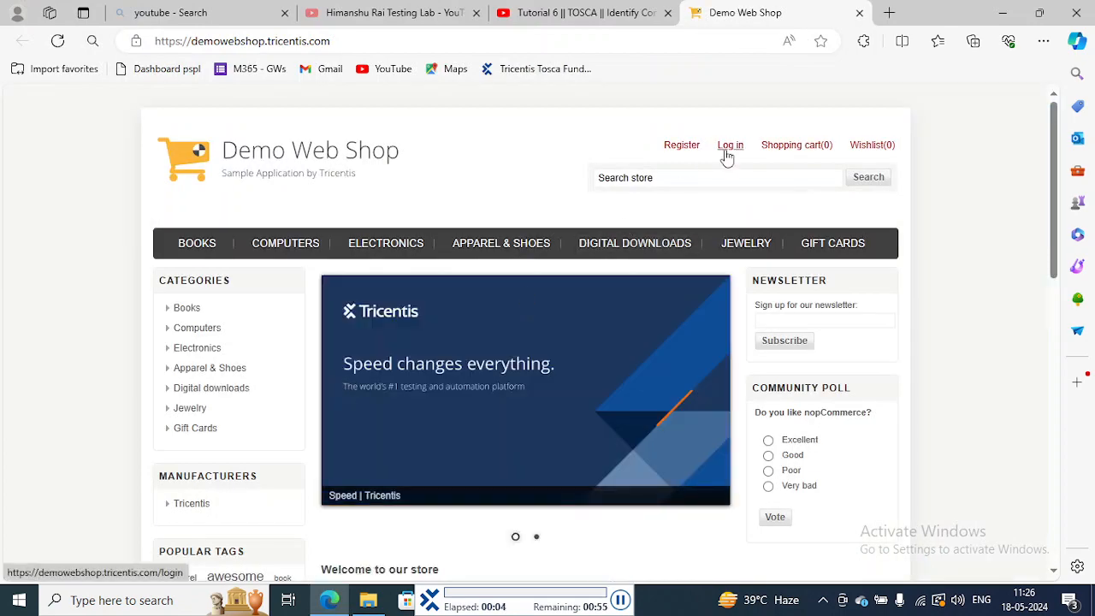
{"action": "left_click", "coordinate": [729, 145]}
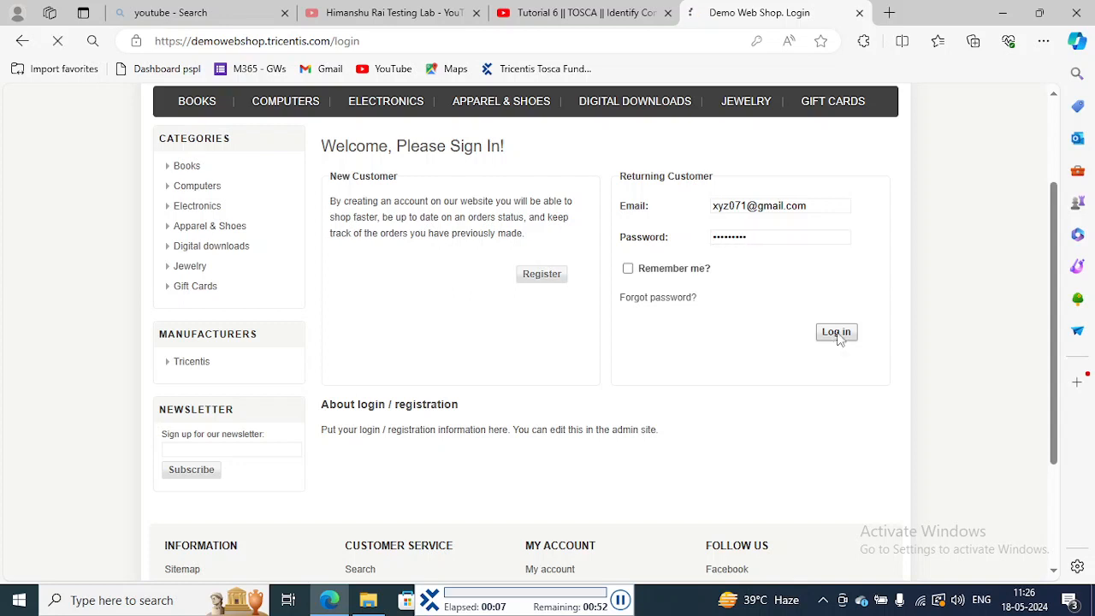
{"action": "left_click", "coordinate": [836, 332]}
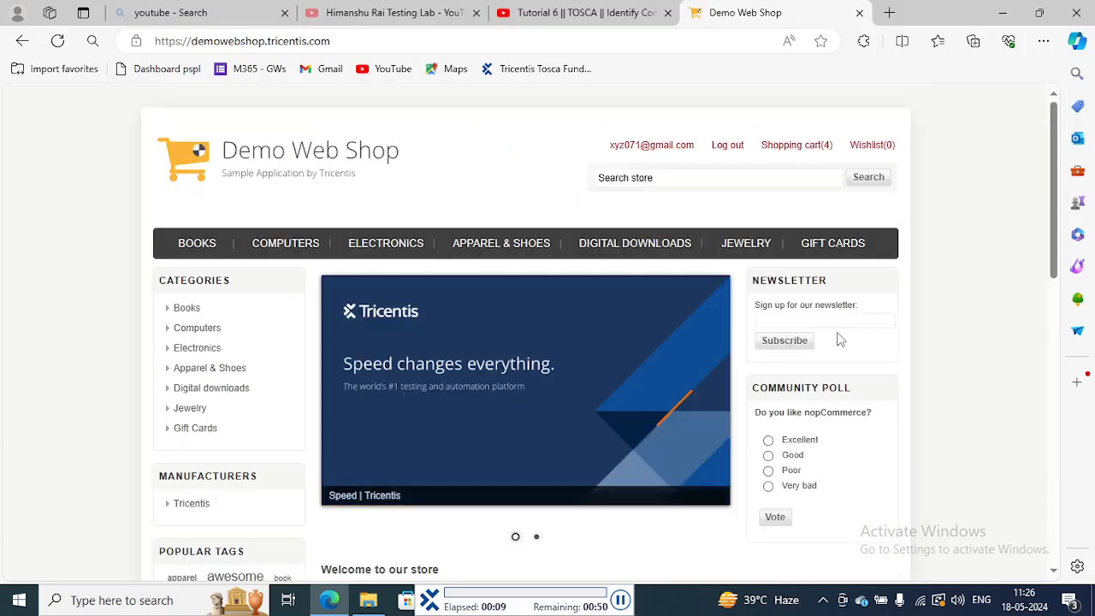
Add the Blue and green Sneaker to the cart, then expand the failed Shopping cart step in ScratchBook.
{"action": "left_click", "coordinate": [500, 243]}
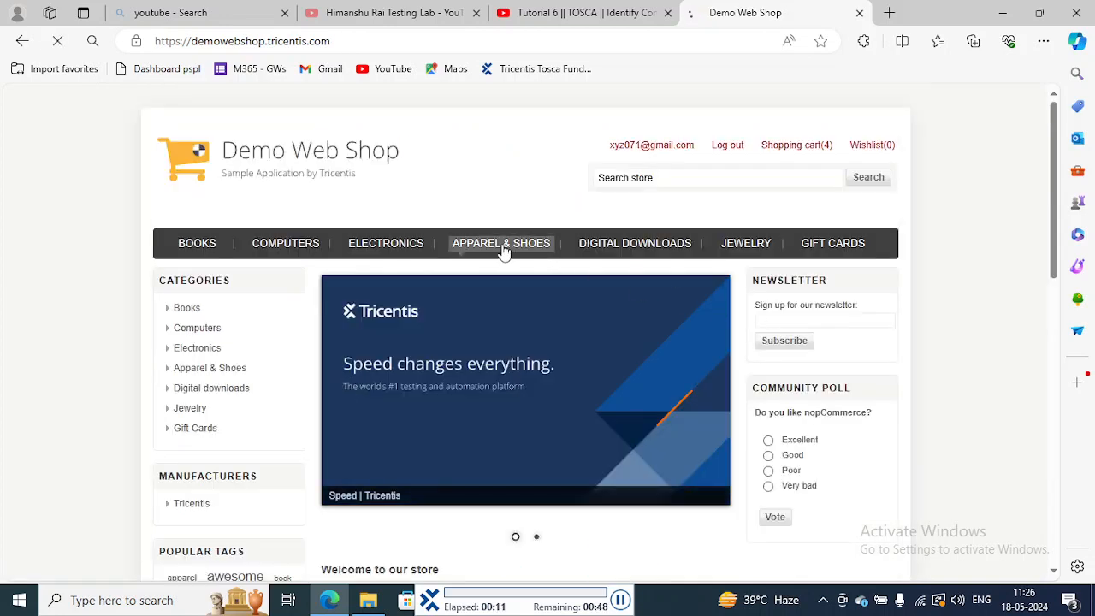
{"action": "left_click", "coordinate": [500, 243]}
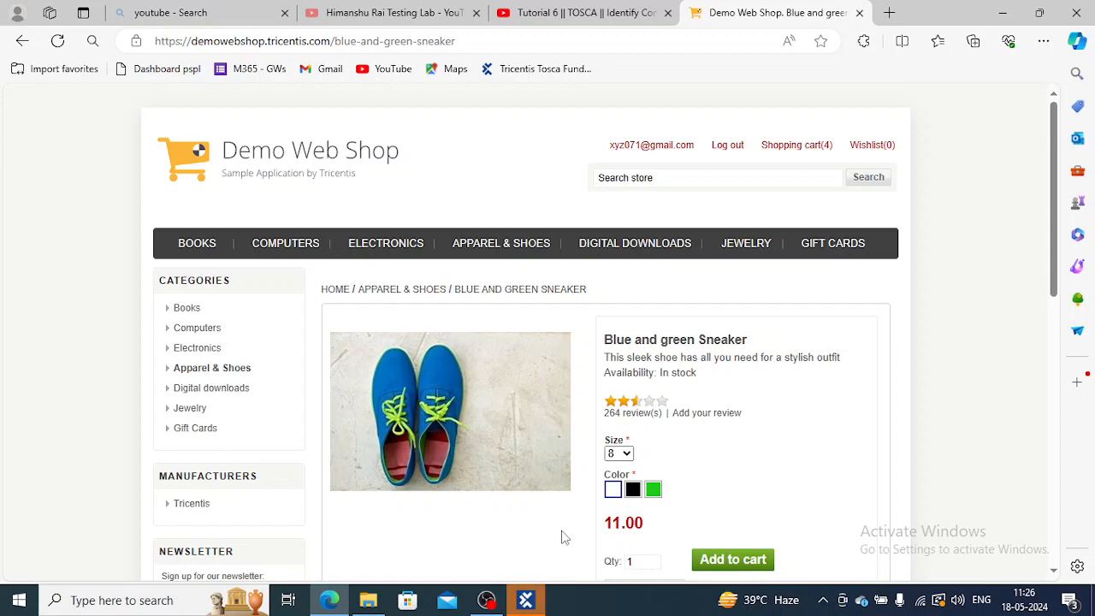
{"action": "left_click", "coordinate": [525, 598]}
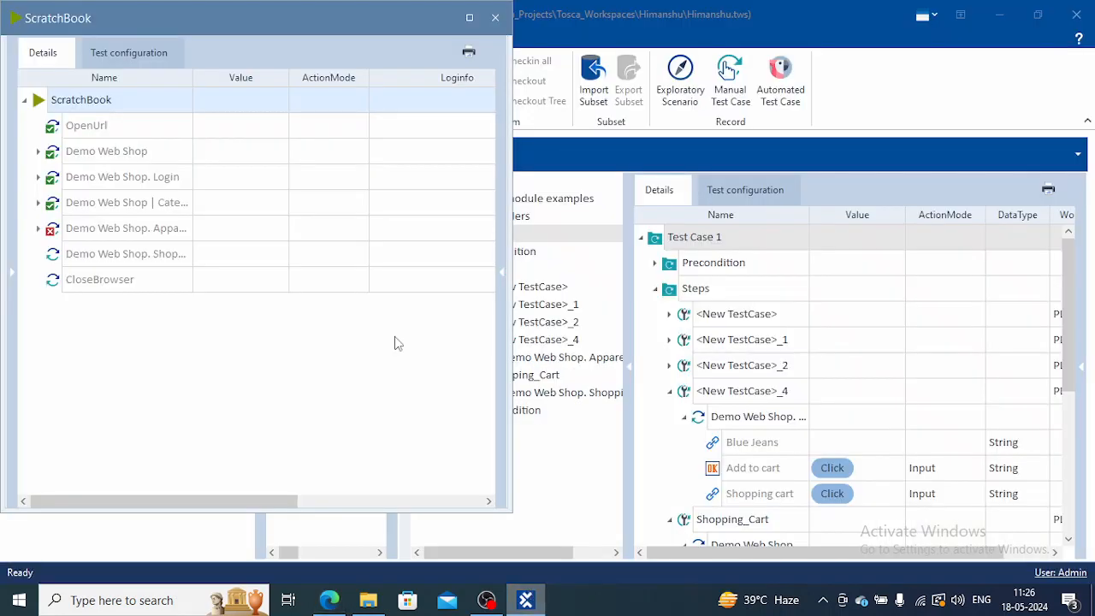
{"action": "left_click", "coordinate": [37, 227]}
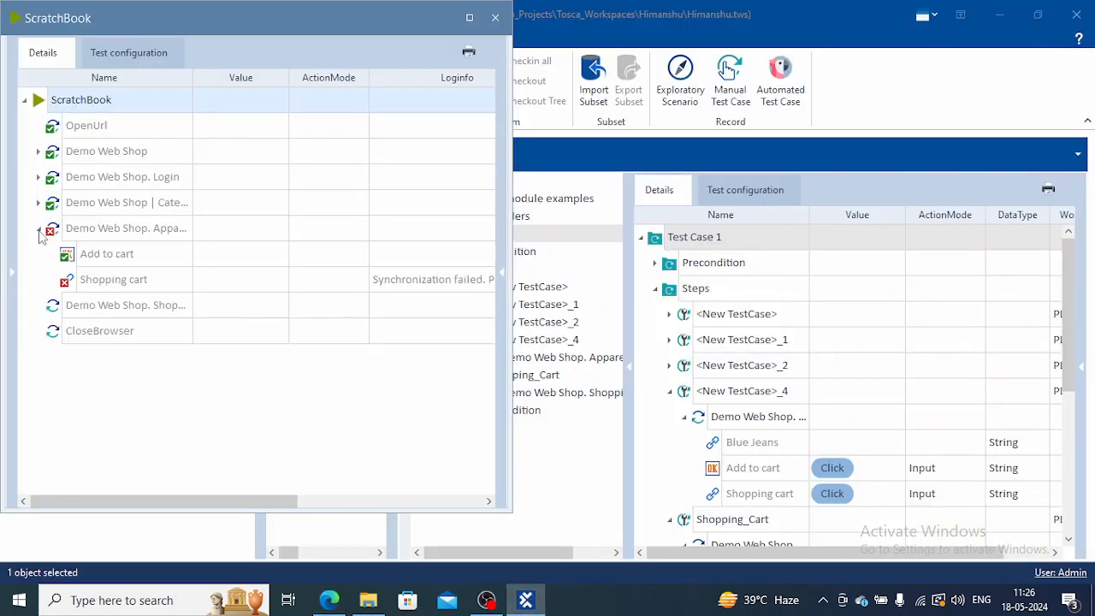